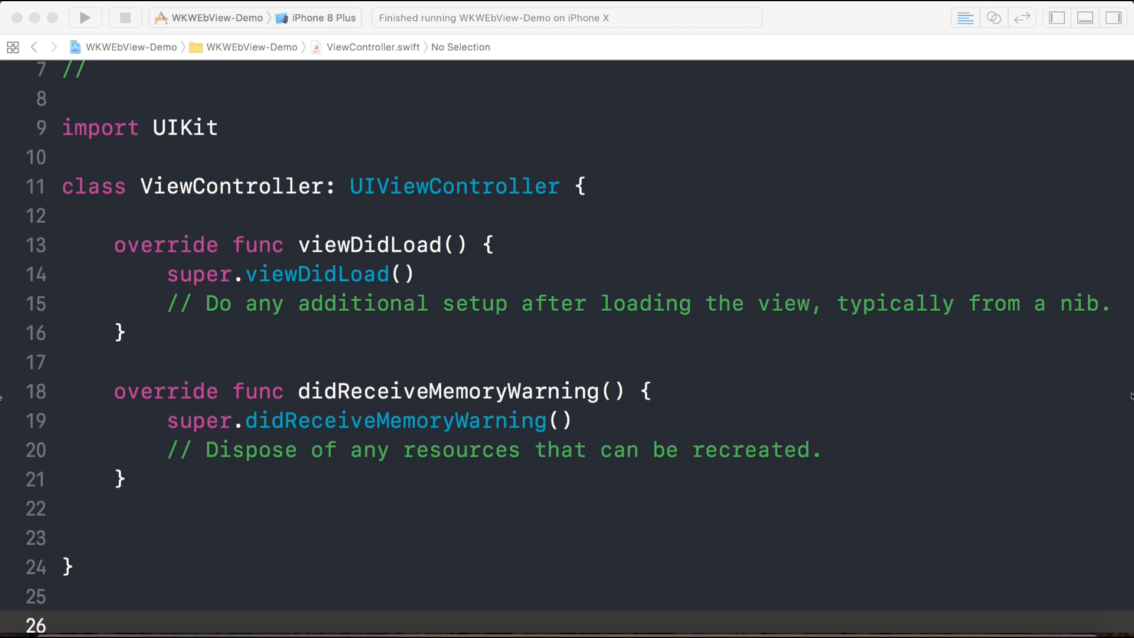
pyautogui.moveTo(353, 167)
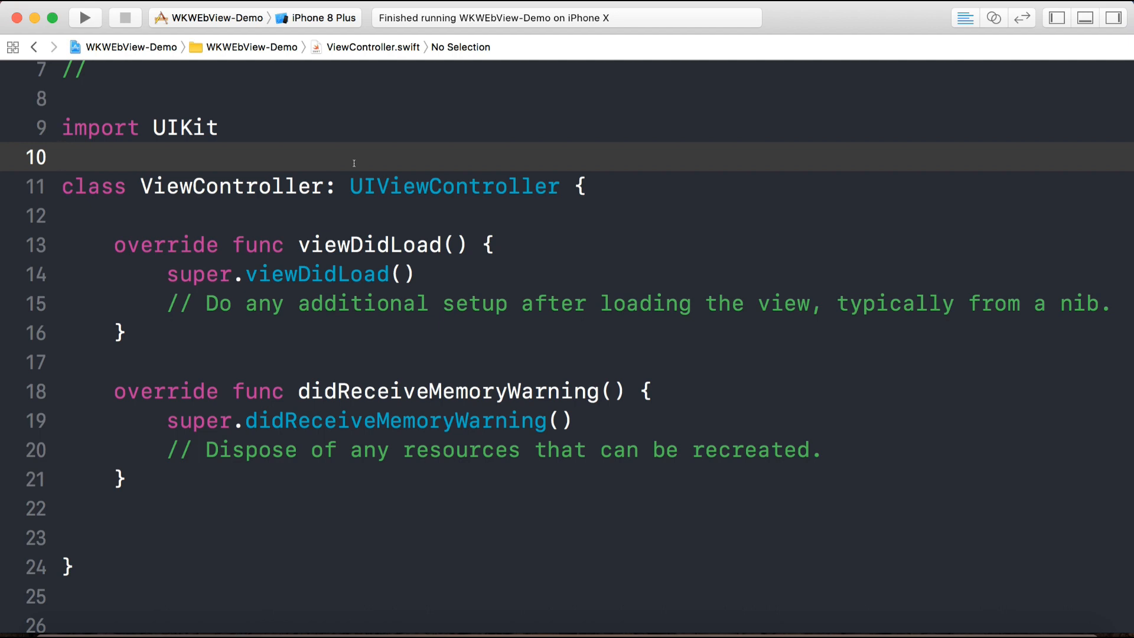
# - Add import WebKit at the top of ViewController.swift
pyautogui.write('im')
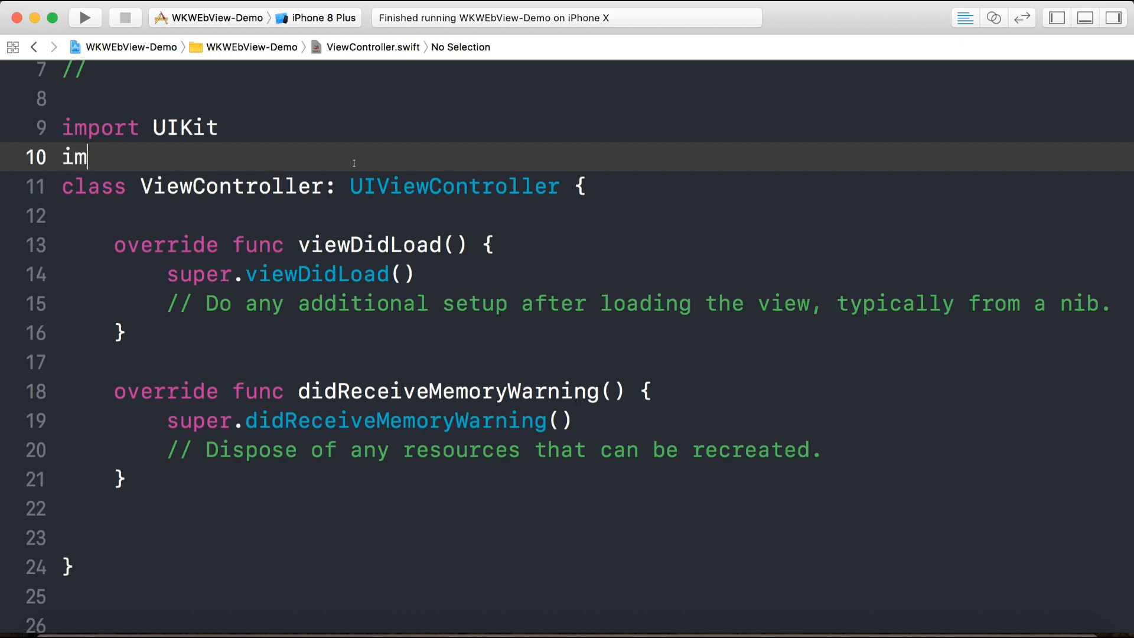
pyautogui.write('port module')
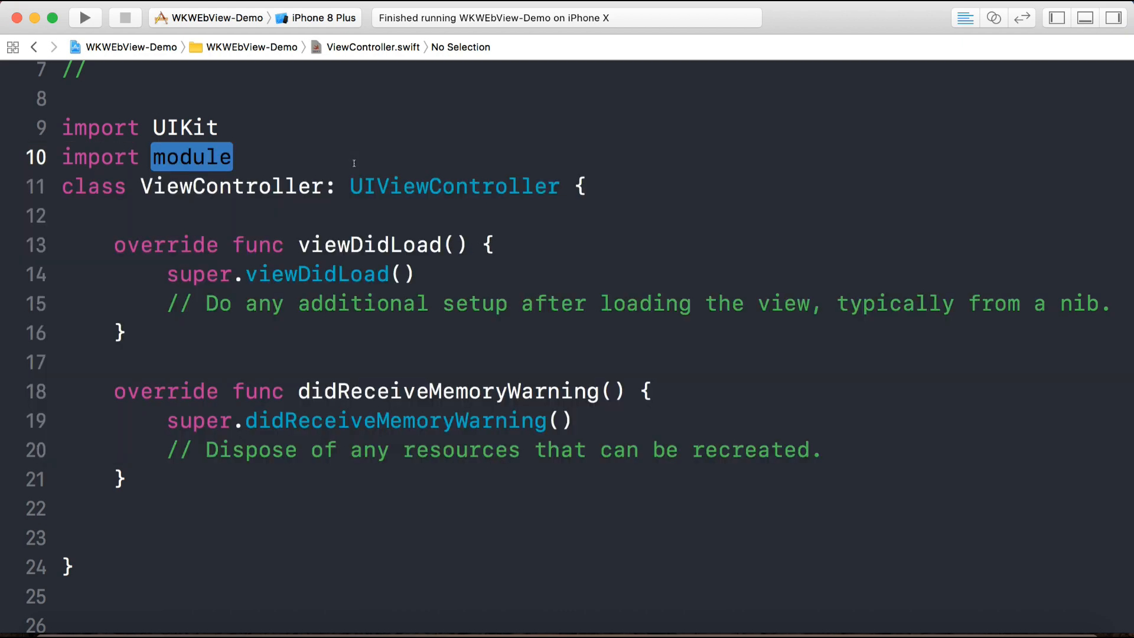
pyautogui.write('WebKit')
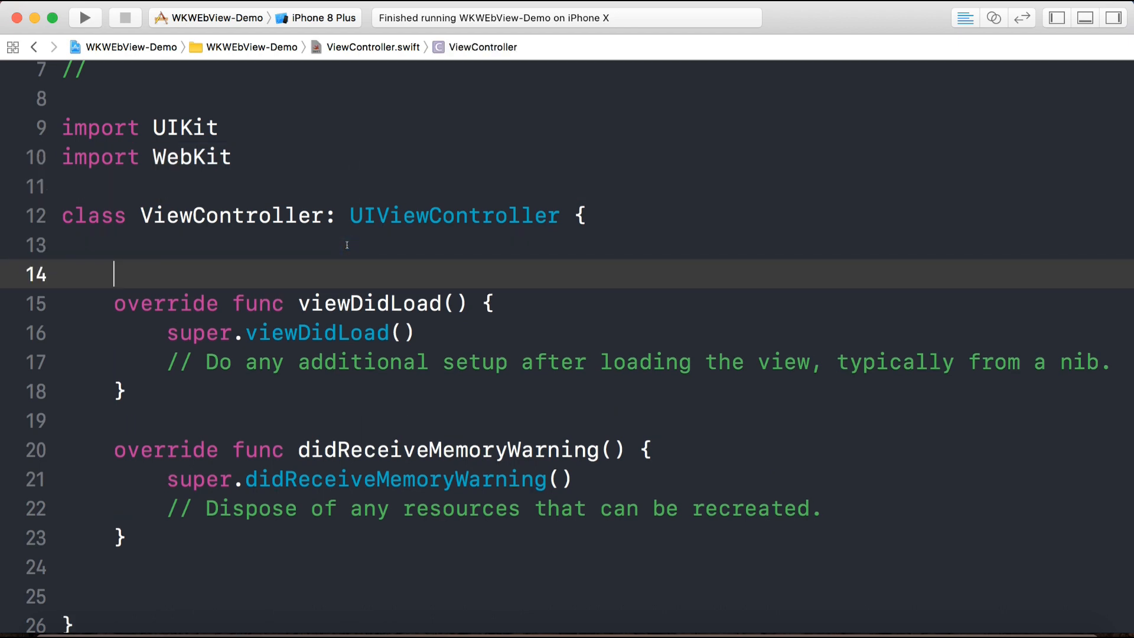
pyautogui.write('@ibou')
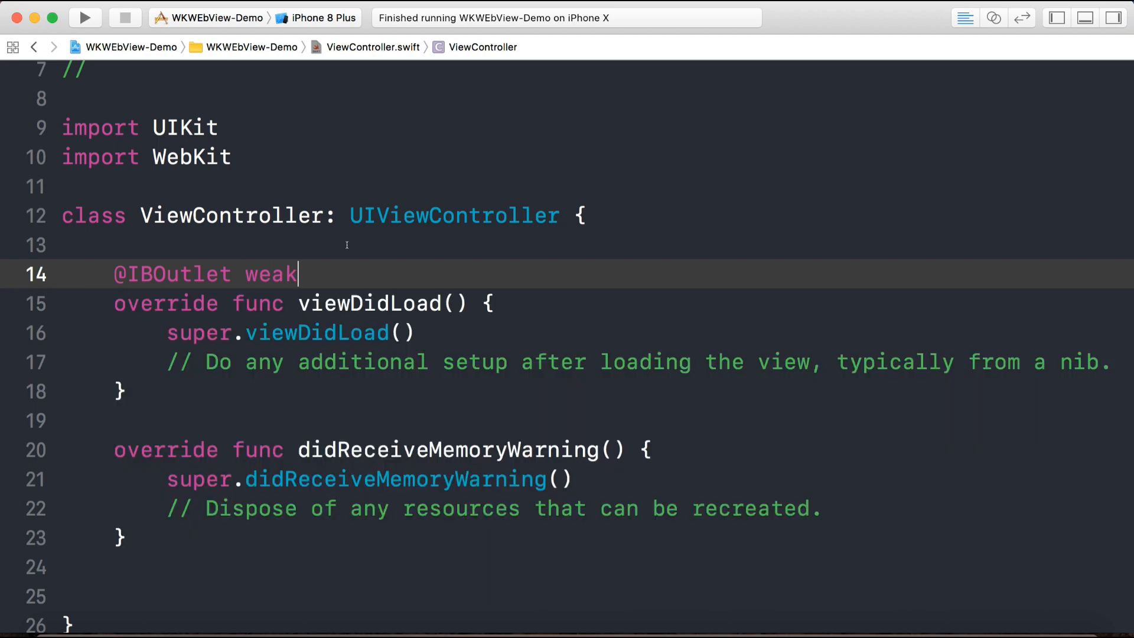
pyautogui.write('var we')
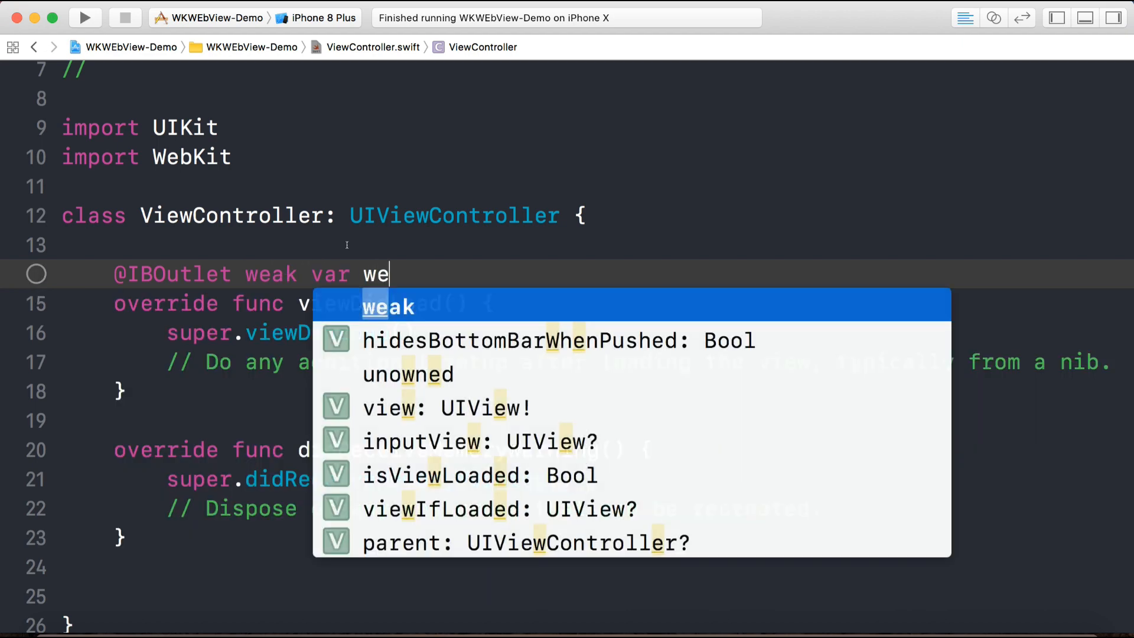
pyautogui.write('bView:')
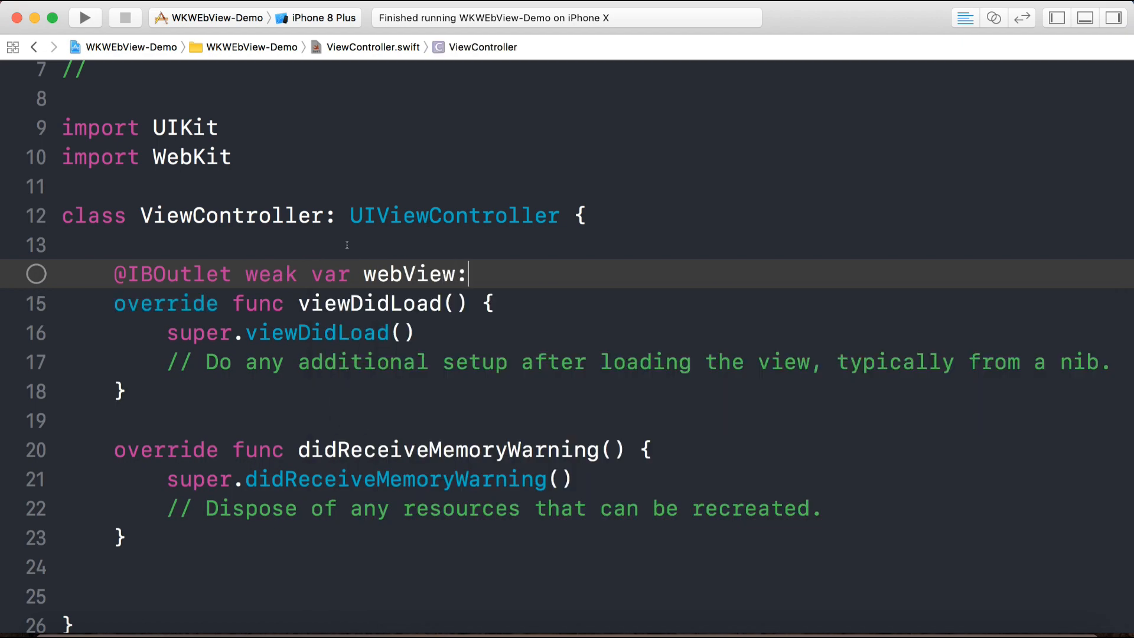
pyautogui.write('WkWebView!')
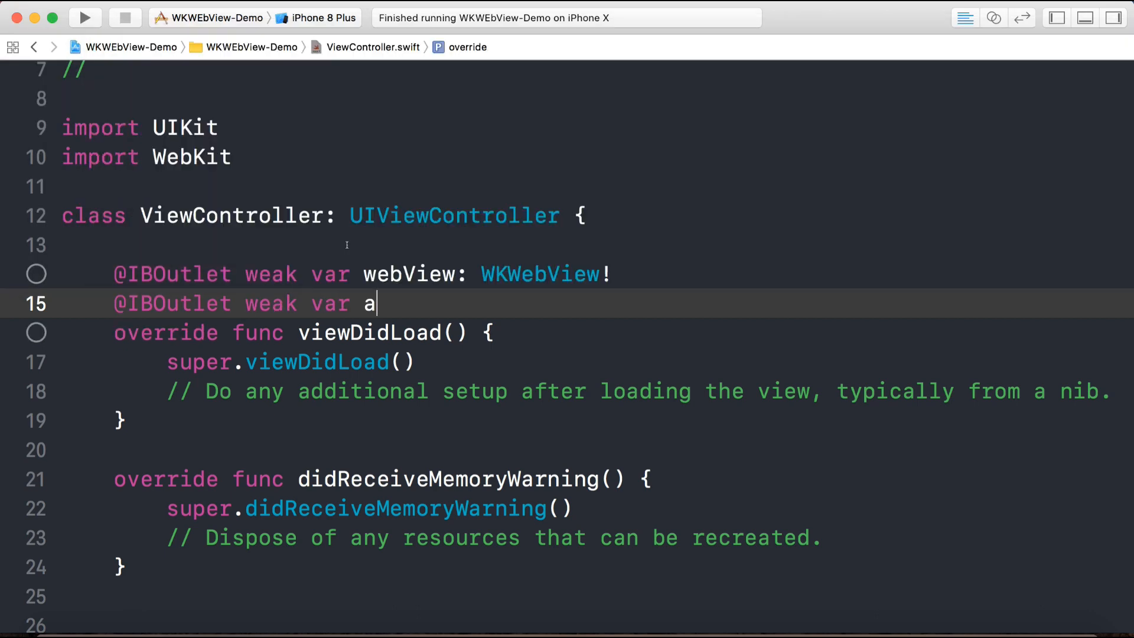
pyautogui.write('ctivityIndic')
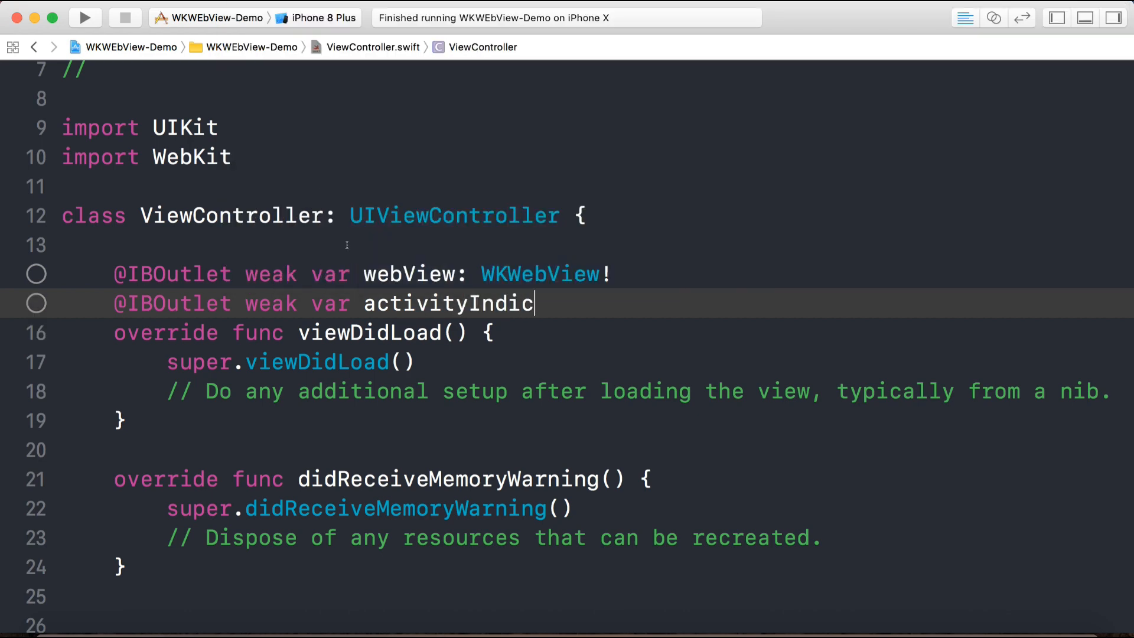
pyautogui.write('ator: UIActivityIndicatorView!')
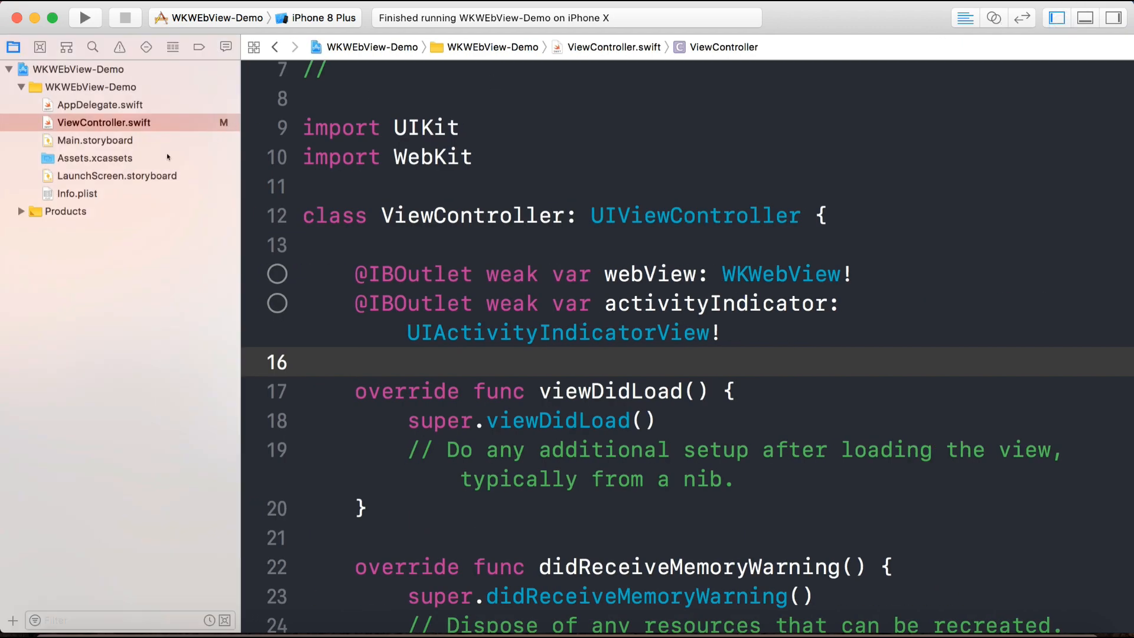
# - In Main.storyboard, add a WebKit View from the Object Library into the view controller
pyautogui.click(94, 140)
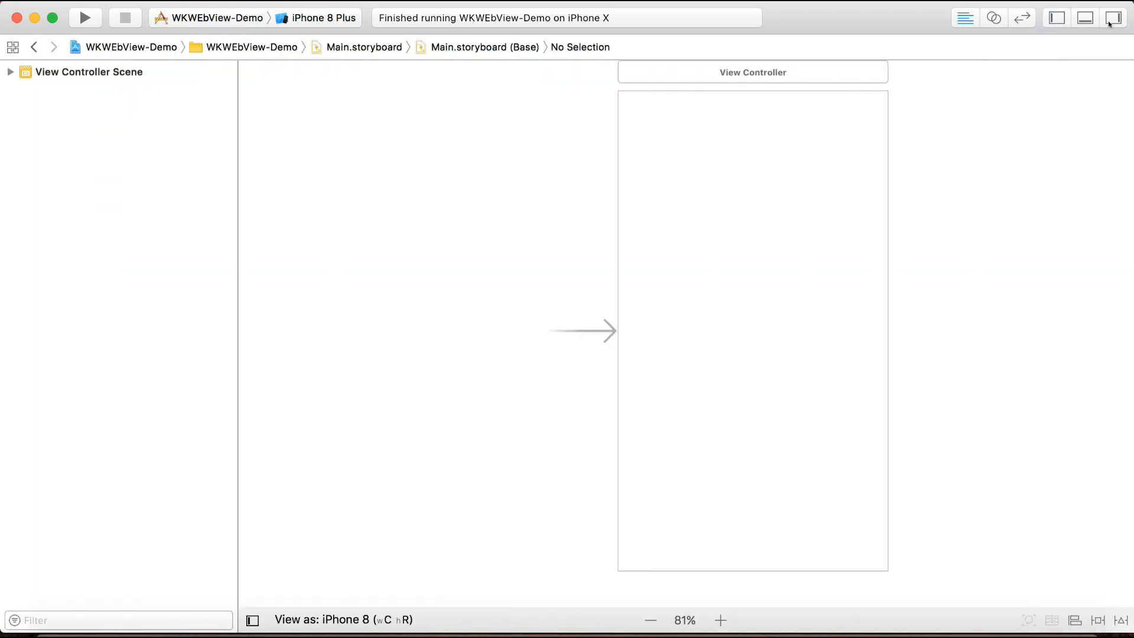
pyautogui.click(1113, 18)
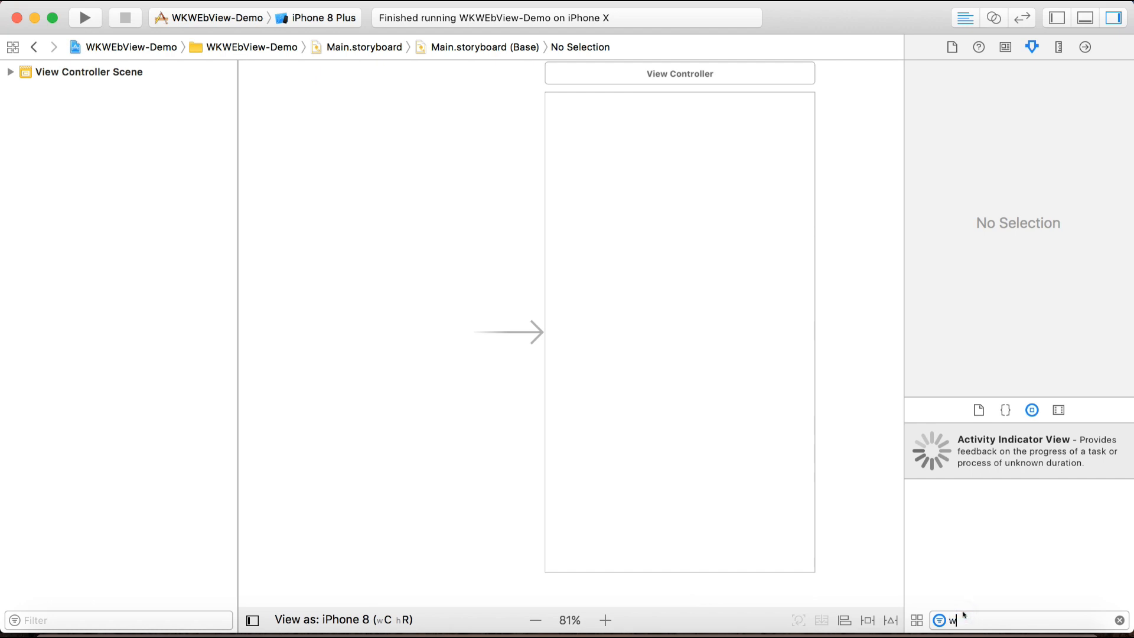
pyautogui.write('e')
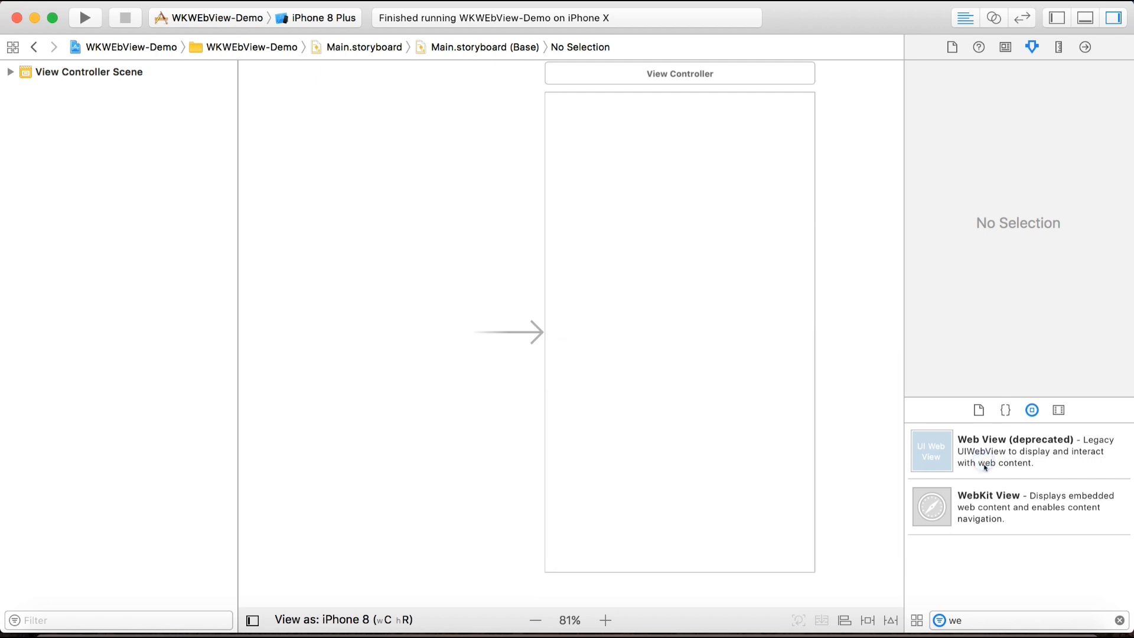
pyautogui.moveTo(932, 507); pyautogui.dragTo(711, 412)
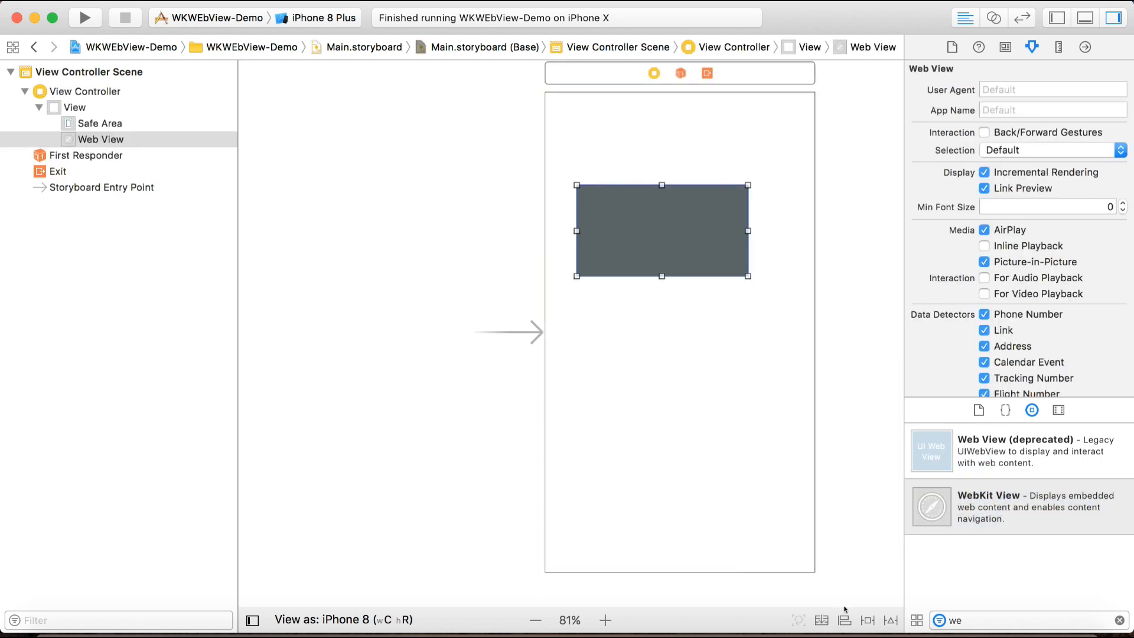
# - Pin the web view to all four edges with 0 spacing constraints
pyautogui.click(866, 620)
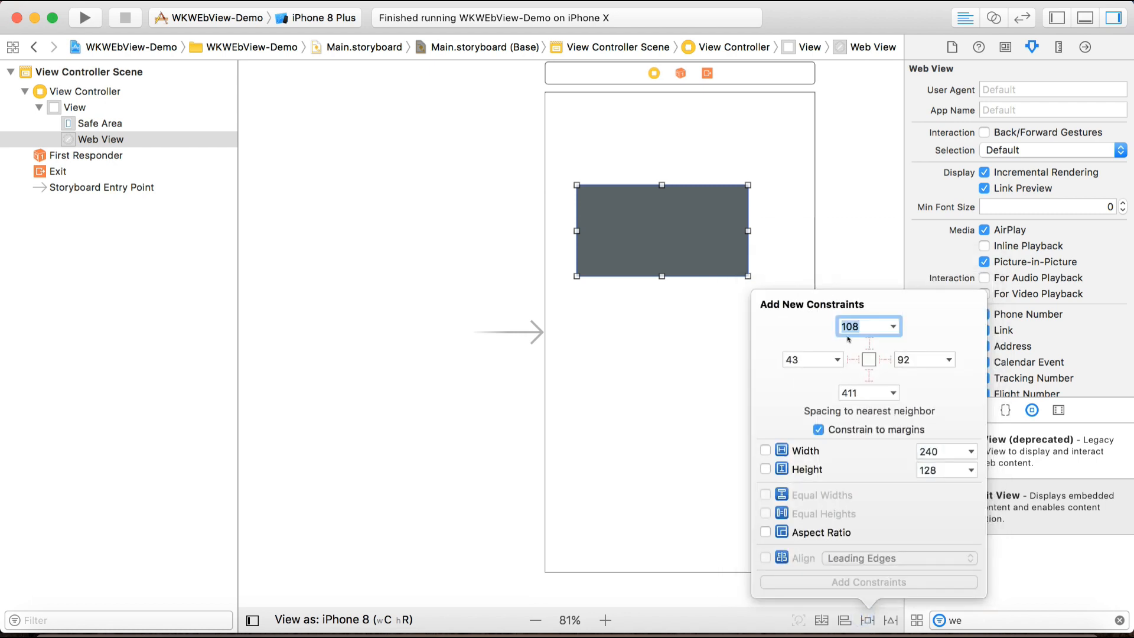
pyautogui.write('0')
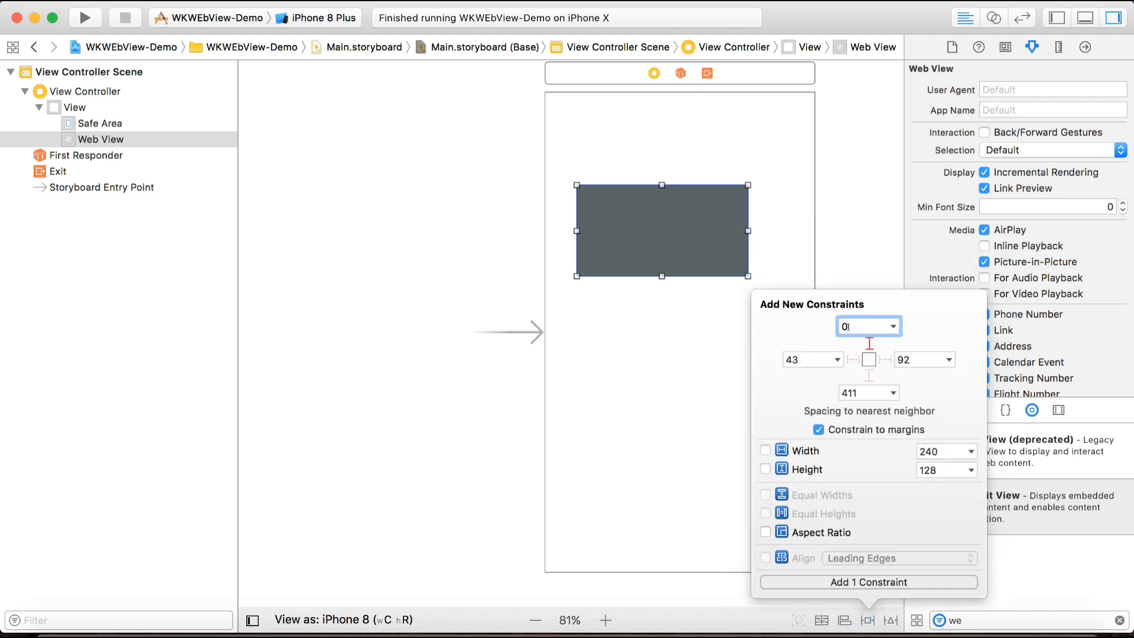
pyautogui.click(804, 359)
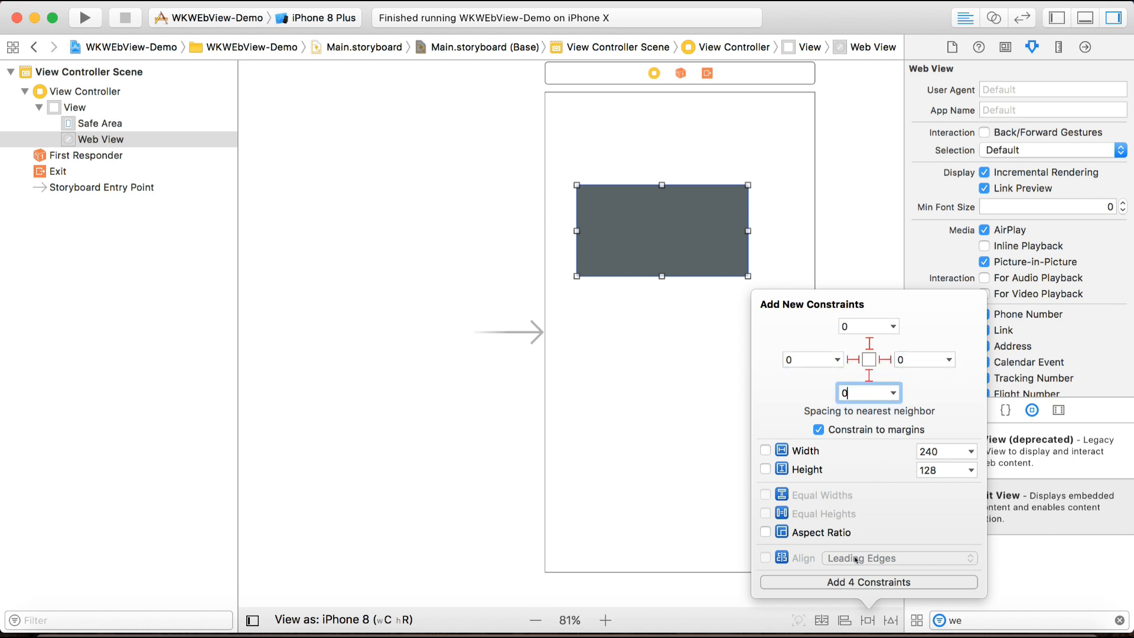
pyautogui.click(869, 582)
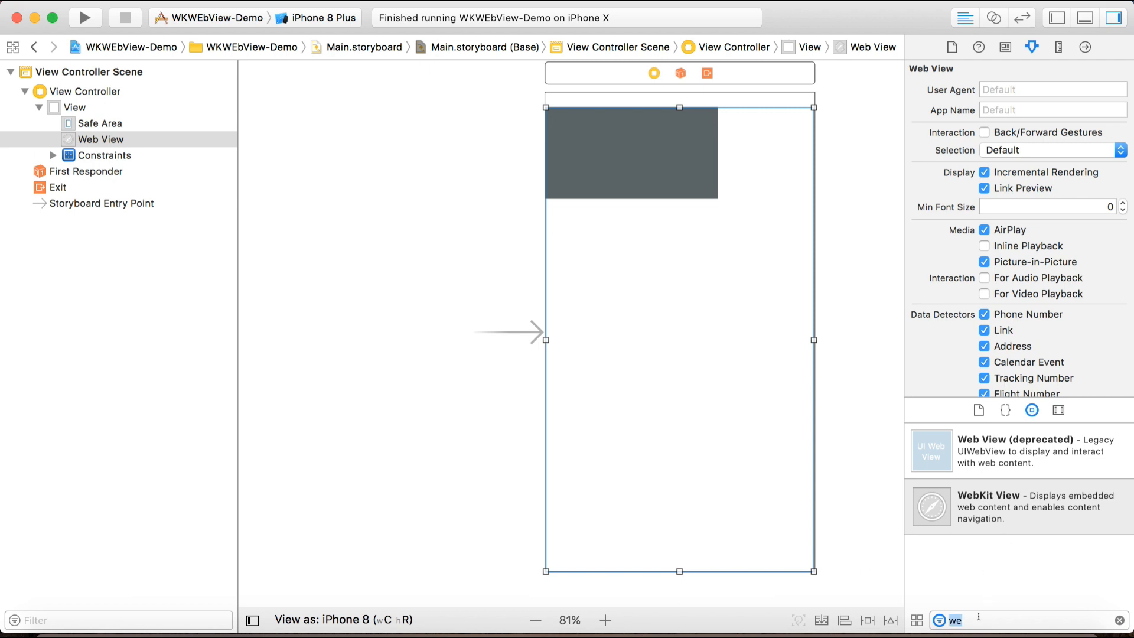
# - Add an Activity Indicator View styled Large White, coloured yellow, animating and hiding when stopped
pyautogui.write('act')
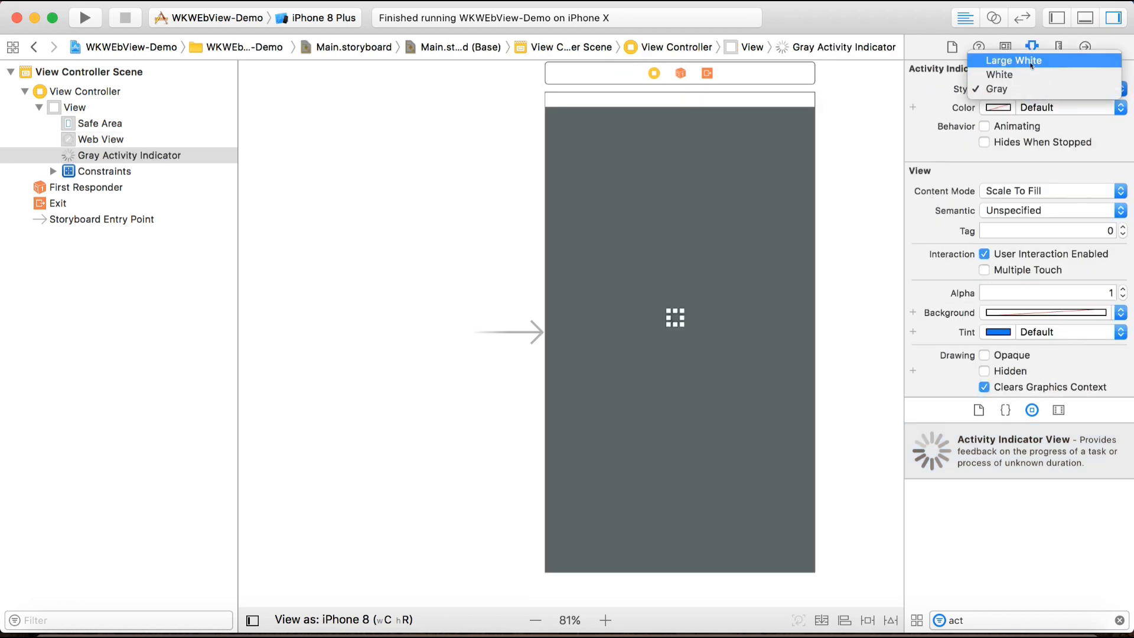
pyautogui.click(1014, 60)
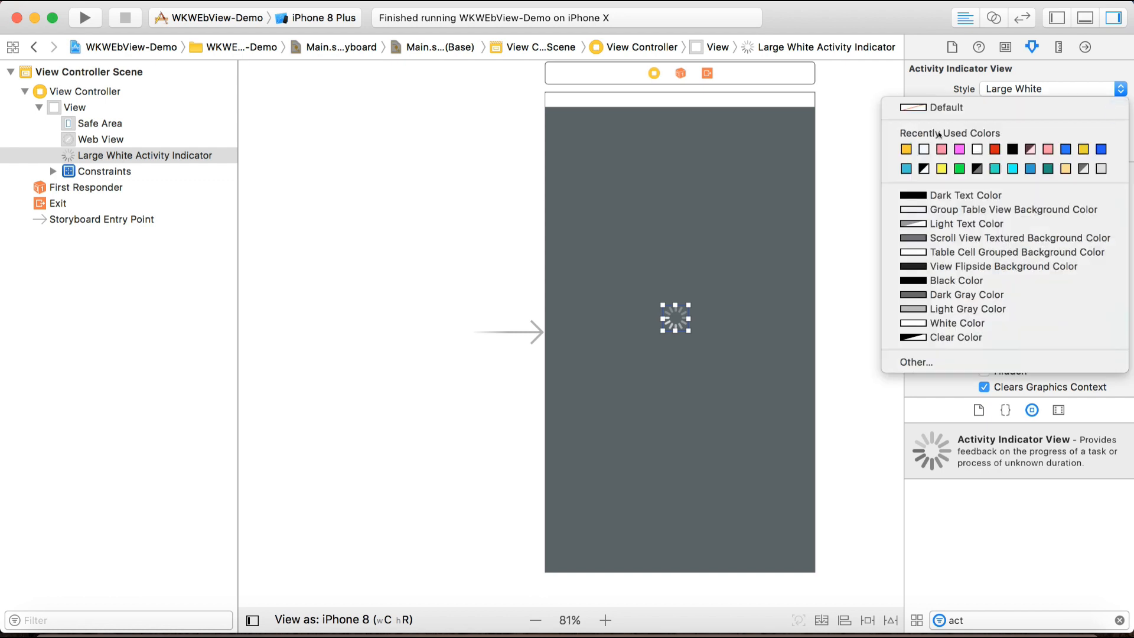
pyautogui.click(906, 149)
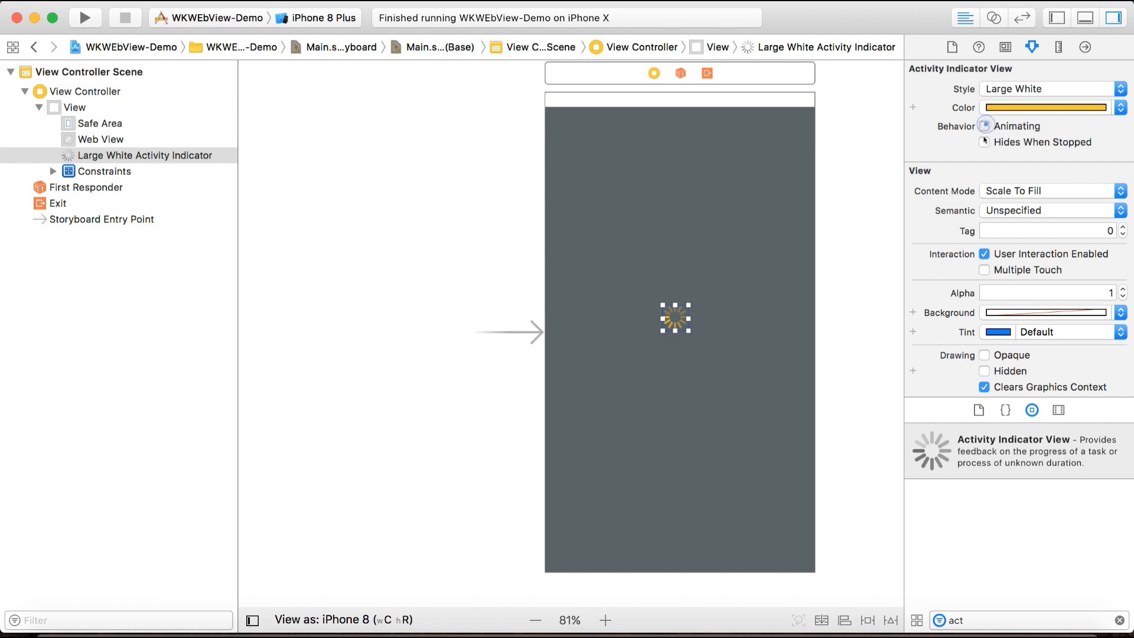
pyautogui.click(985, 126)
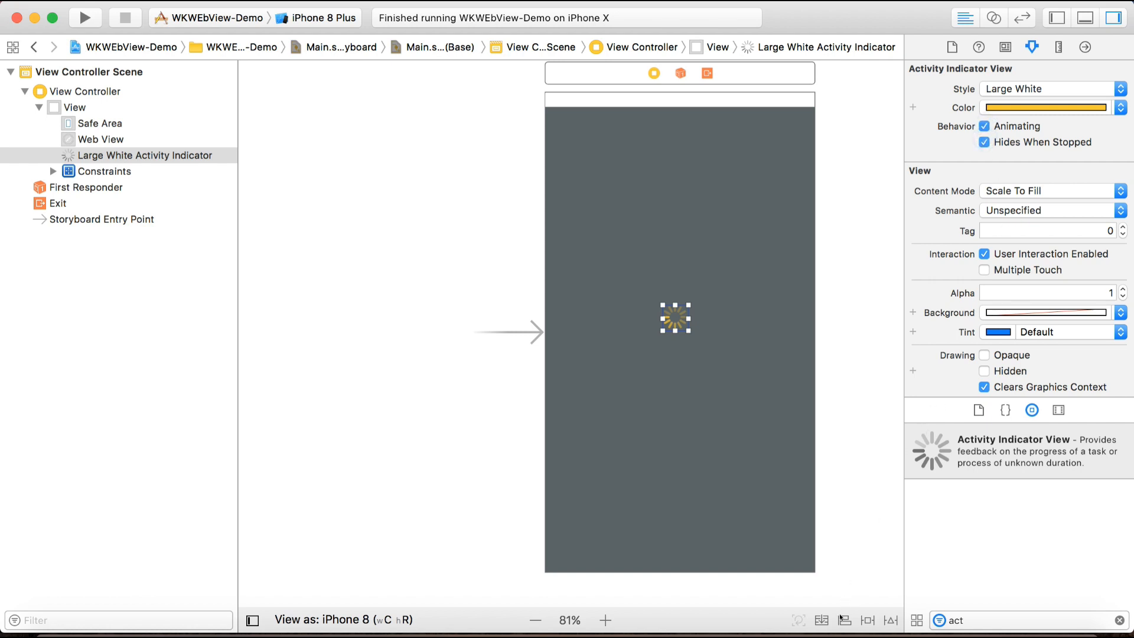
# - Centre the indicator in its container and connect the activityIndicator and webView outlets
pyautogui.click(845, 620)
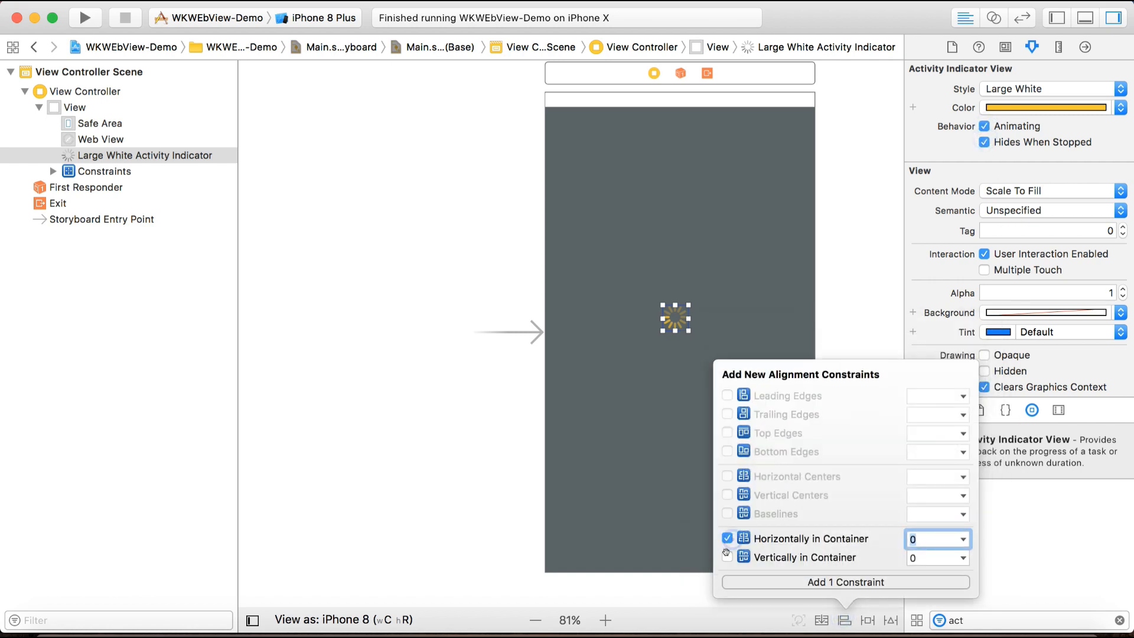
pyautogui.click(843, 583)
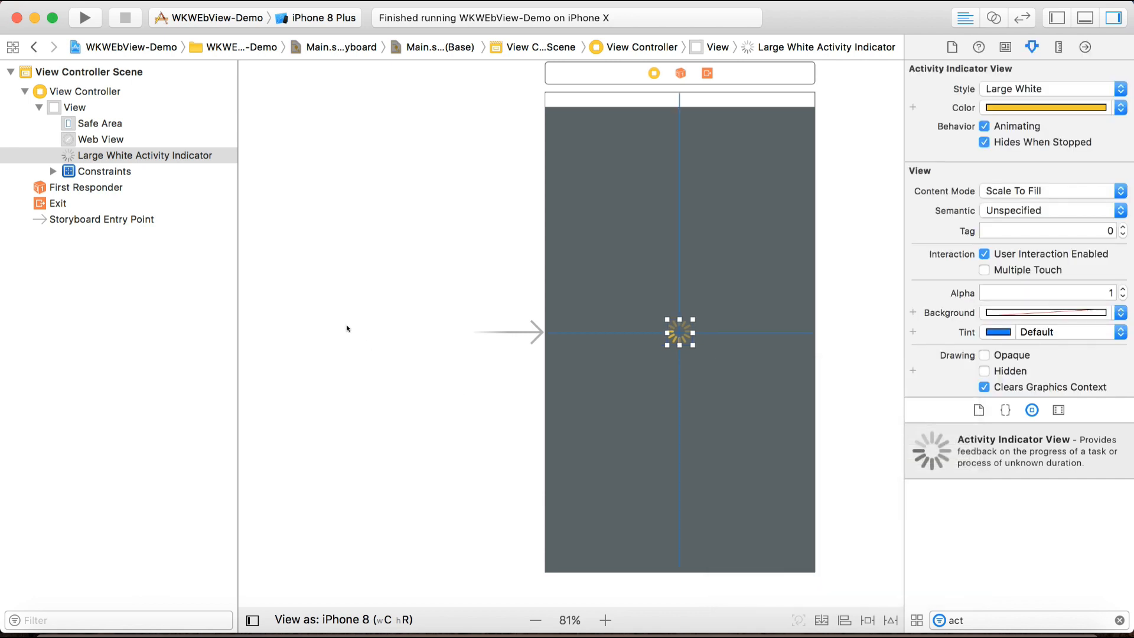
pyautogui.moveTo(66, 86)
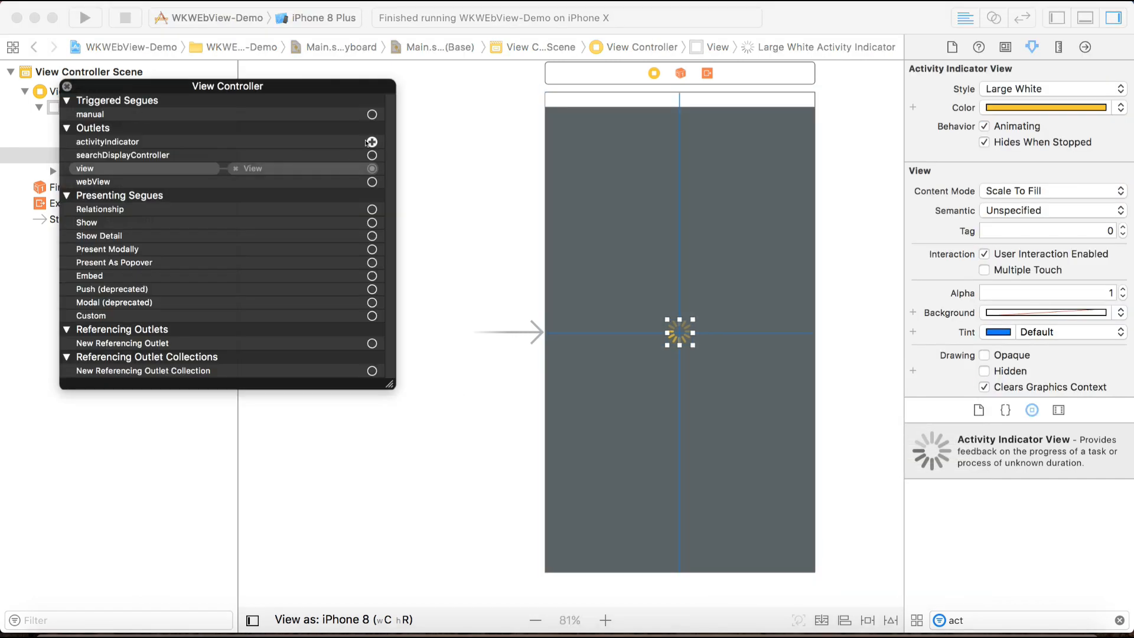
pyautogui.moveTo(372, 140); pyautogui.dragTo(681, 333)
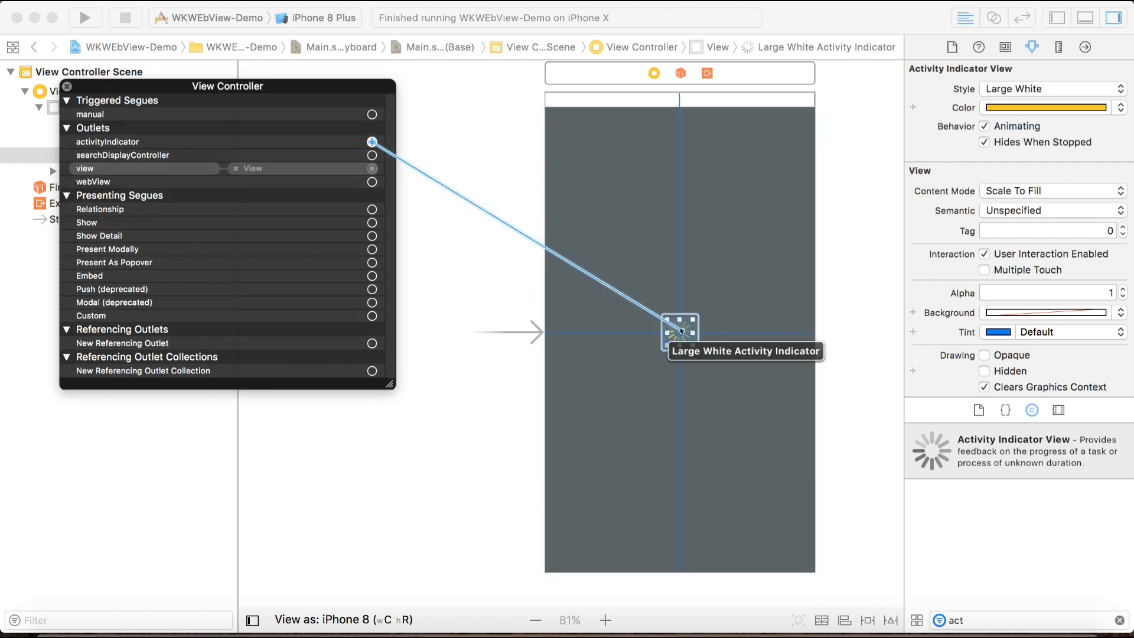
pyautogui.moveTo(372, 141); pyautogui.dragTo(680, 333)
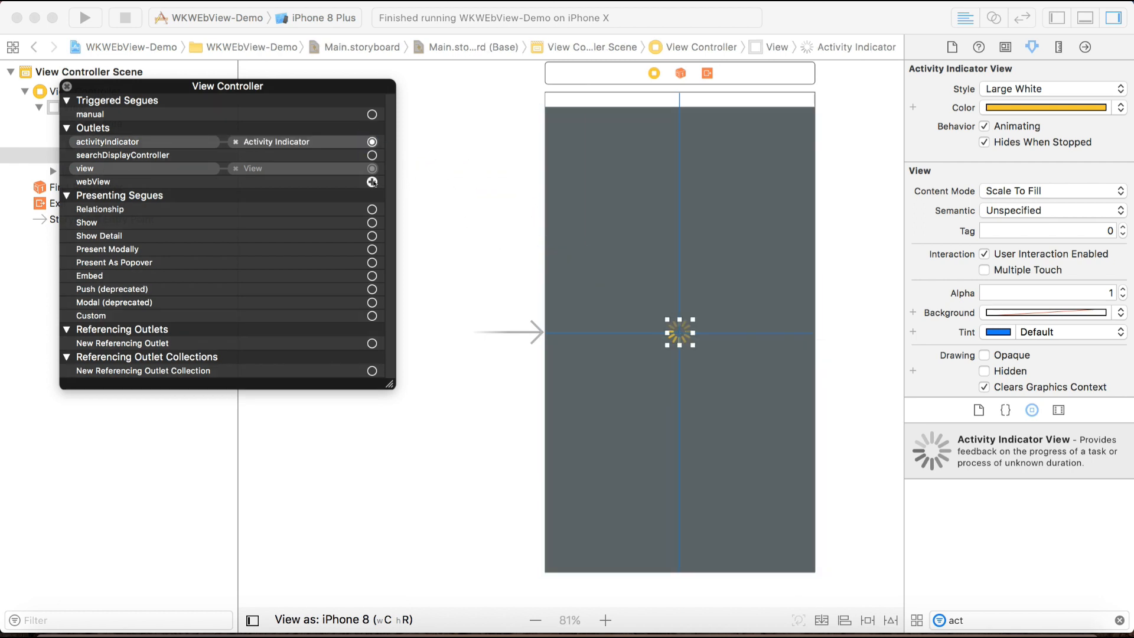
pyautogui.moveTo(372, 182); pyautogui.dragTo(650, 182)
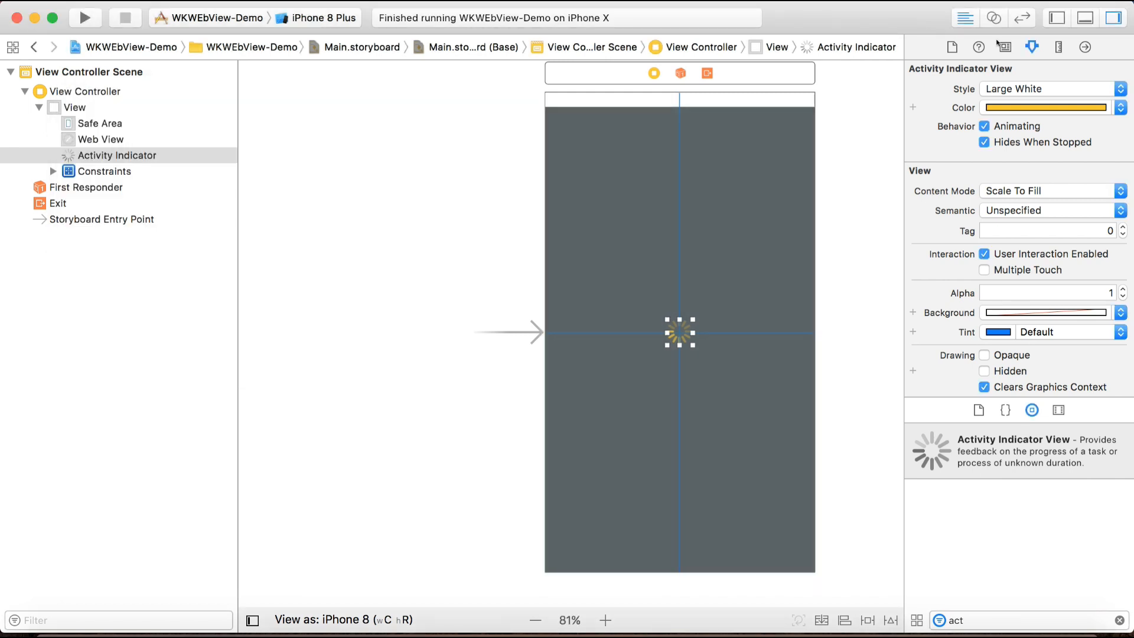
pyautogui.moveTo(1004, 48)
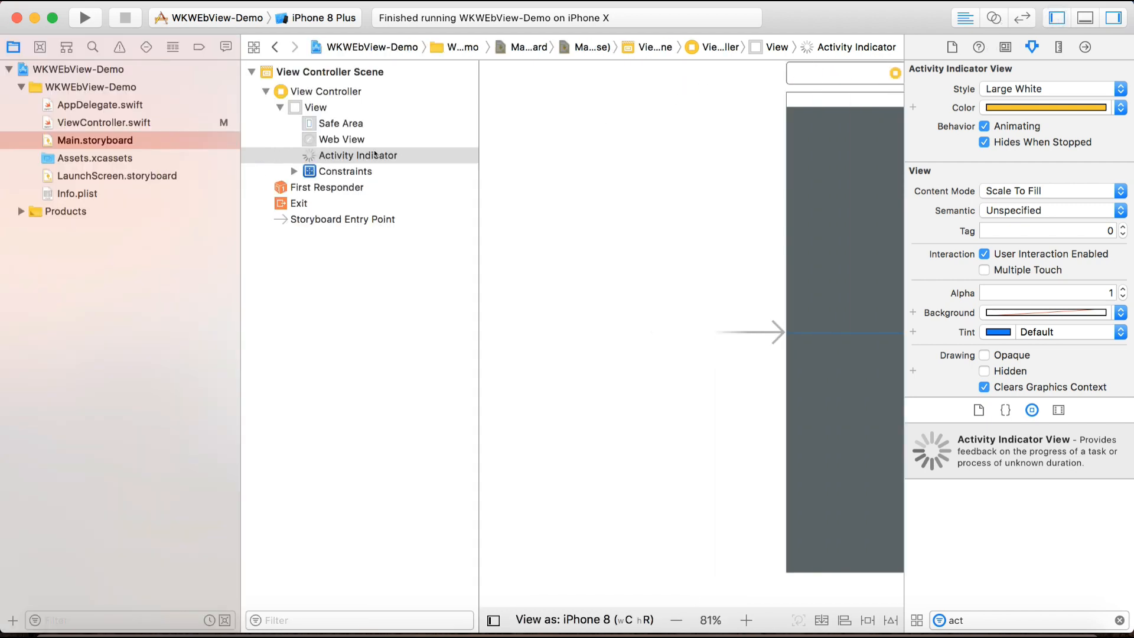
# - Open the project's Info.plist in the property list editor
pyautogui.click(77, 193)
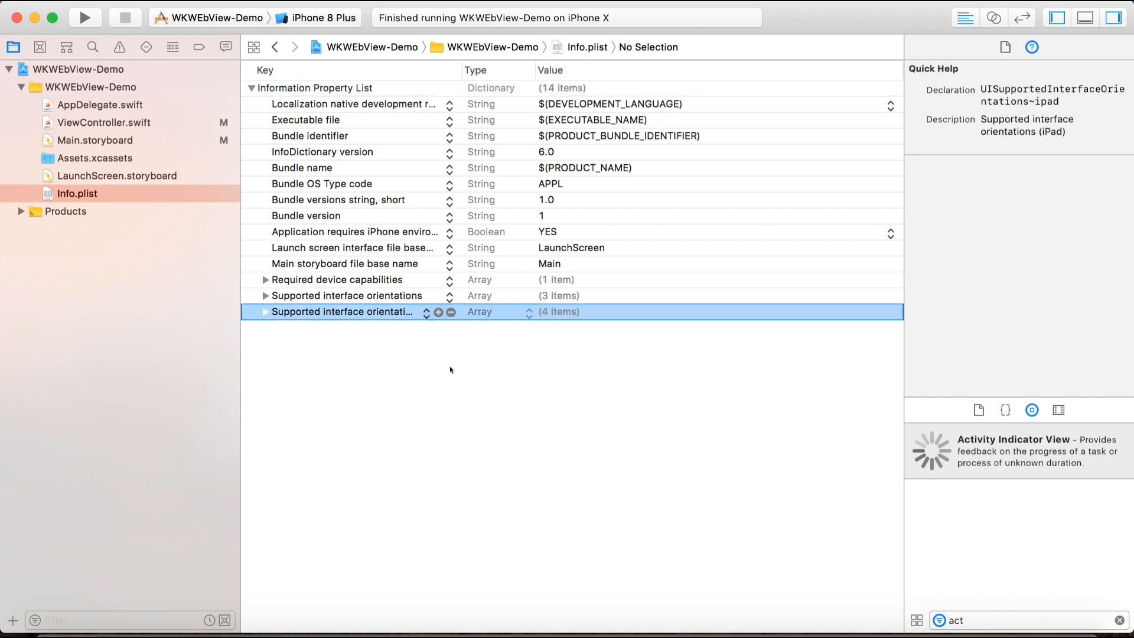
# - Add an App Transport Security Settings key to Info.plist, removing a stray extra entry
pyautogui.click(437, 312)
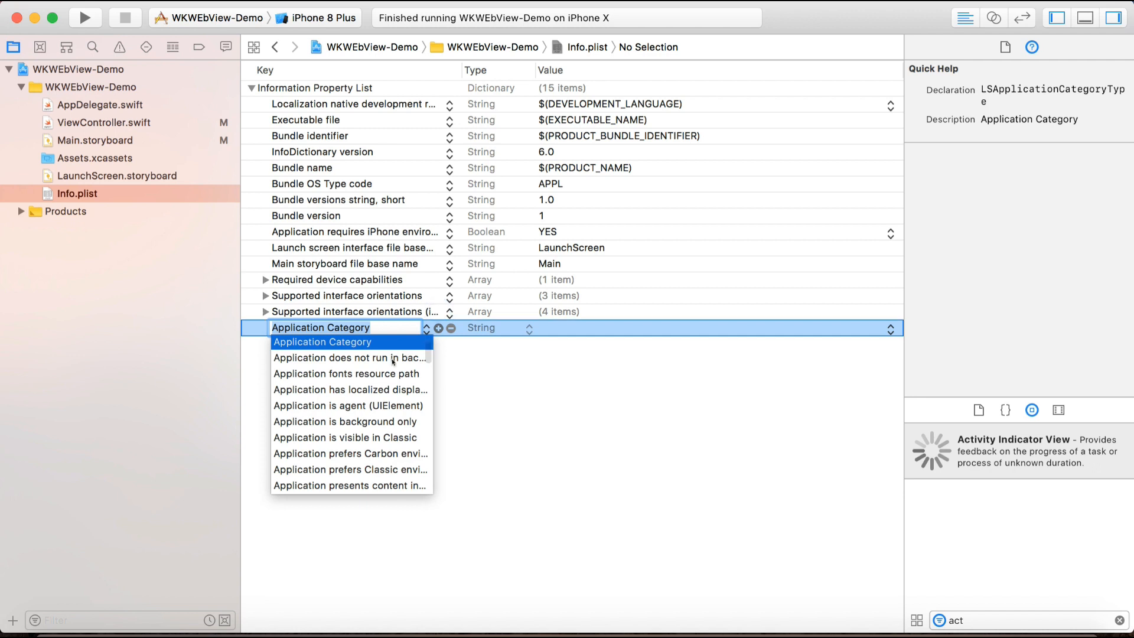
pyautogui.scroll(-3)
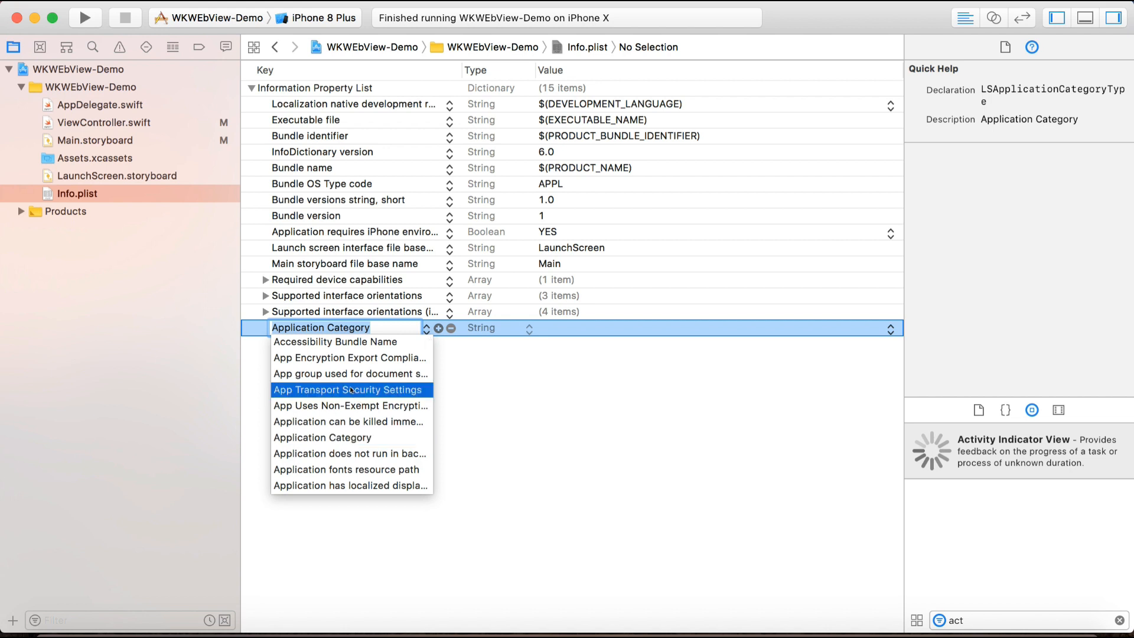
pyautogui.click(347, 388)
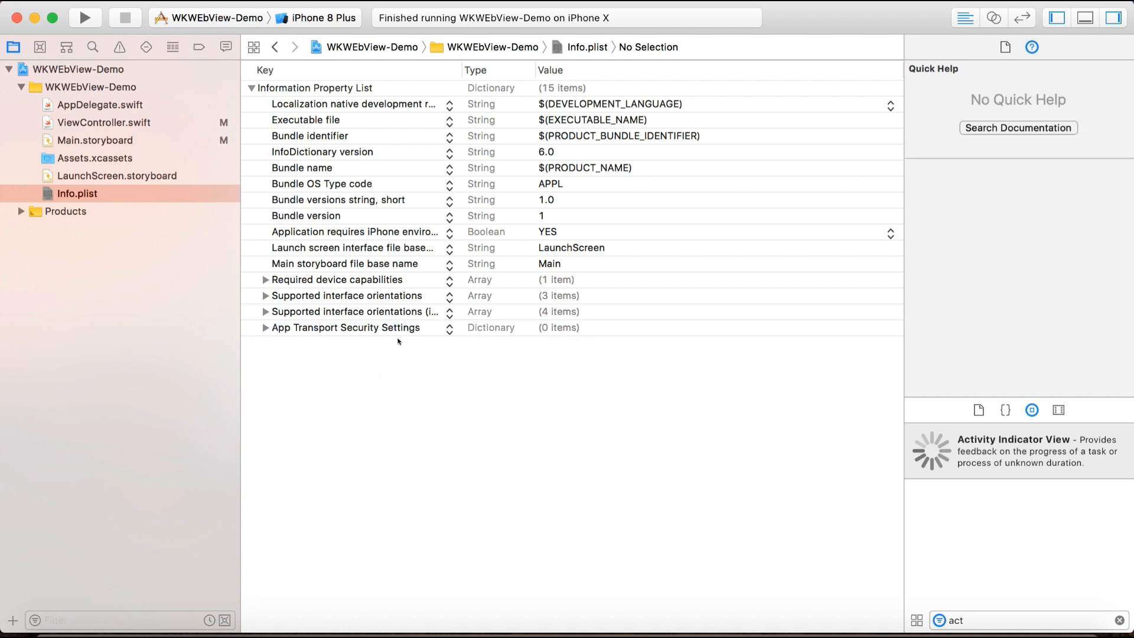
pyautogui.click(346, 328)
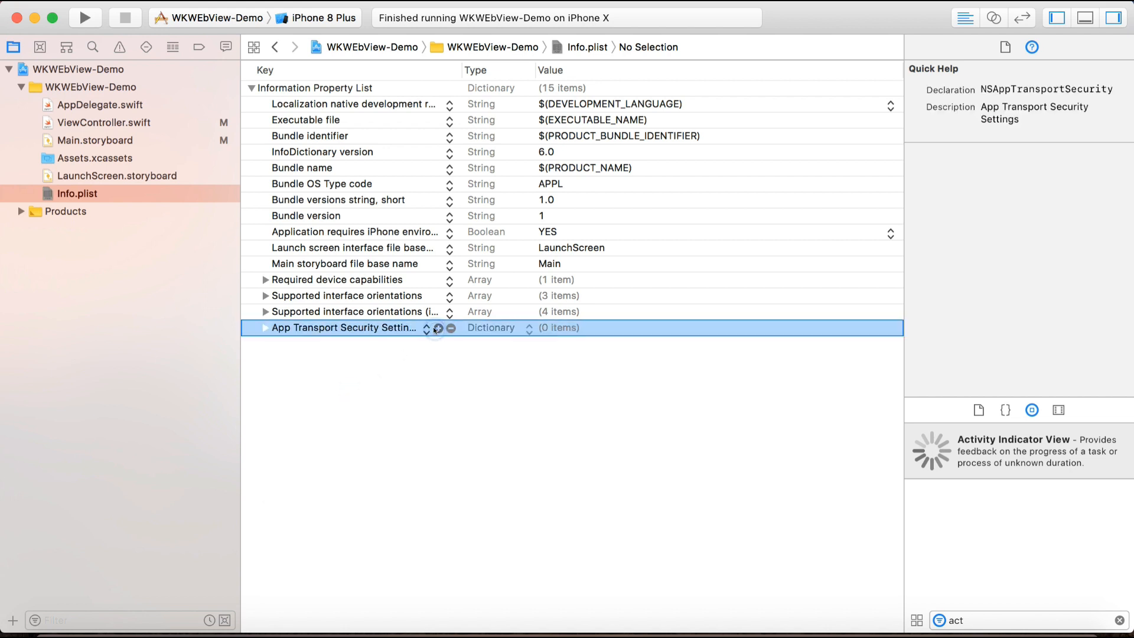
pyautogui.click(437, 327)
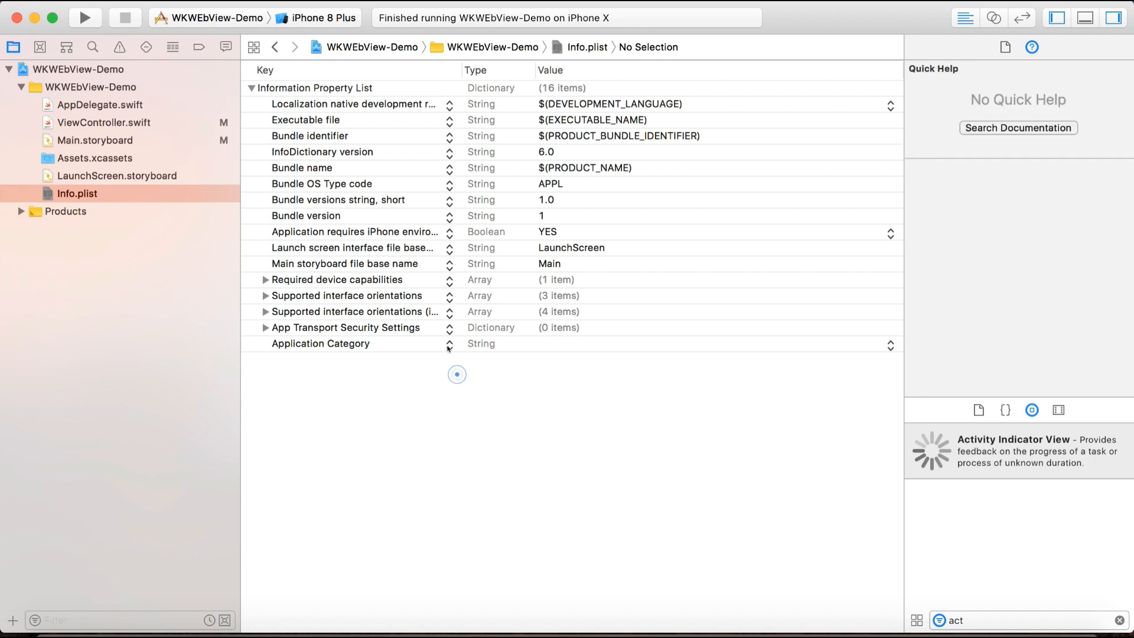
pyautogui.click(438, 343)
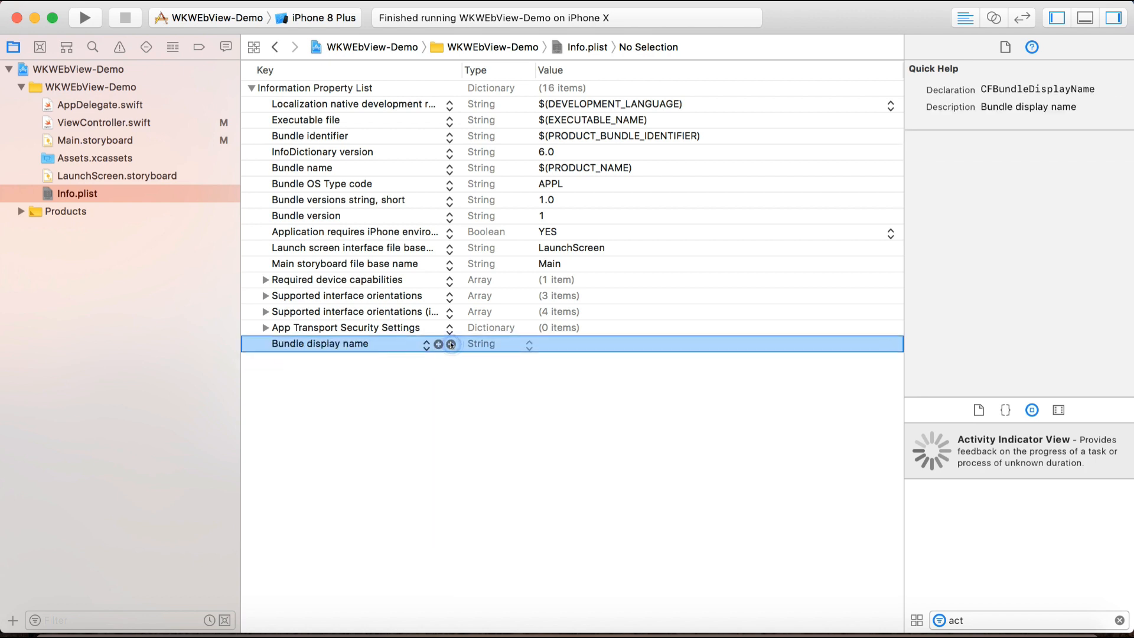
pyautogui.click(451, 343)
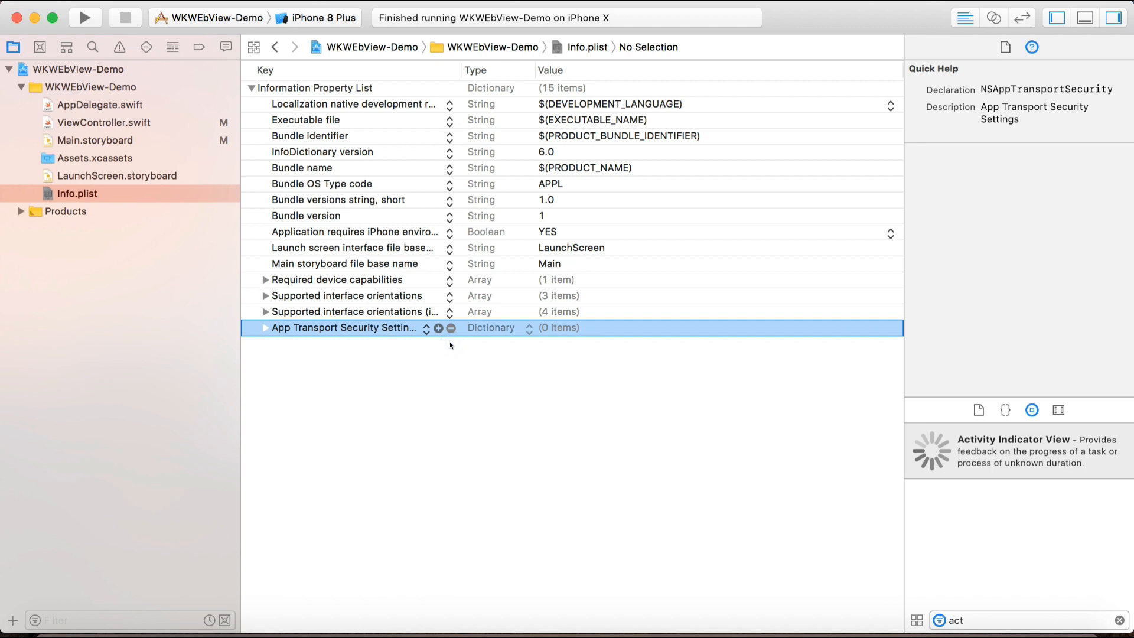
pyautogui.click(437, 327)
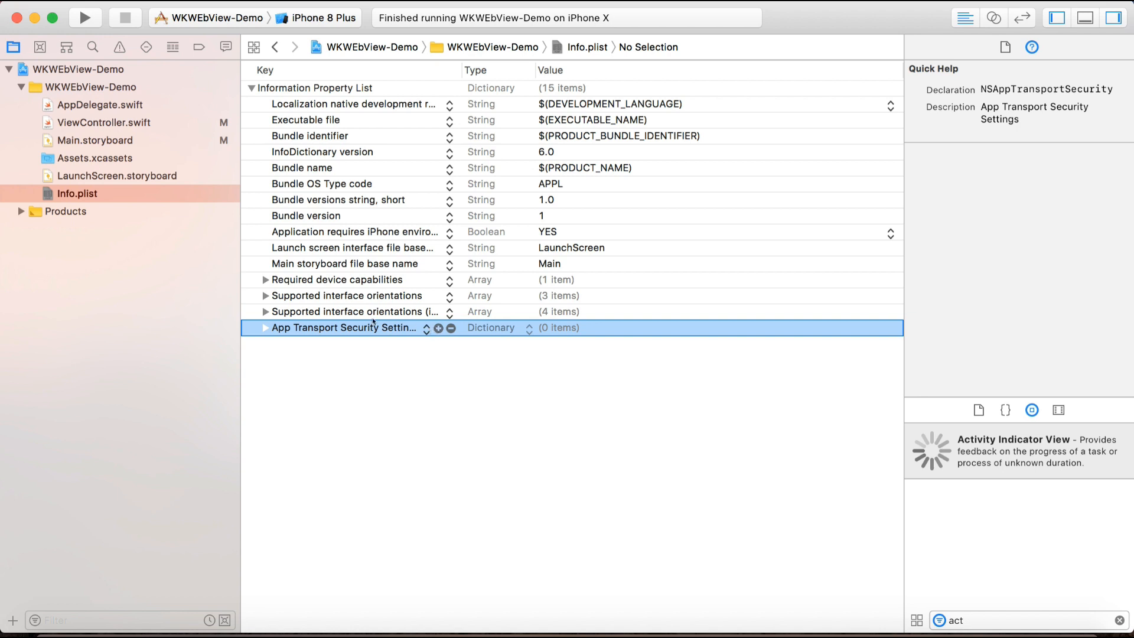
# - Inside App Transport Security Settings add Allow Arbitrary Loads set to YES, then return to ViewController.swift
pyautogui.click(265, 327)
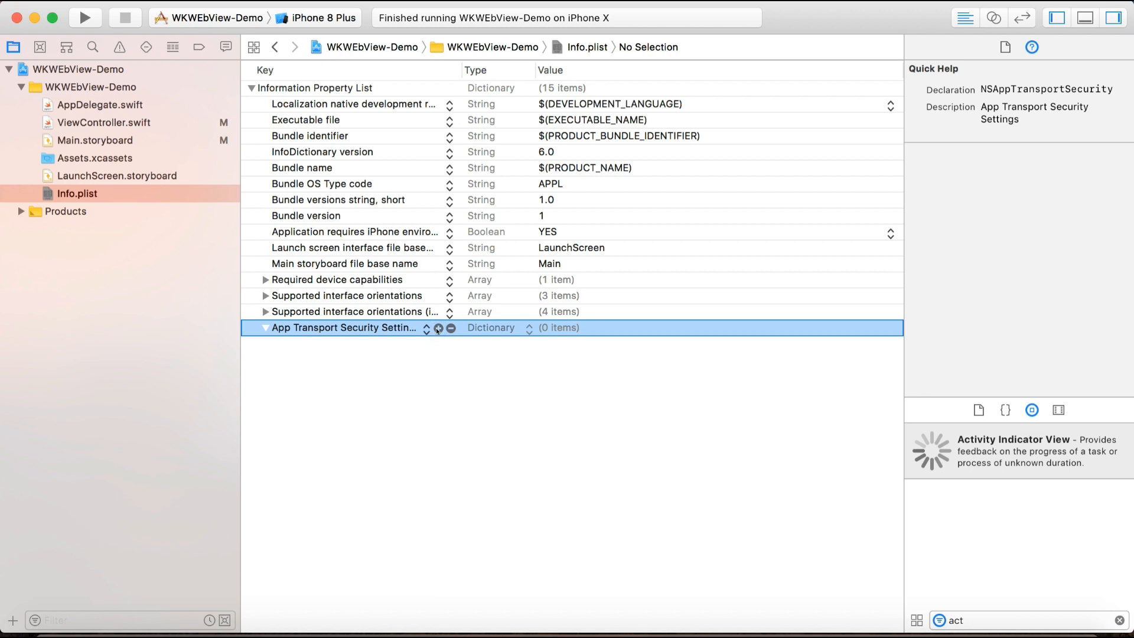
pyautogui.click(438, 327)
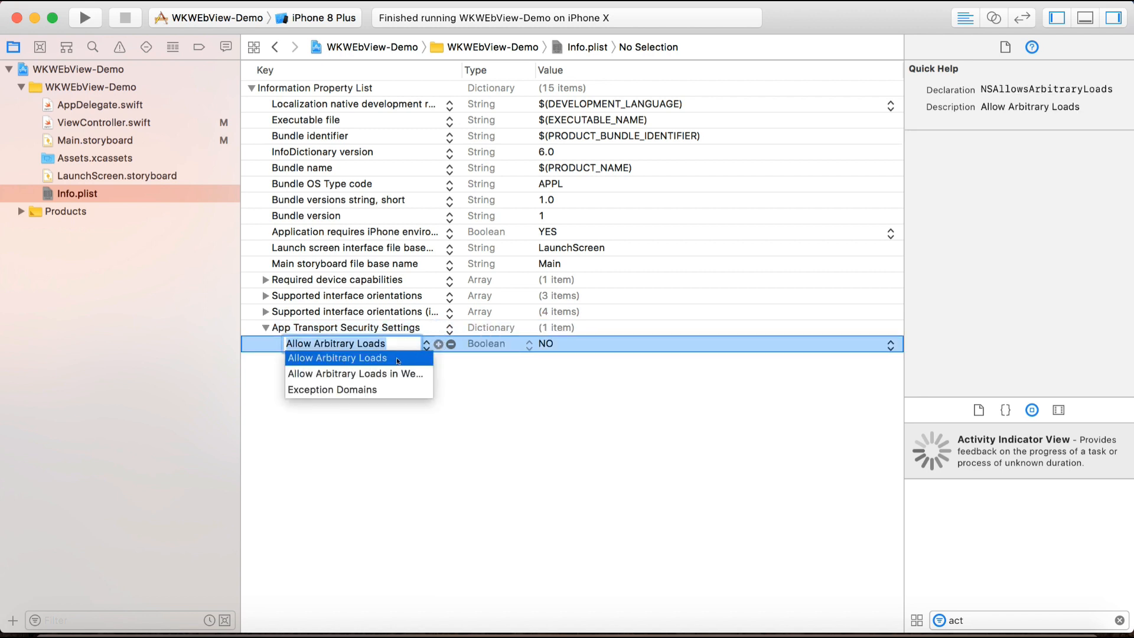
pyautogui.click(336, 357)
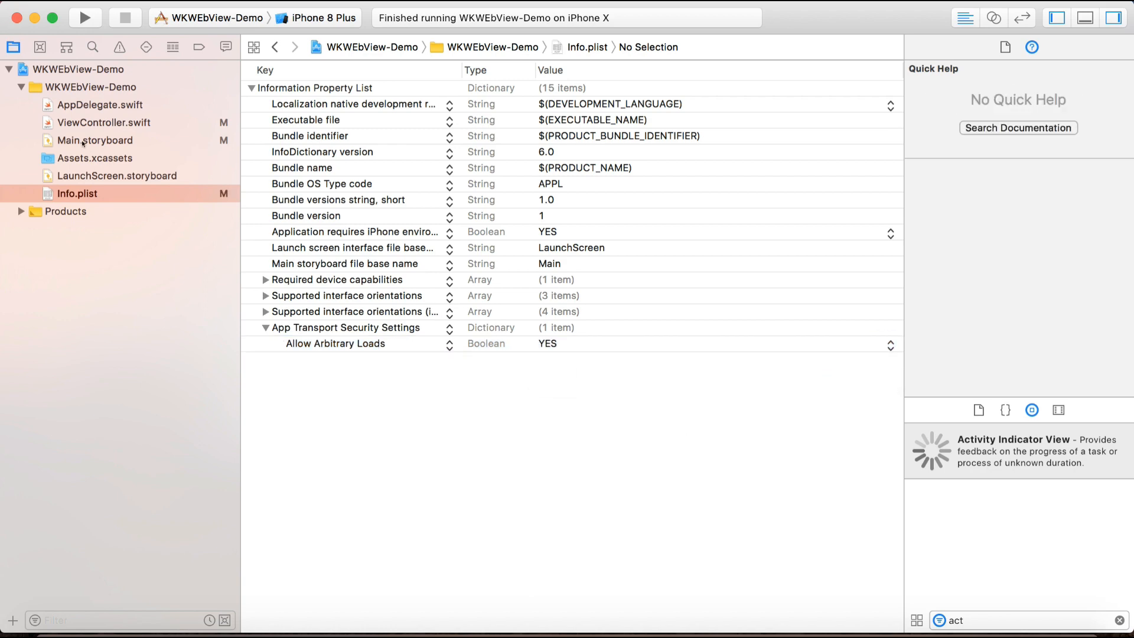
pyautogui.click(101, 122)
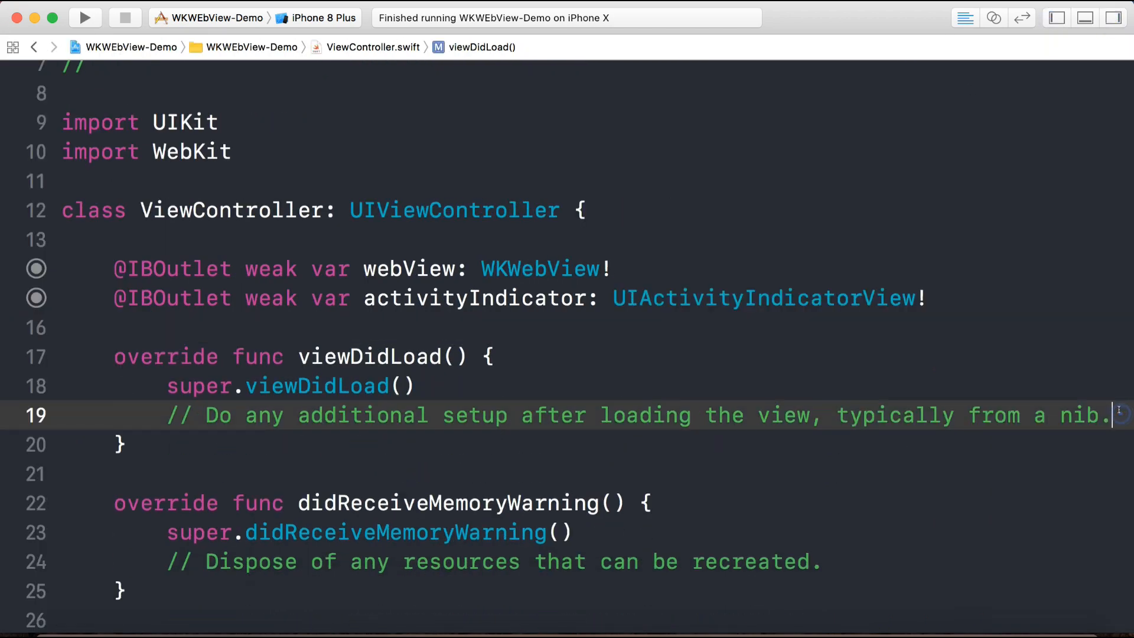
pyautogui.write('var')
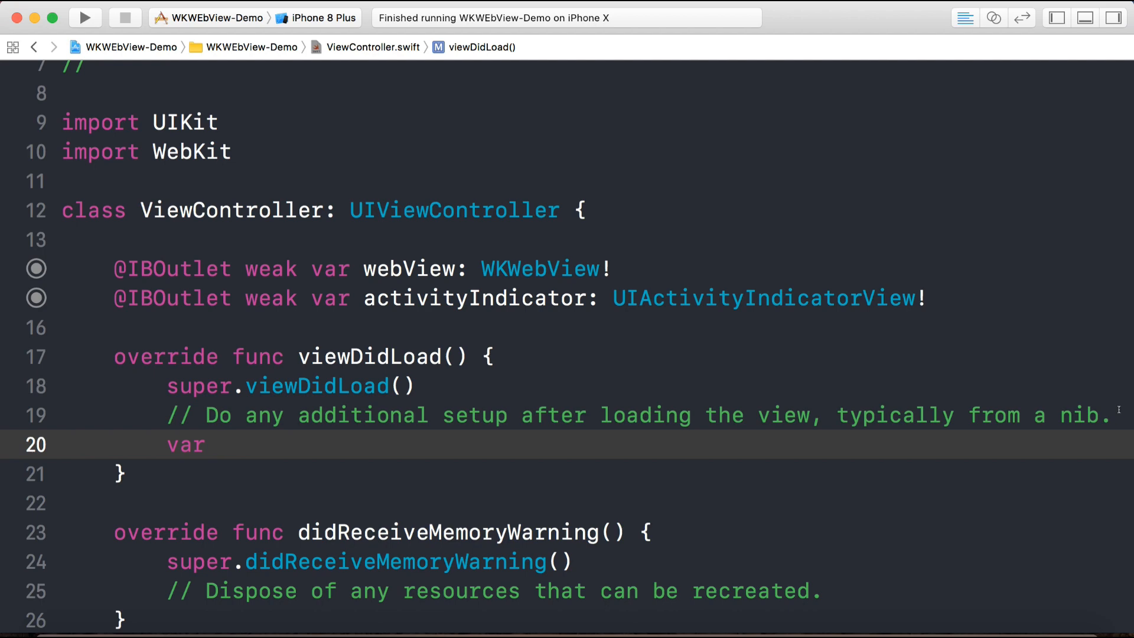
pyautogui.write('let')
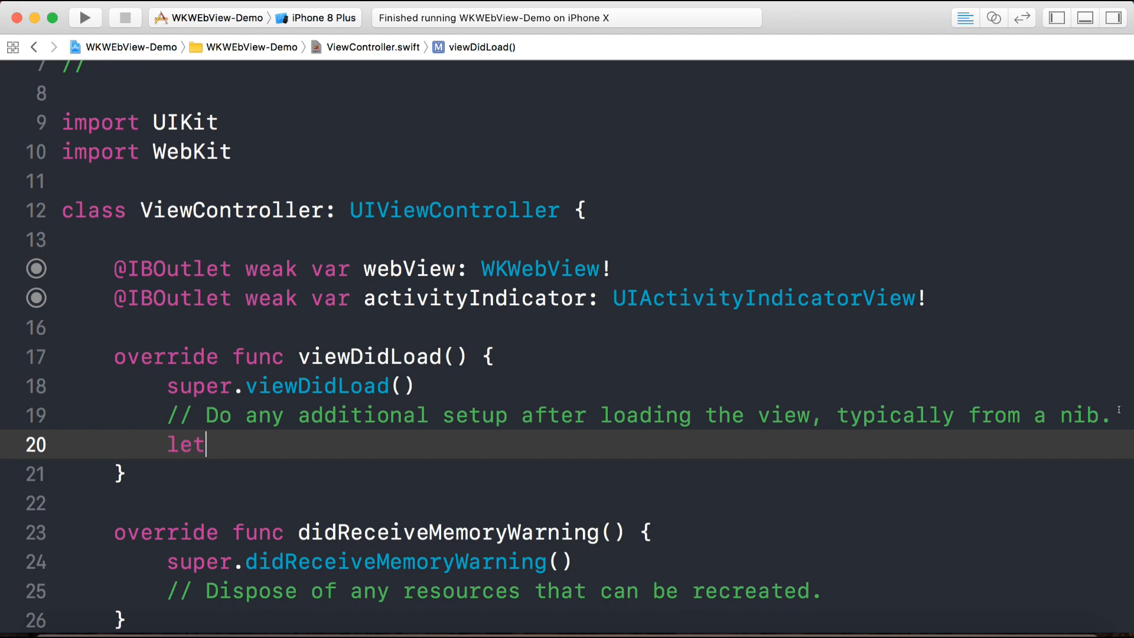
pyautogui.write('urlStri')
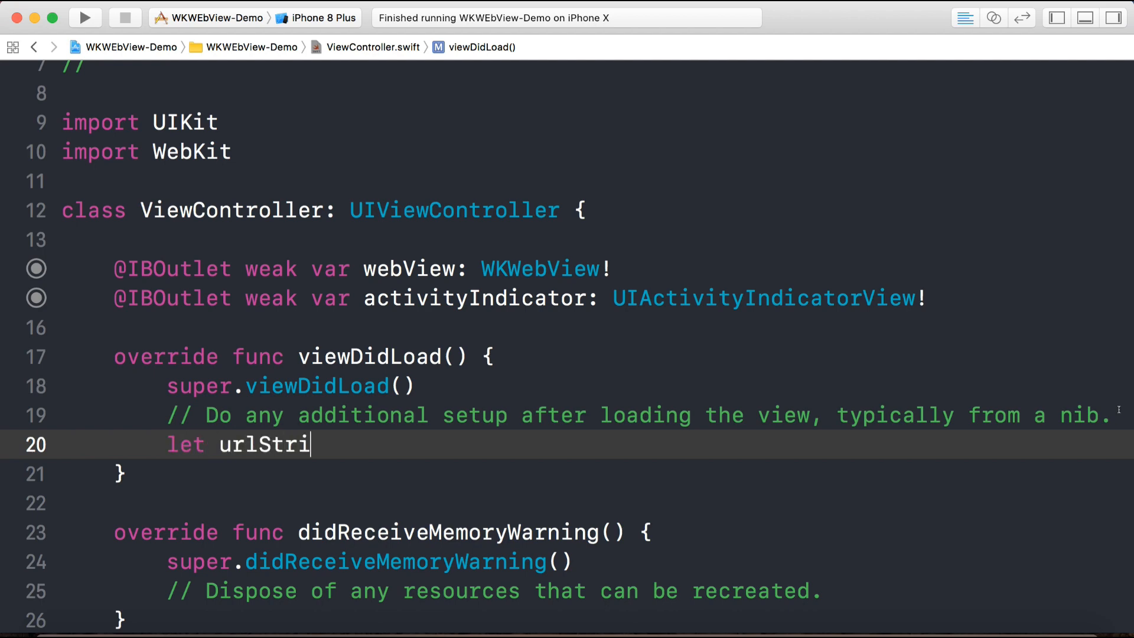
pyautogui.write('ng = ""')
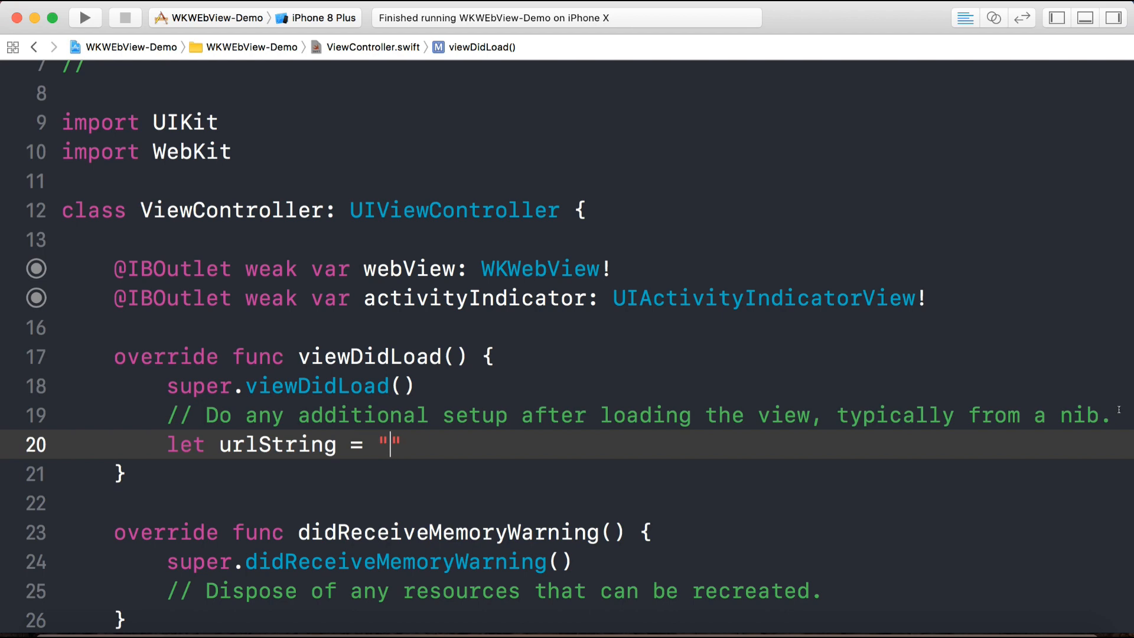
pyautogui.write('http://w')
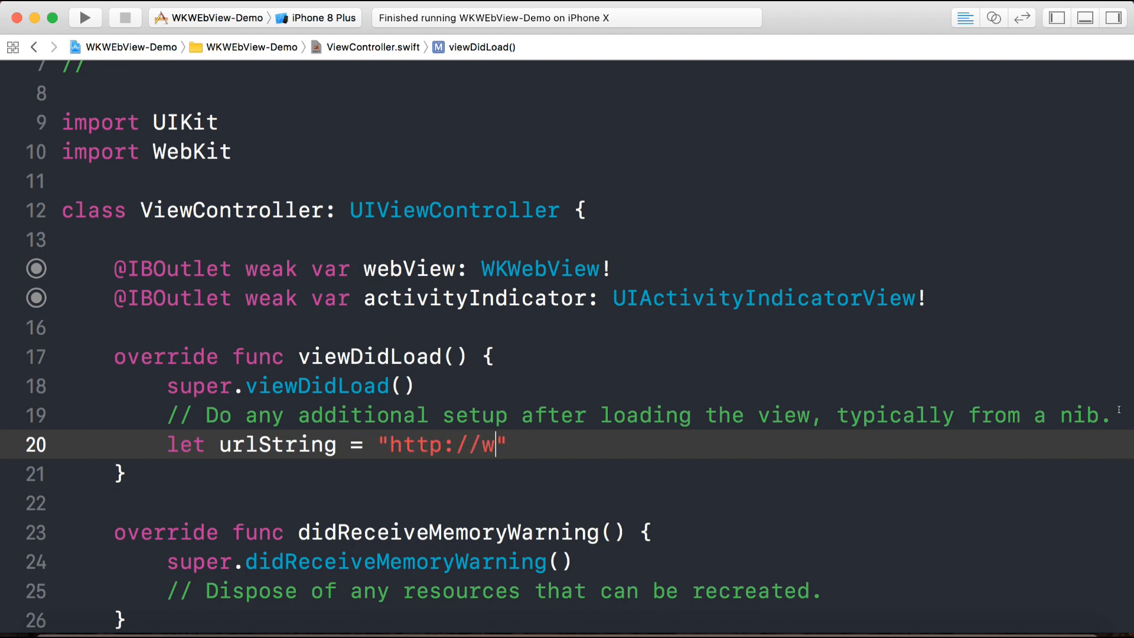
pyautogui.write('ww.appl')
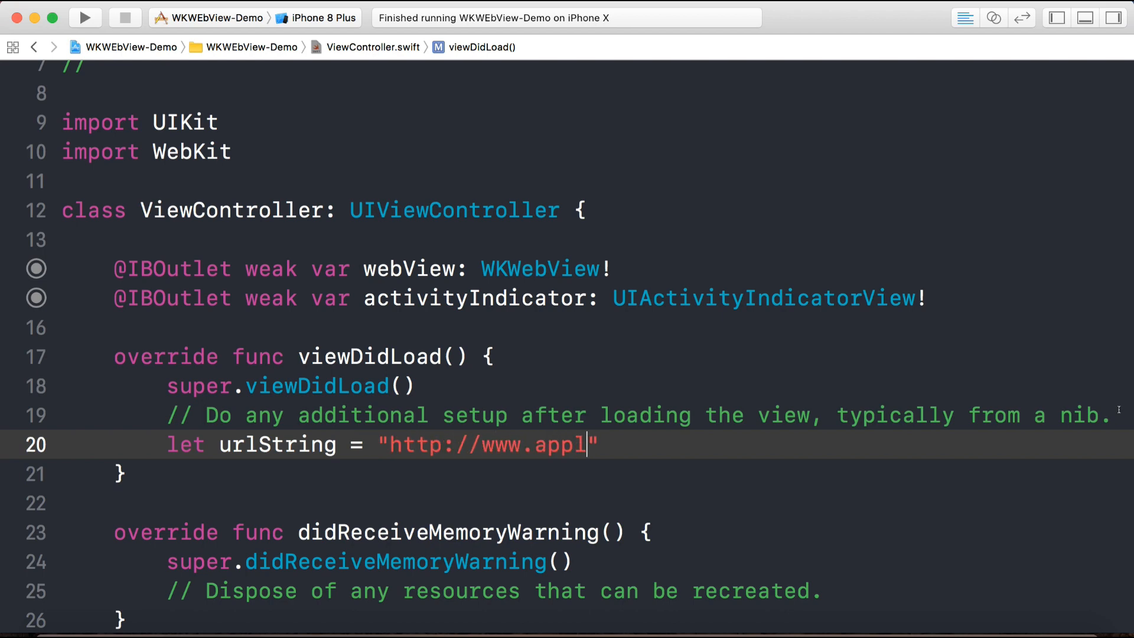
pyautogui.write('e.com"')
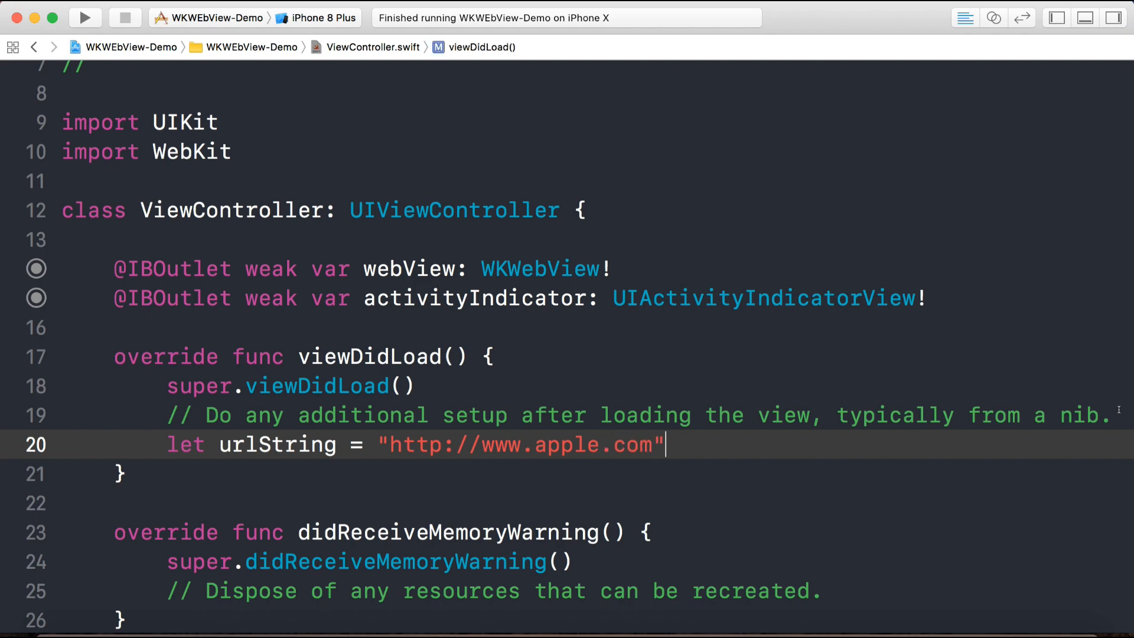
# - Build a URLRequest from URL(string: urlString)!
pyautogui.write('le')
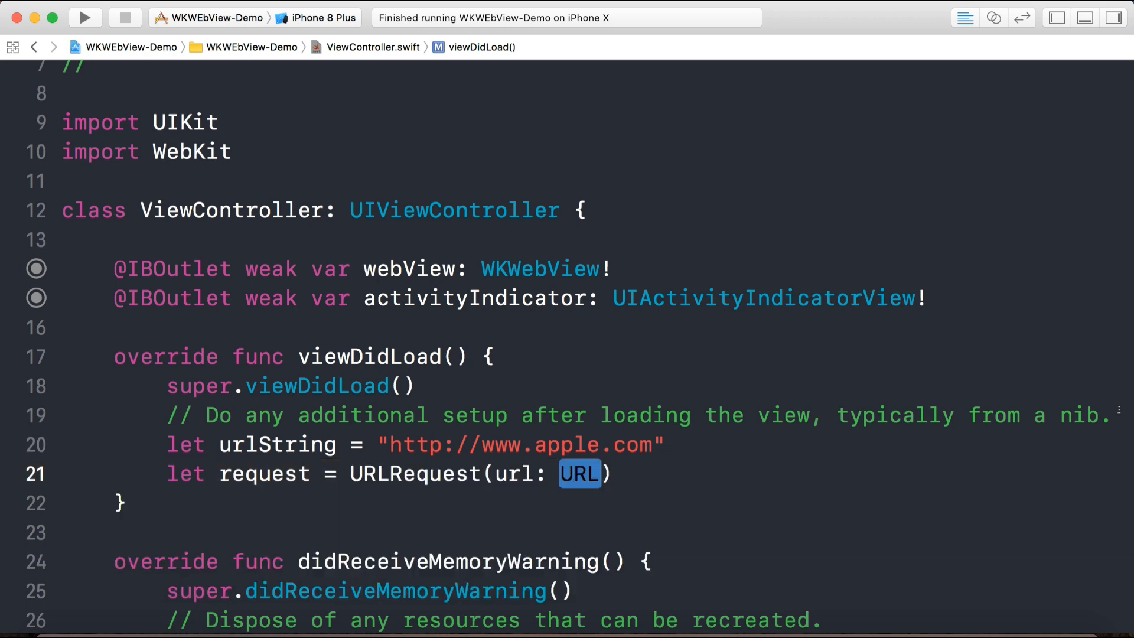
pyautogui.write('url')
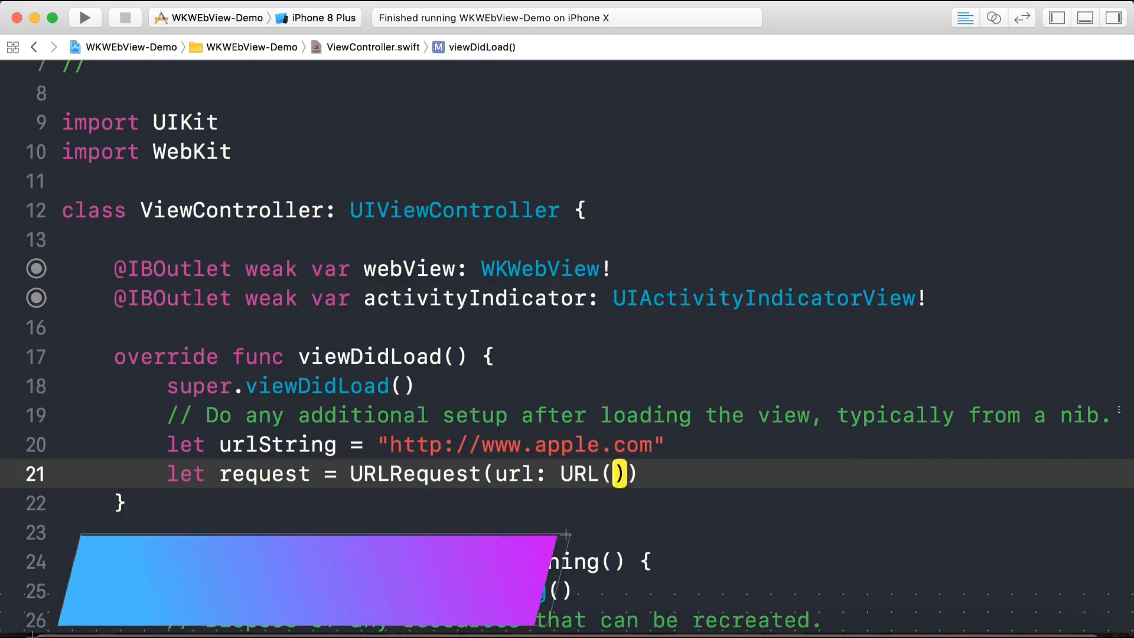
pyautogui.write('string:')
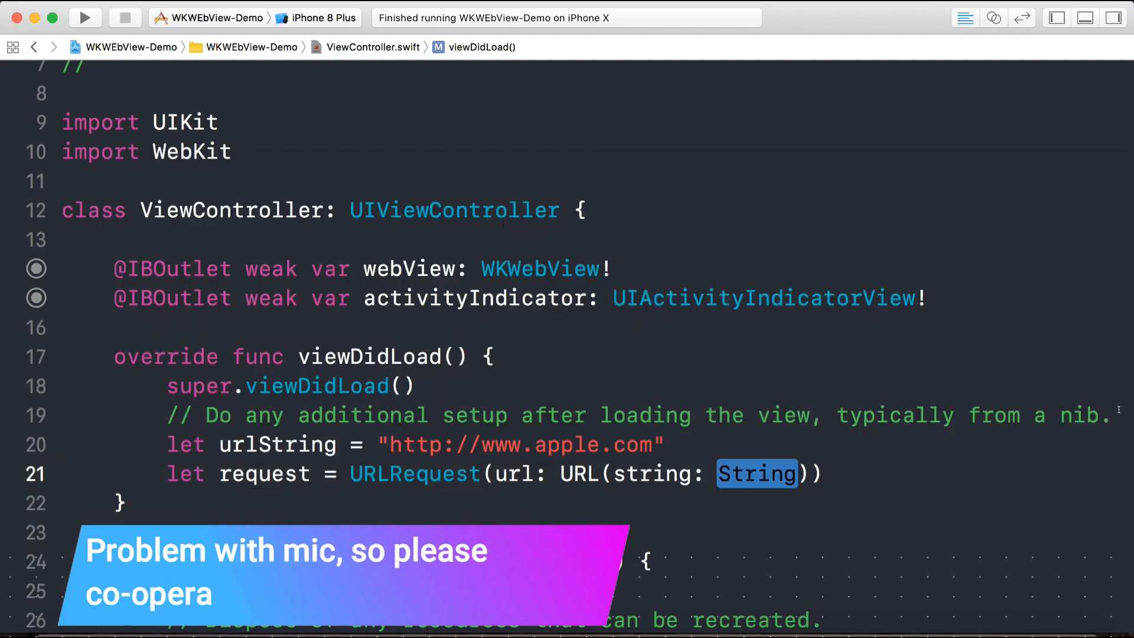
pyautogui.write('urlString')
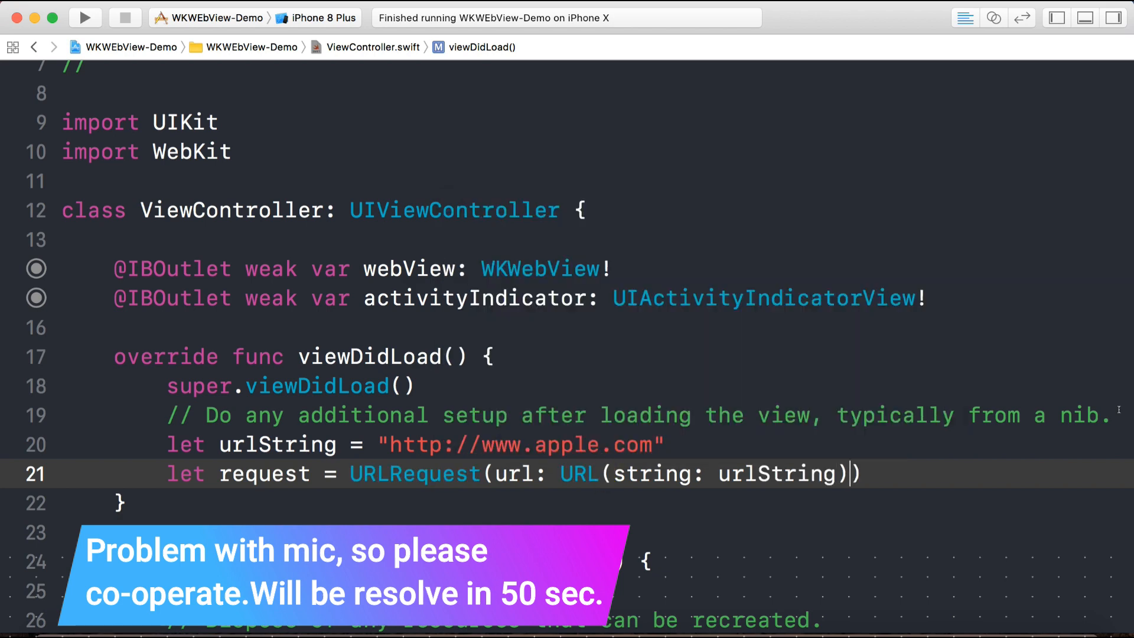
pyautogui.write('!')
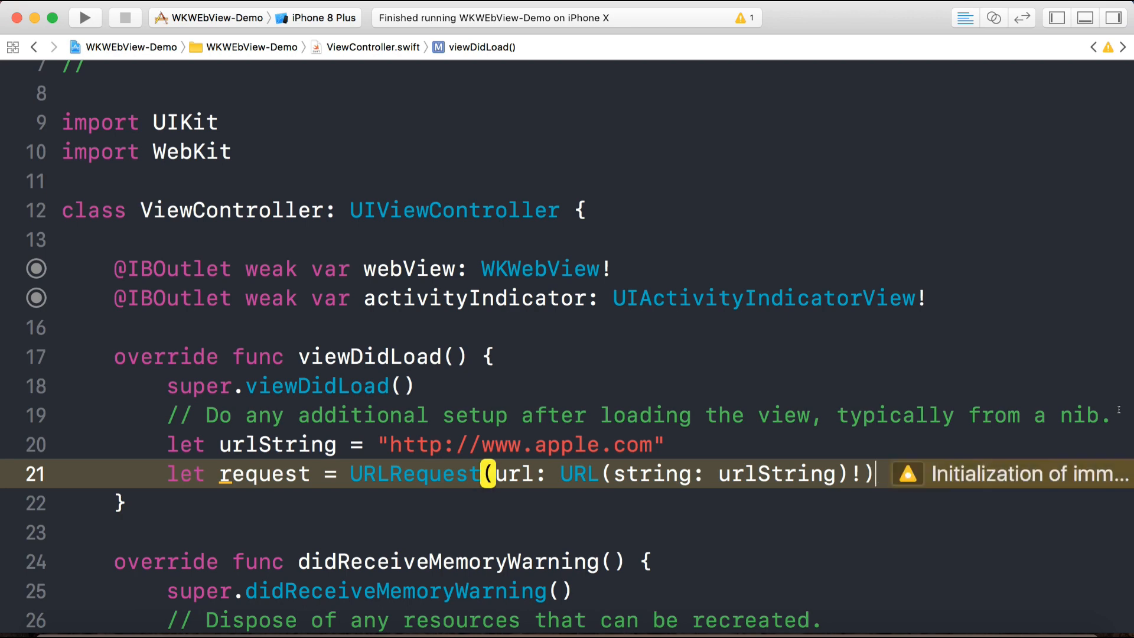
# - Call self.webView.load(request) to load the page
pyautogui.write('self.w')
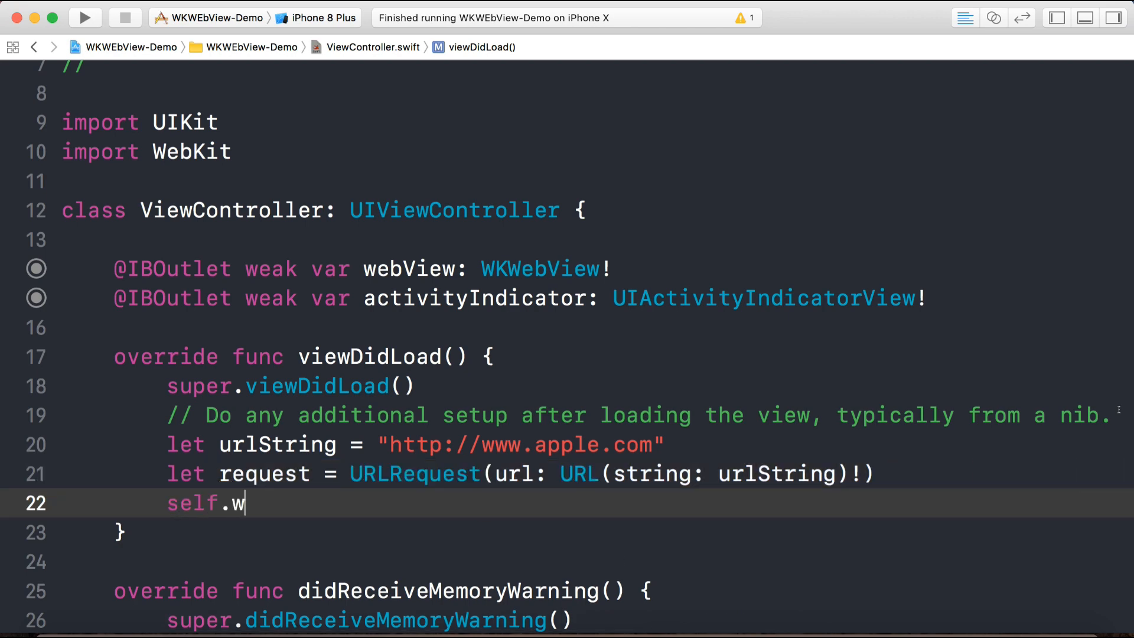
pyautogui.write('ebView.l')
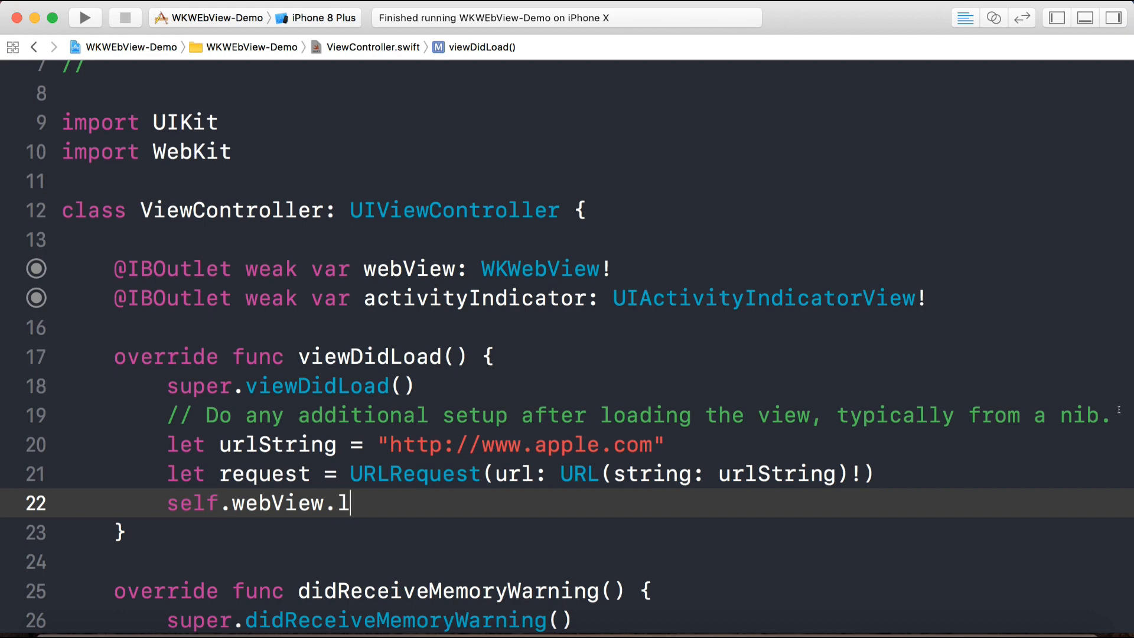
pyautogui.write('oad(r')
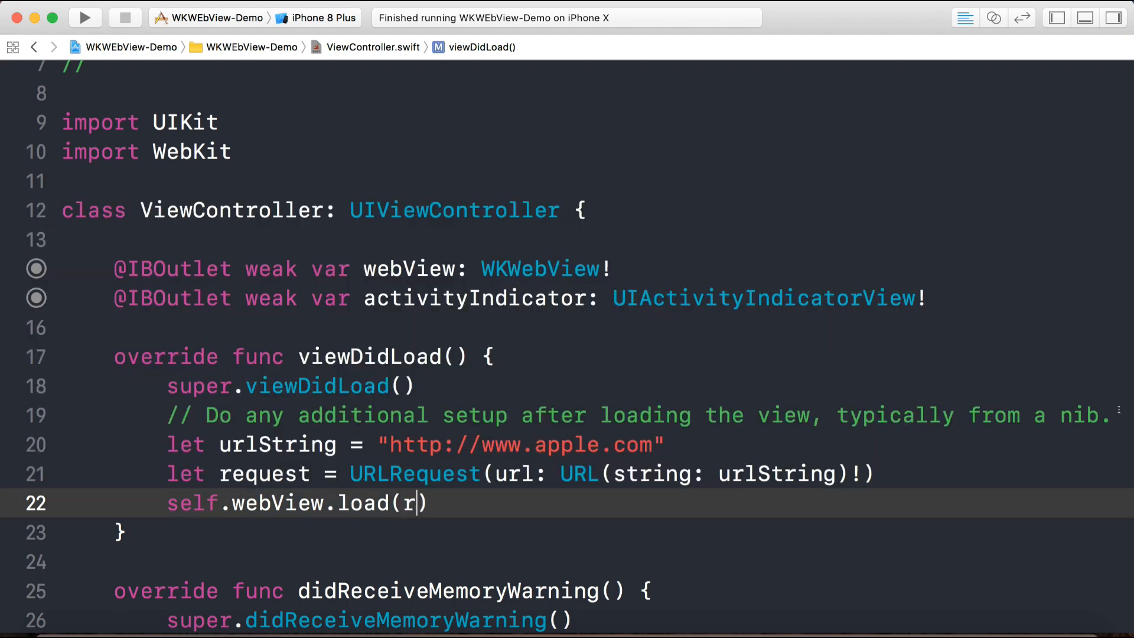
pyautogui.write('equest')
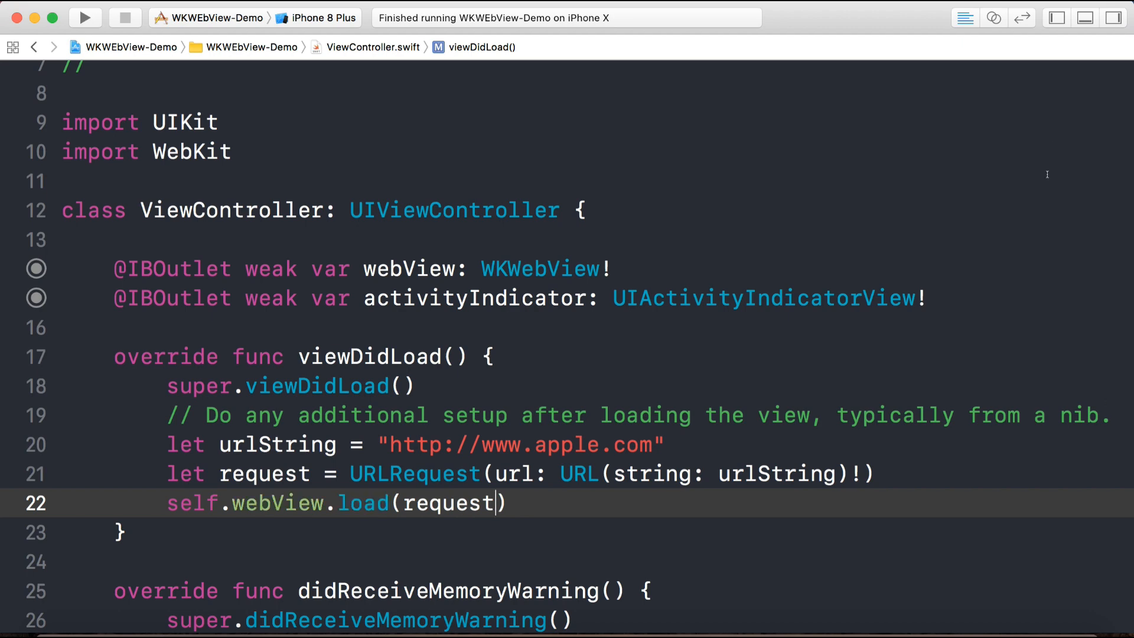
pyautogui.click(322, 18)
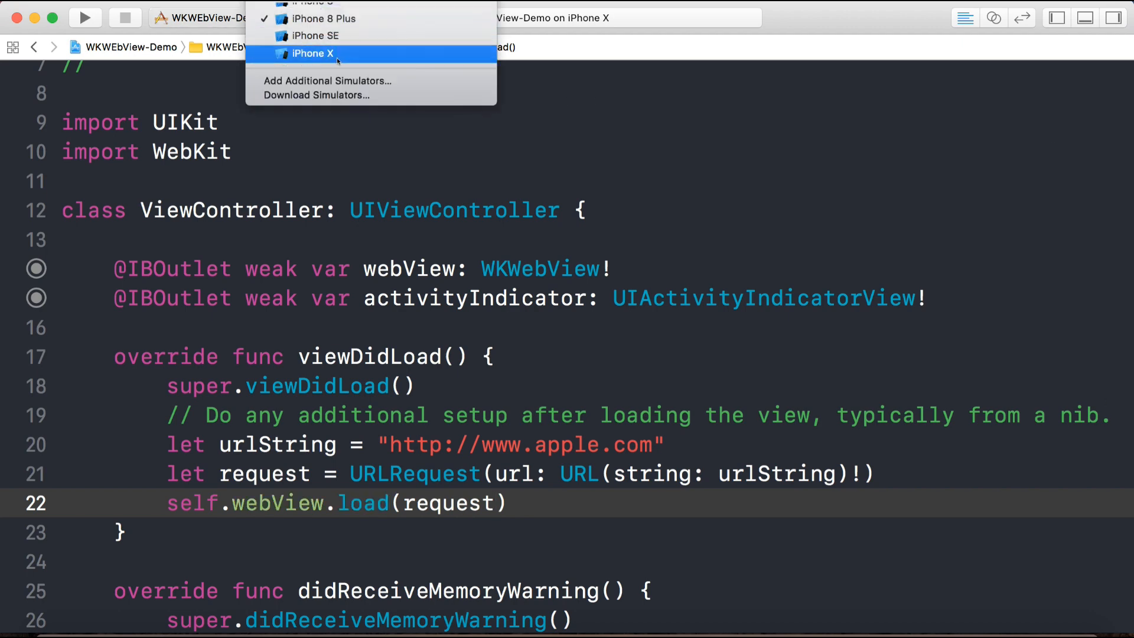
# - Run WKWebView-Demo on the iPhone X simulator and scroll the loaded apple.com page
pyautogui.click(312, 53)
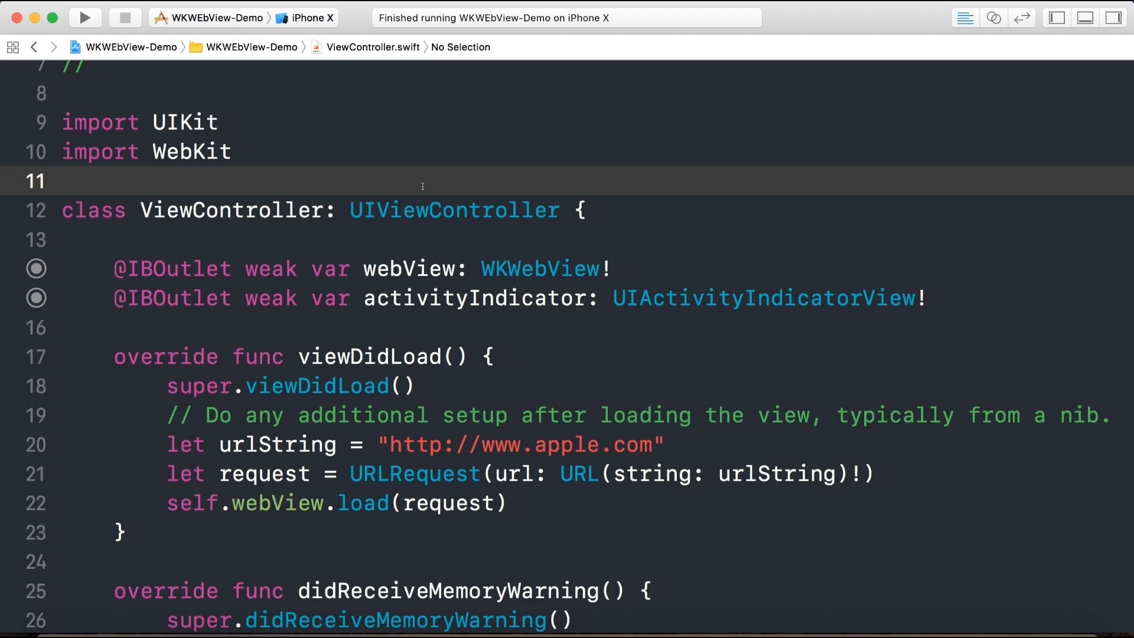
pyautogui.click(85, 18)
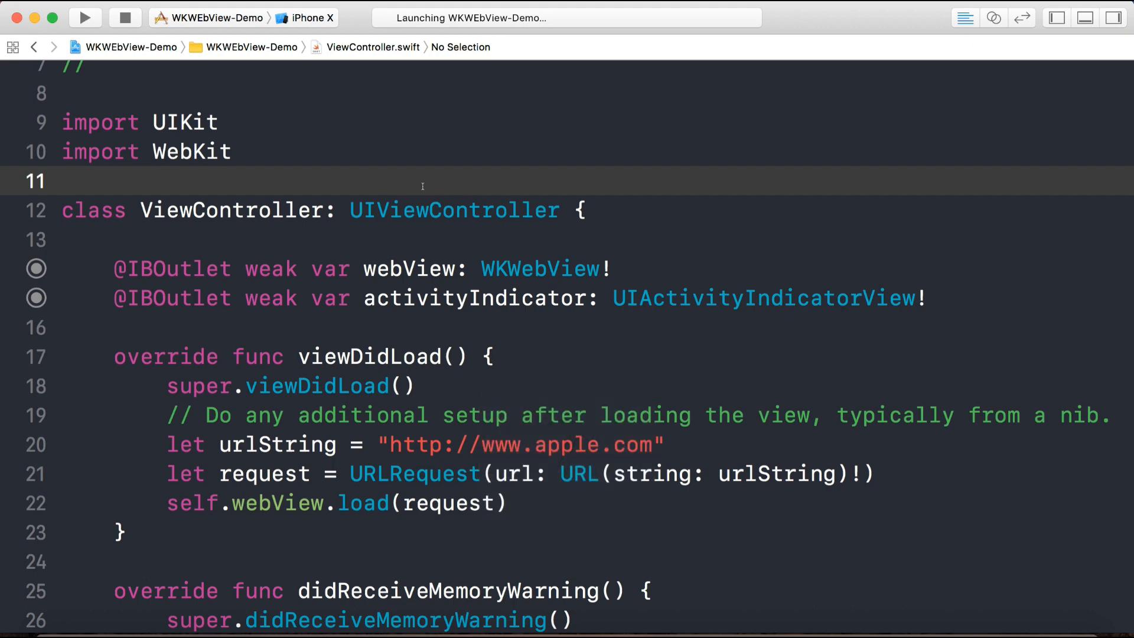
pyautogui.click(86, 18)
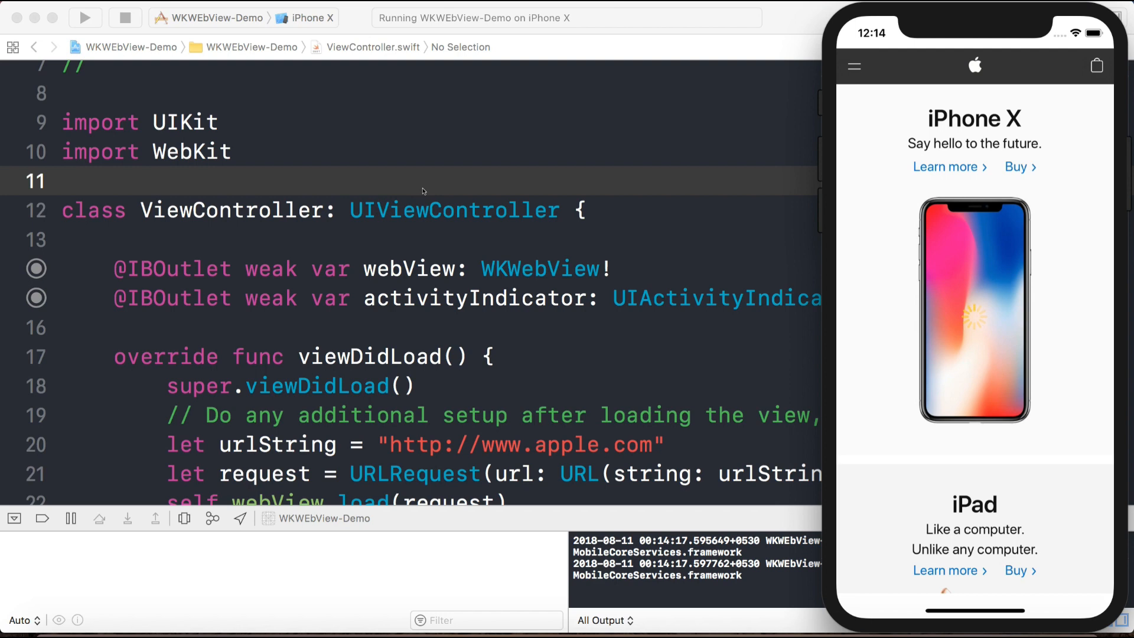
pyautogui.moveTo(839, 451)
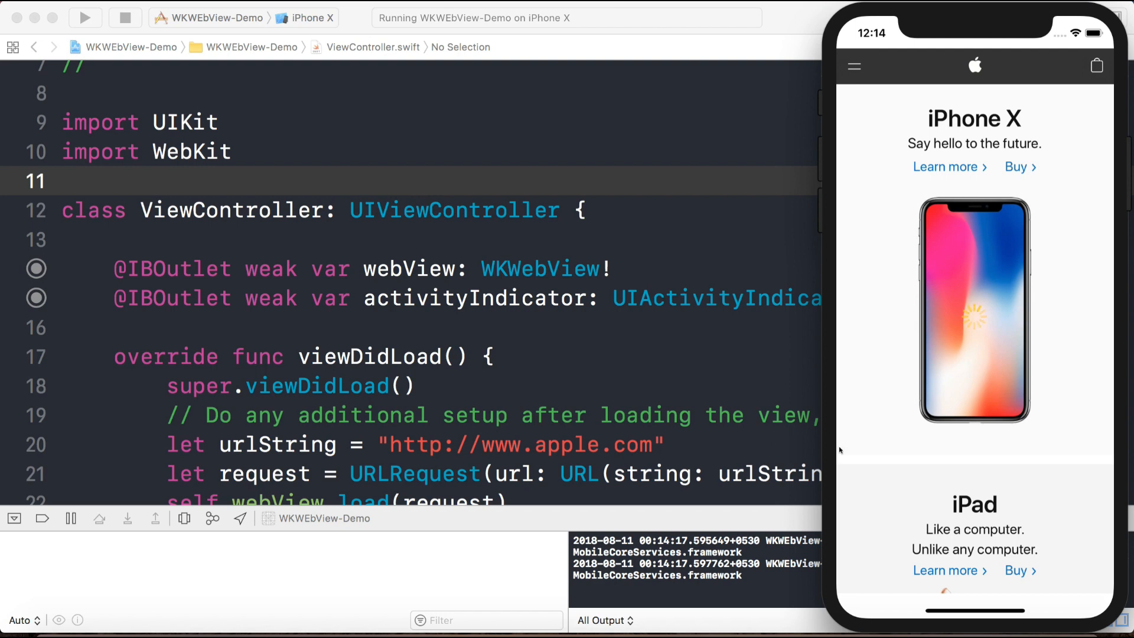
pyautogui.scroll(-3)
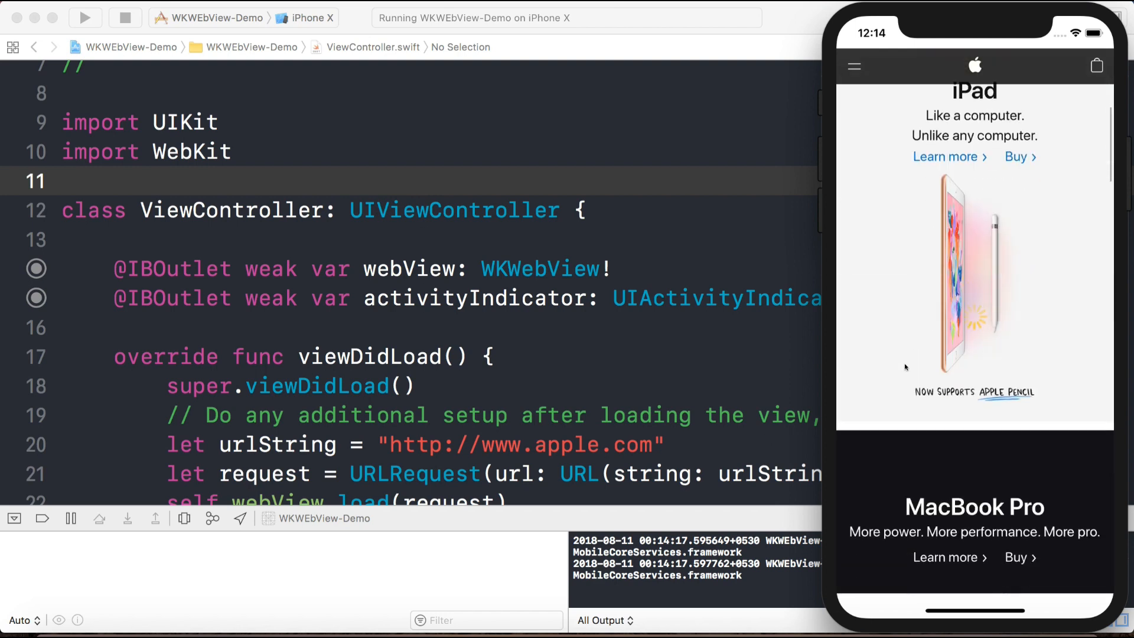
pyautogui.scroll(-3)
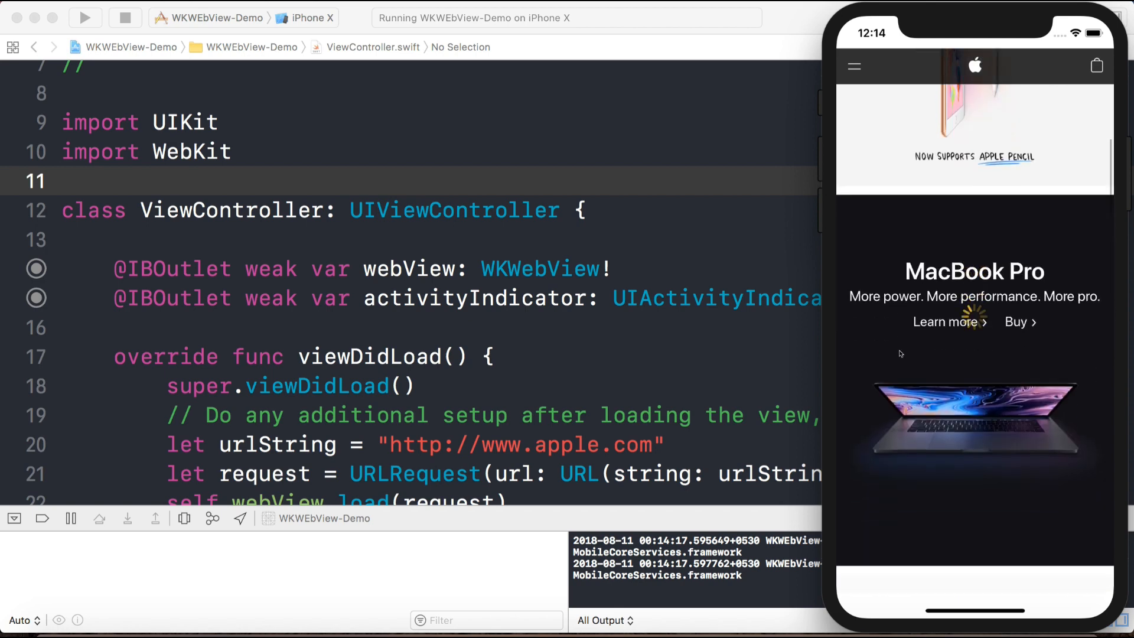
pyautogui.scroll(-3)
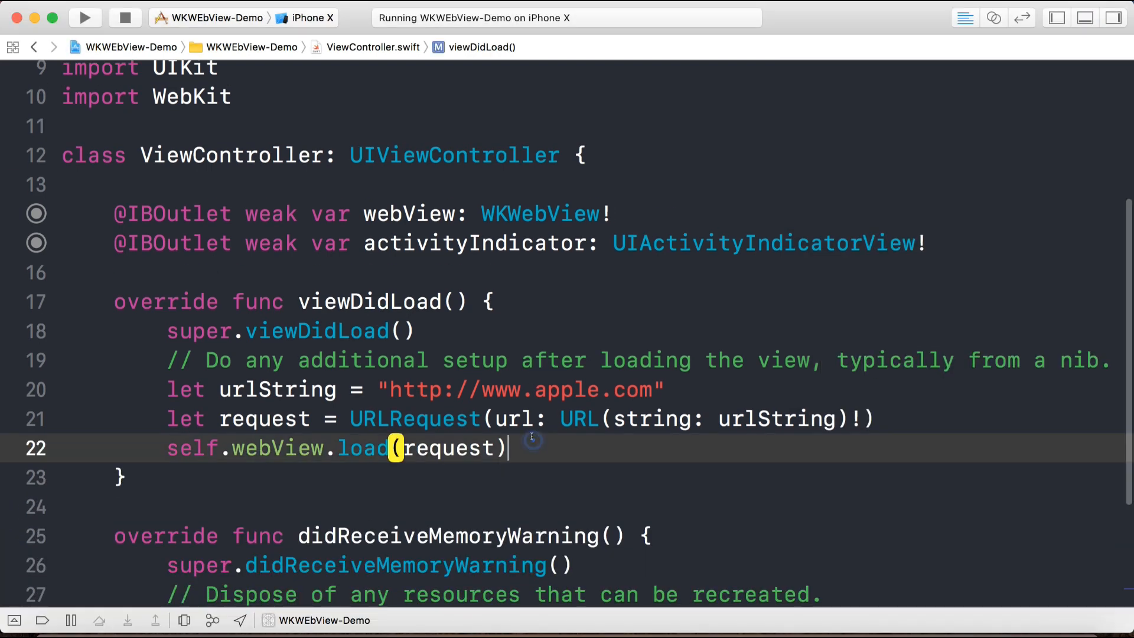
# - Add self.webView.addObserver(self, forKeyPath: #keyPath(WKWebView.isLoading)) below the load call
pyautogui.press('return')
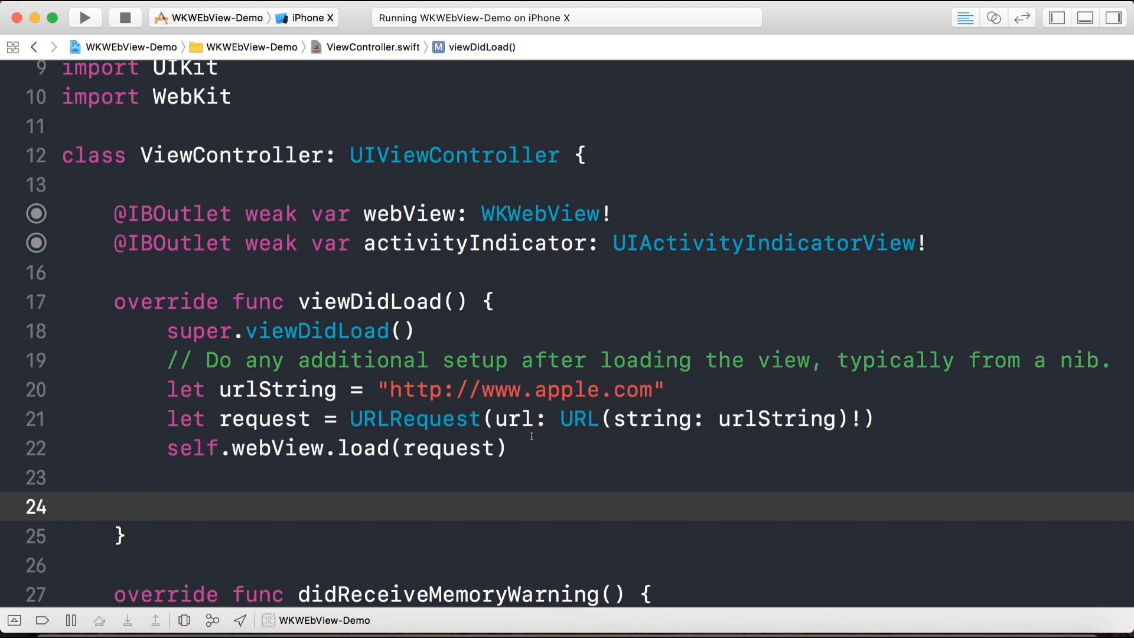
pyautogui.write('self.we')
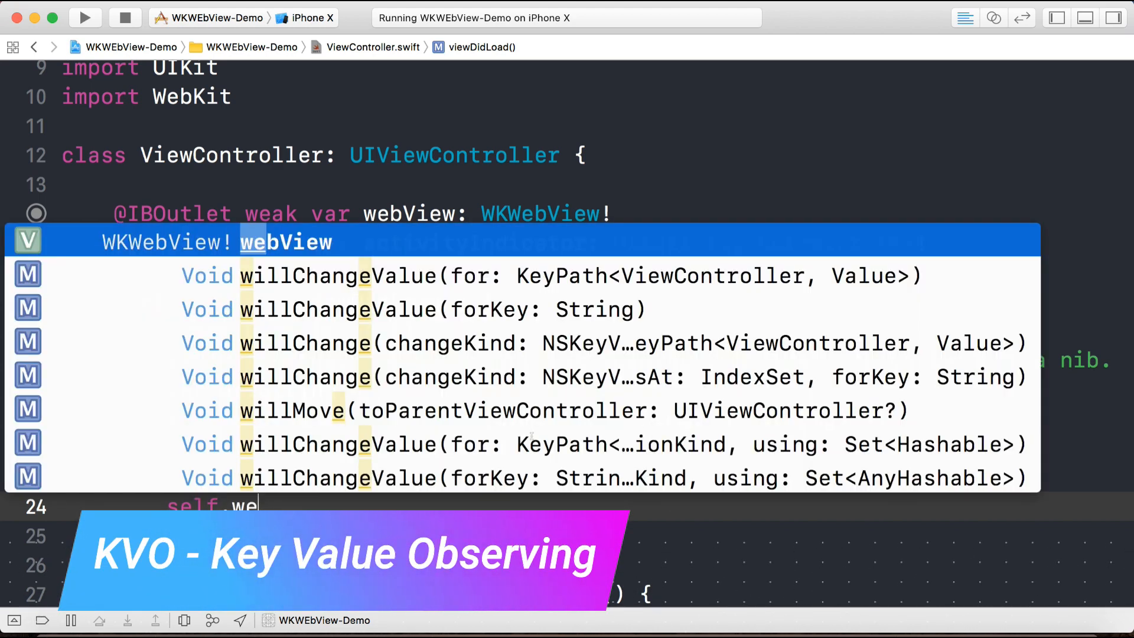
pyautogui.write('add')
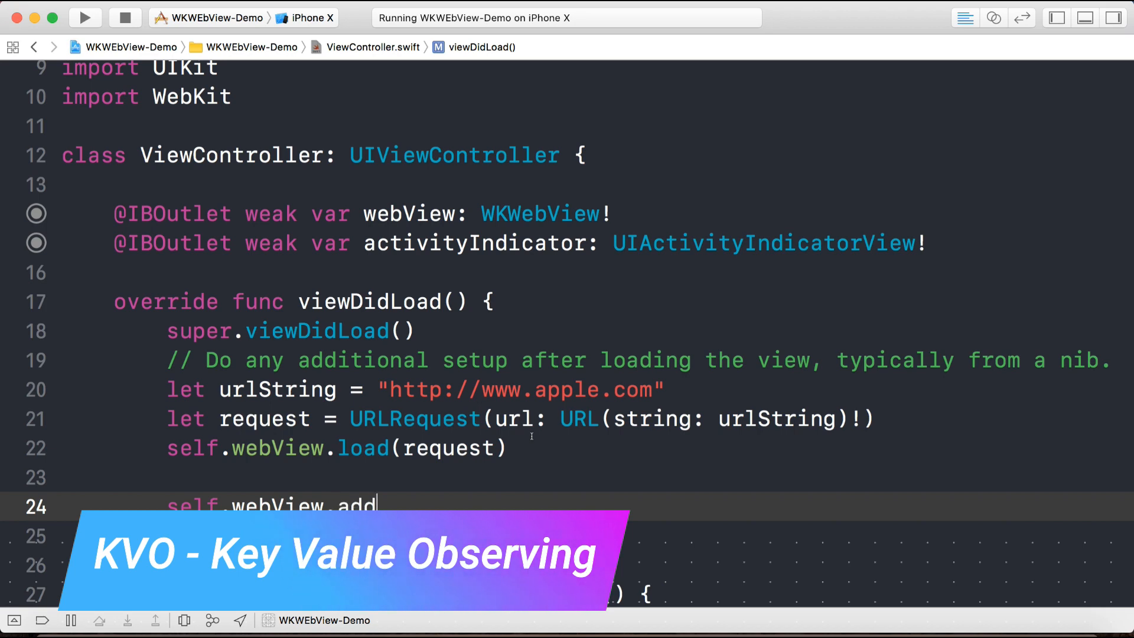
pyautogui.write('add')
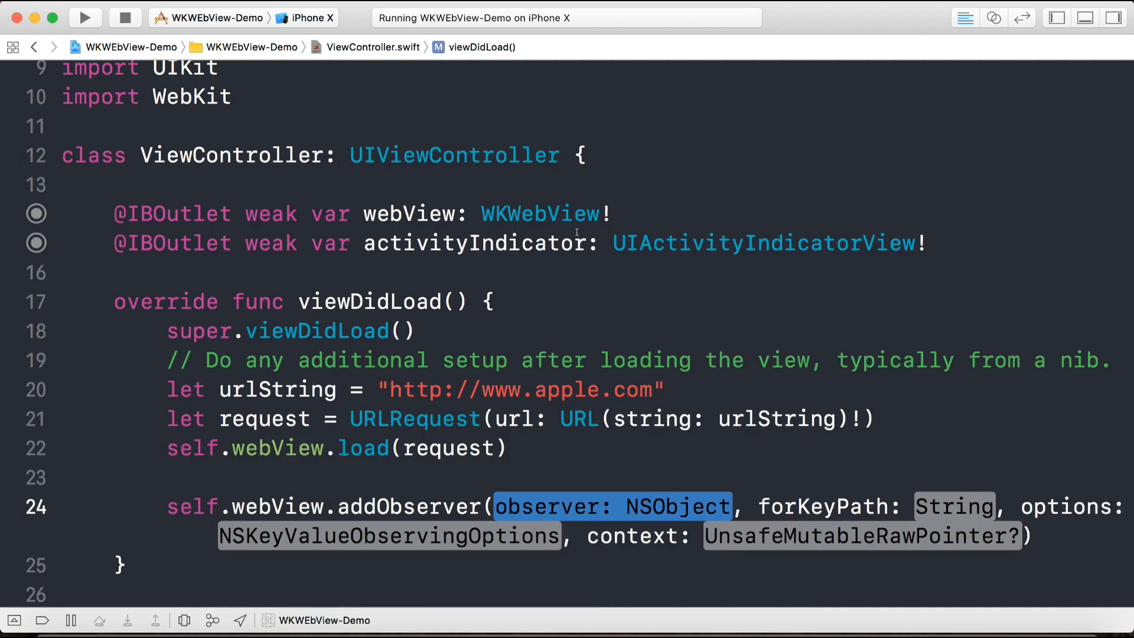
pyautogui.write('self')
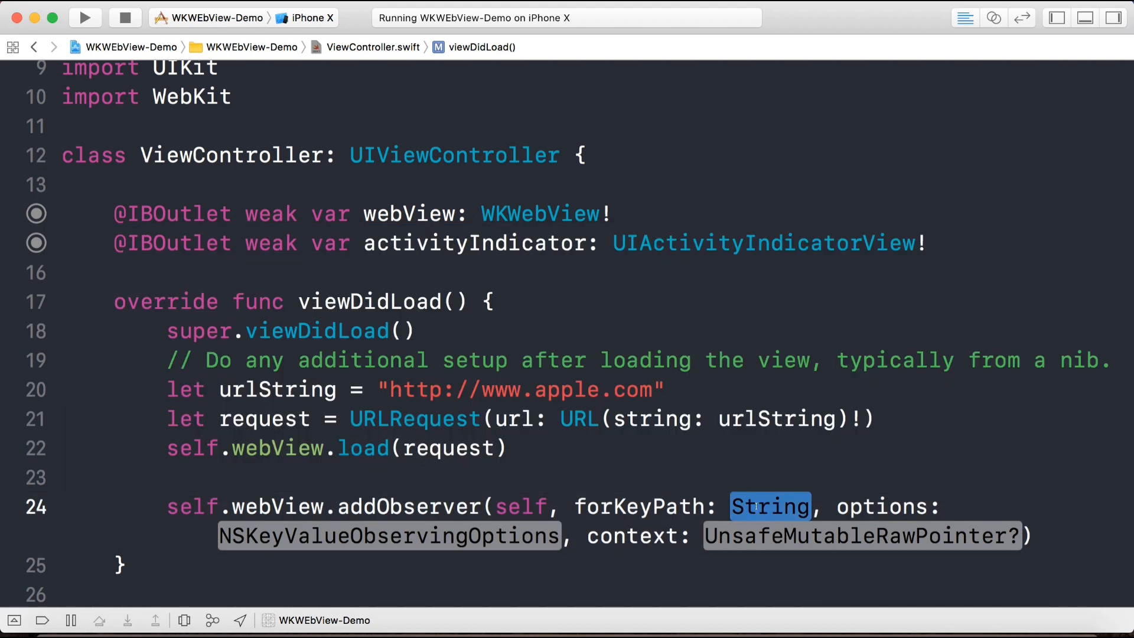
pyautogui.write('#key')
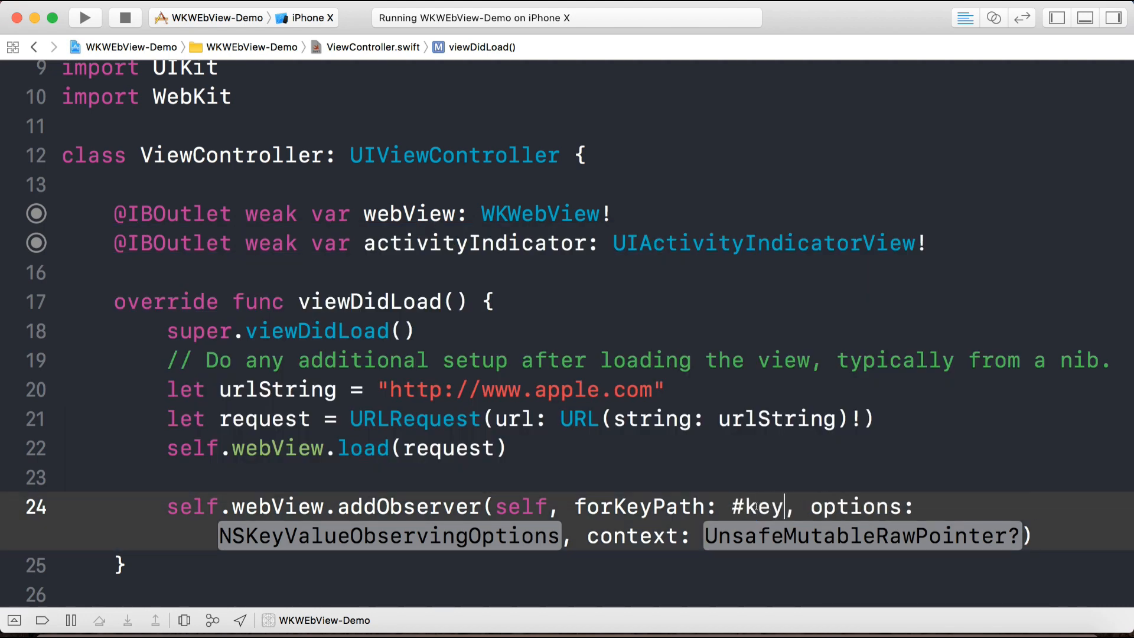
pyautogui.write('Path')
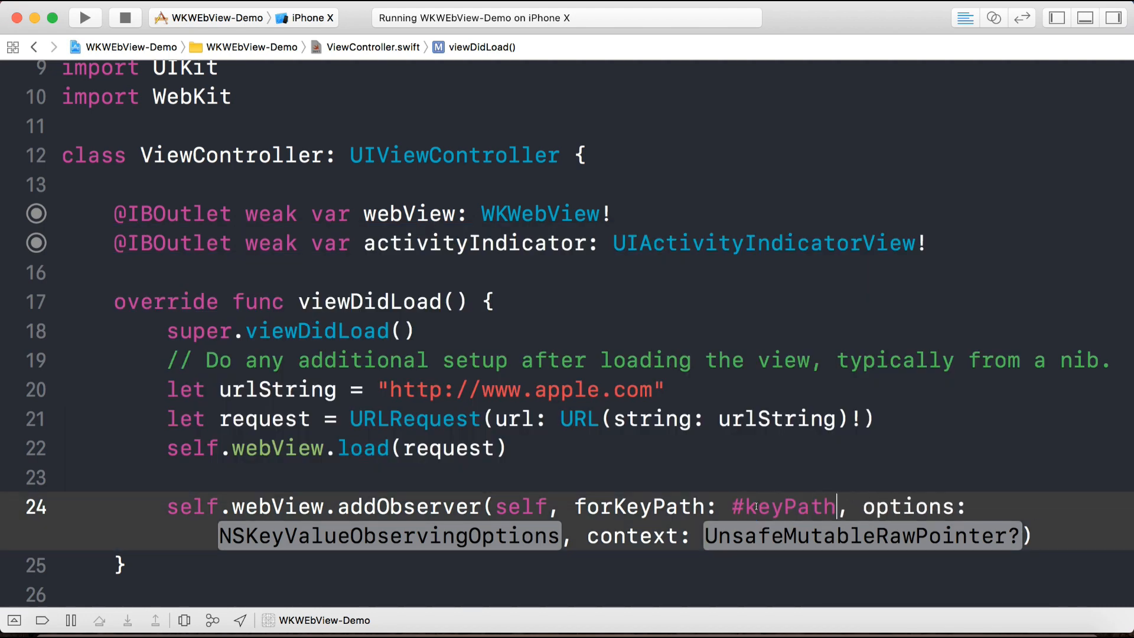
pyautogui.write('(wk')
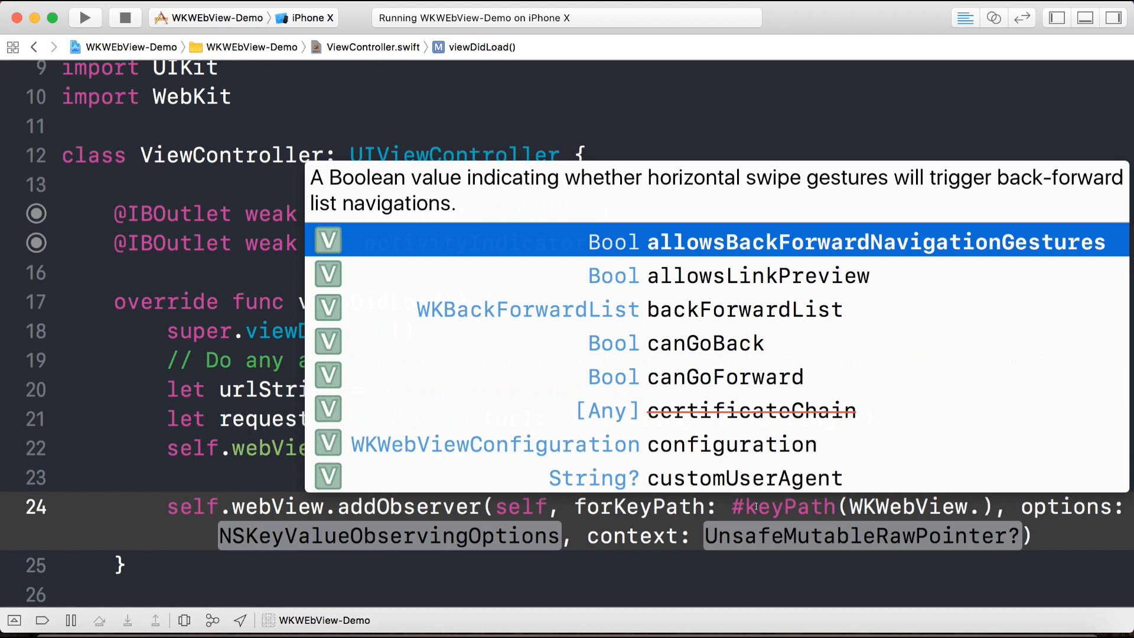
pyautogui.write('isLoading')
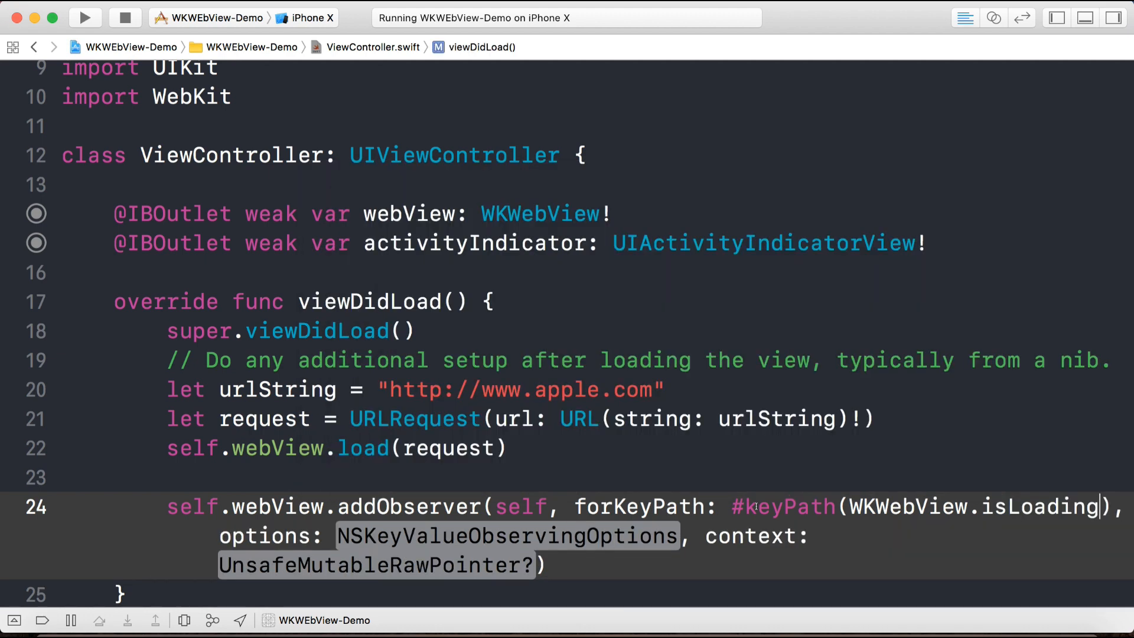
# - Complete the observer call with options: .new and context: nil
pyautogui.doubleClick(507, 535)
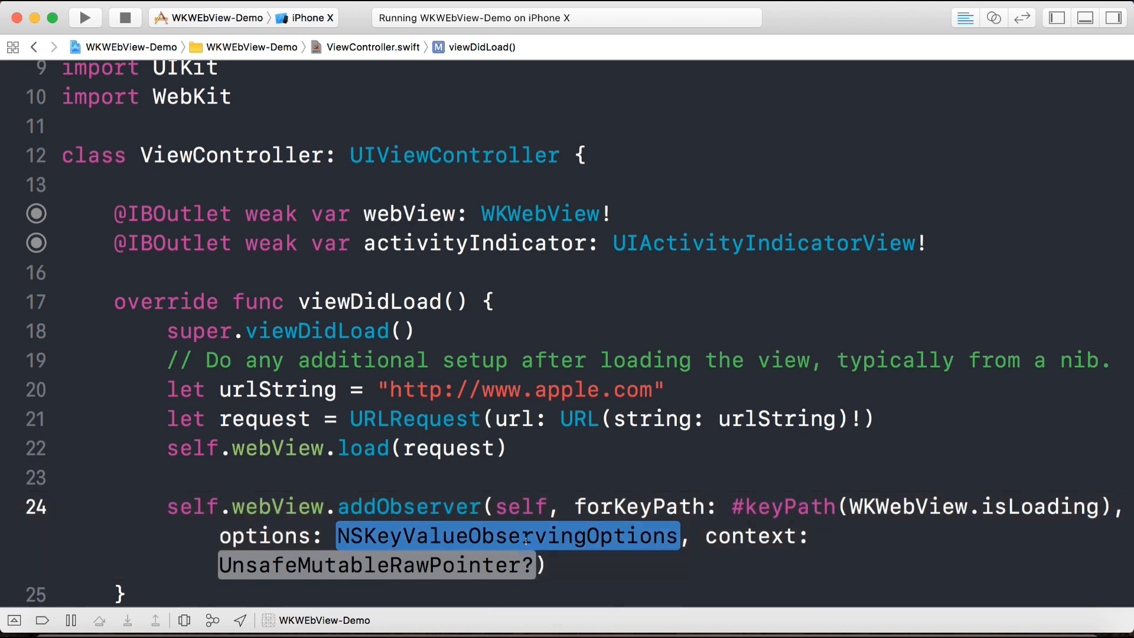
pyautogui.write('.new')
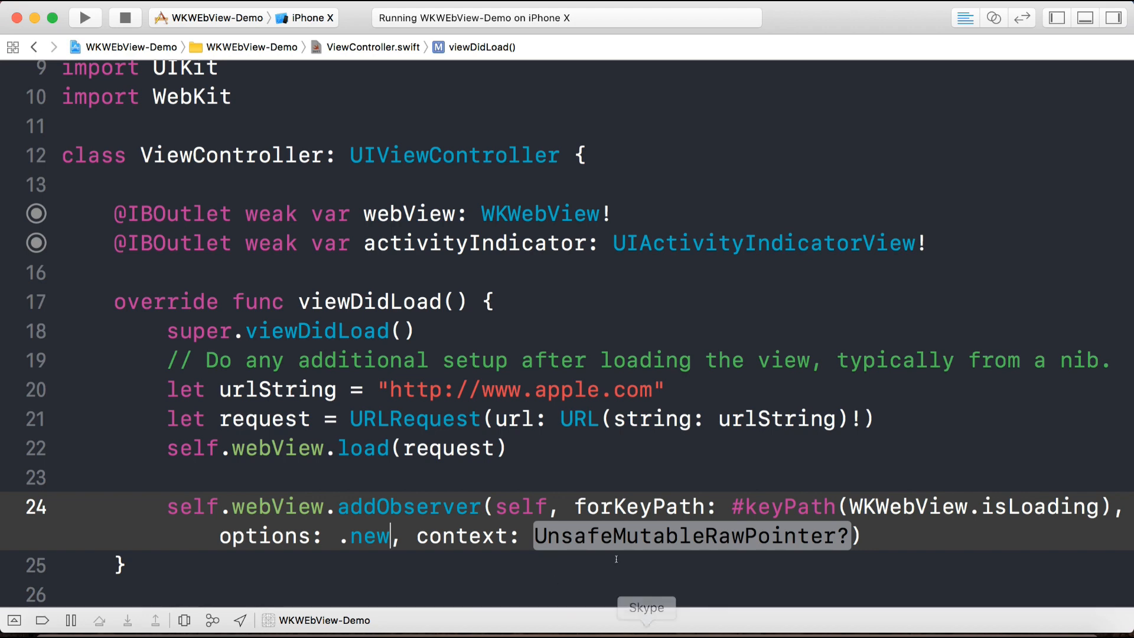
pyautogui.write('nil')
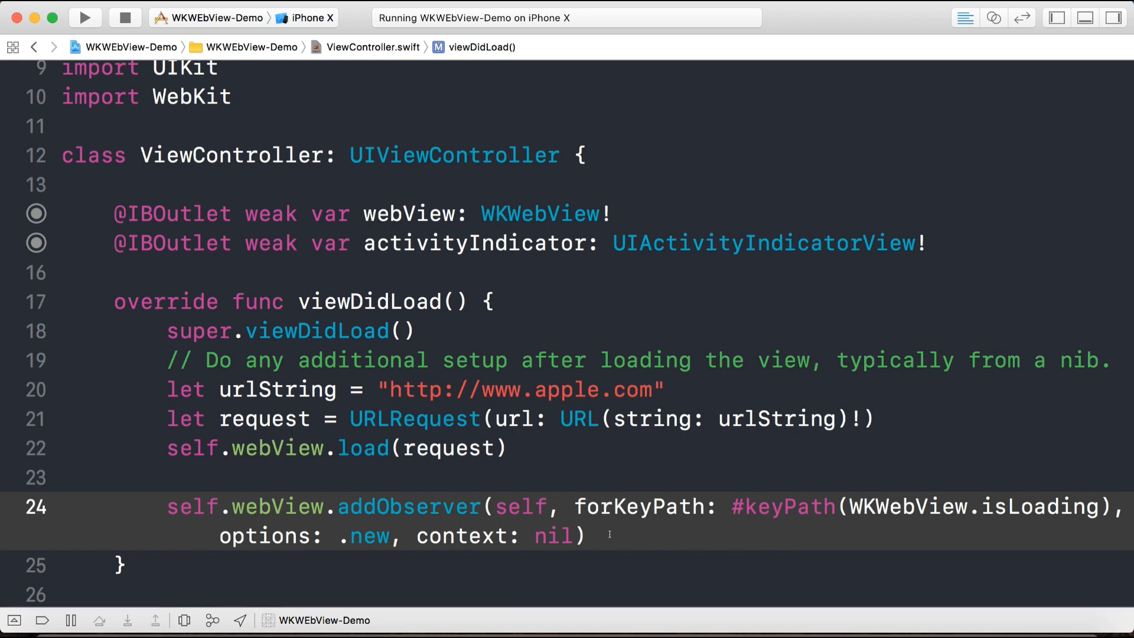
pyautogui.click(586, 535)
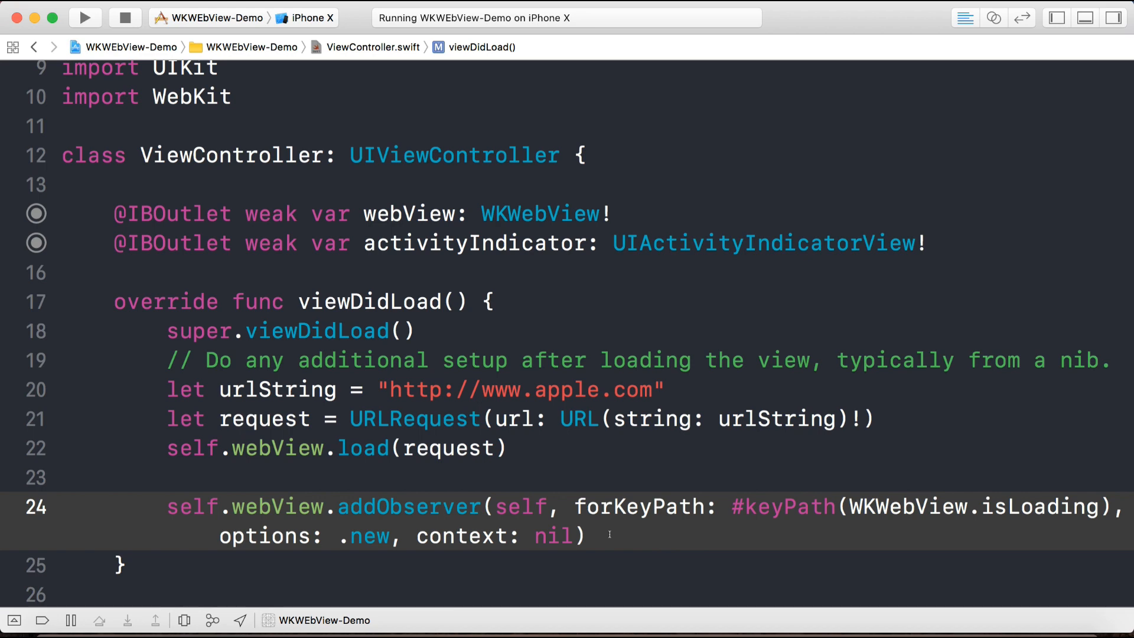
pyautogui.scroll(-3)
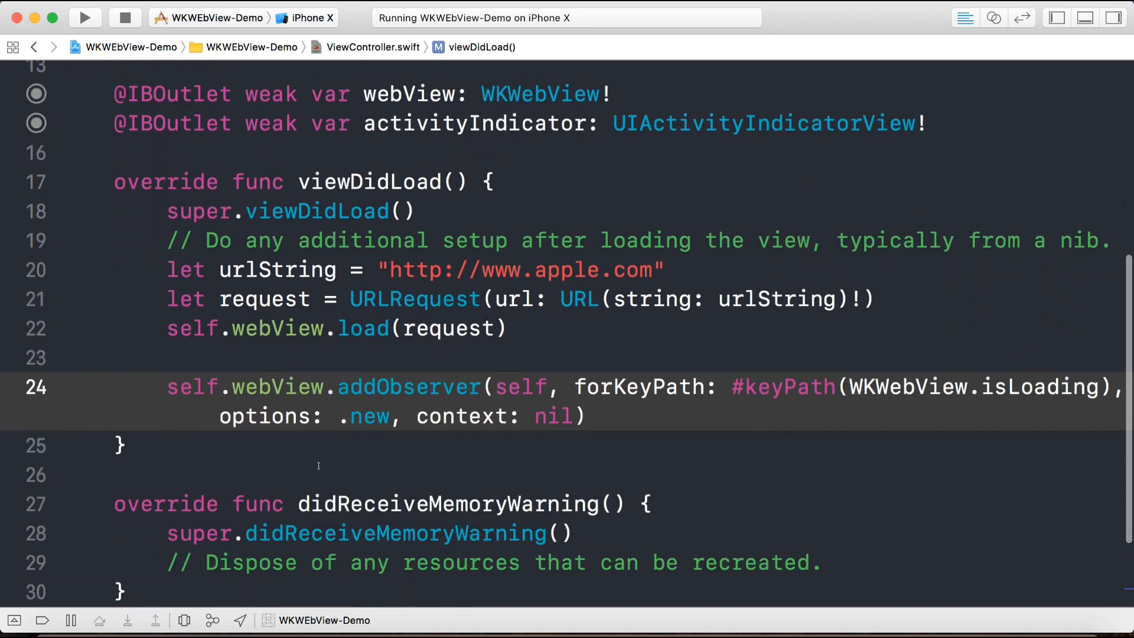
# - Override func observeValue(forKeyPath:) via autocomplete
pyautogui.write('o')
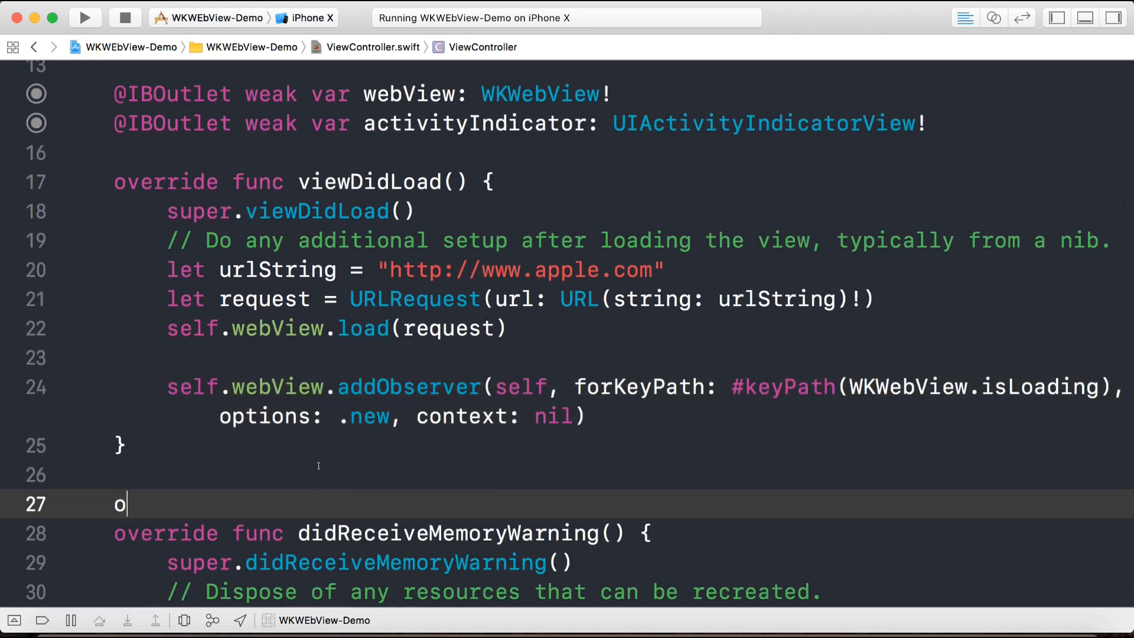
pyautogui.write('verride')
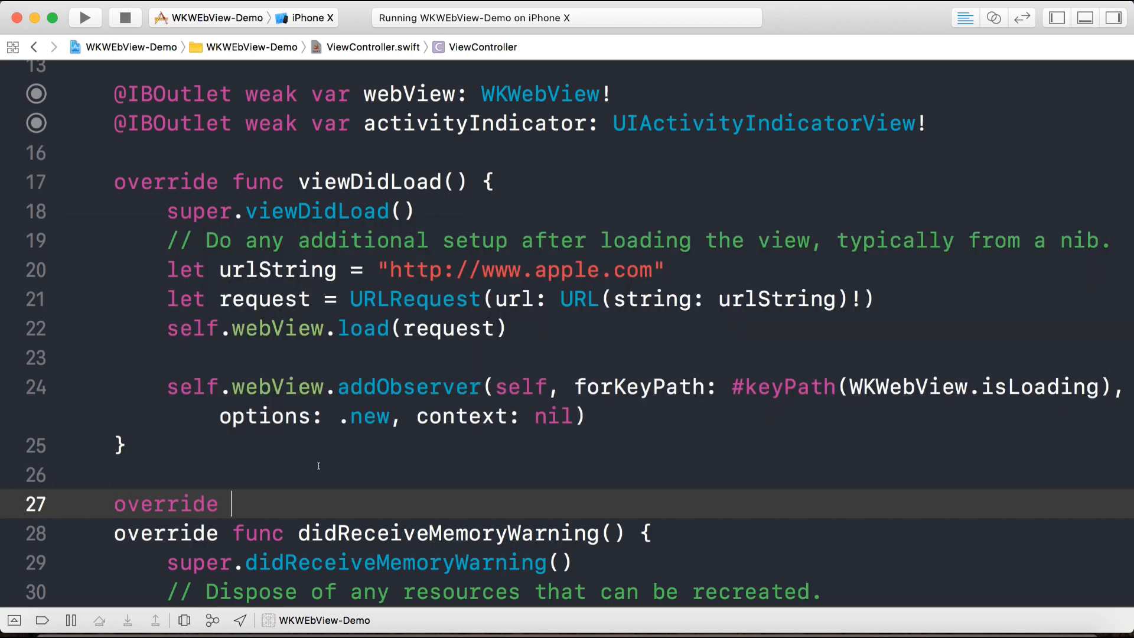
pyautogui.write('func')
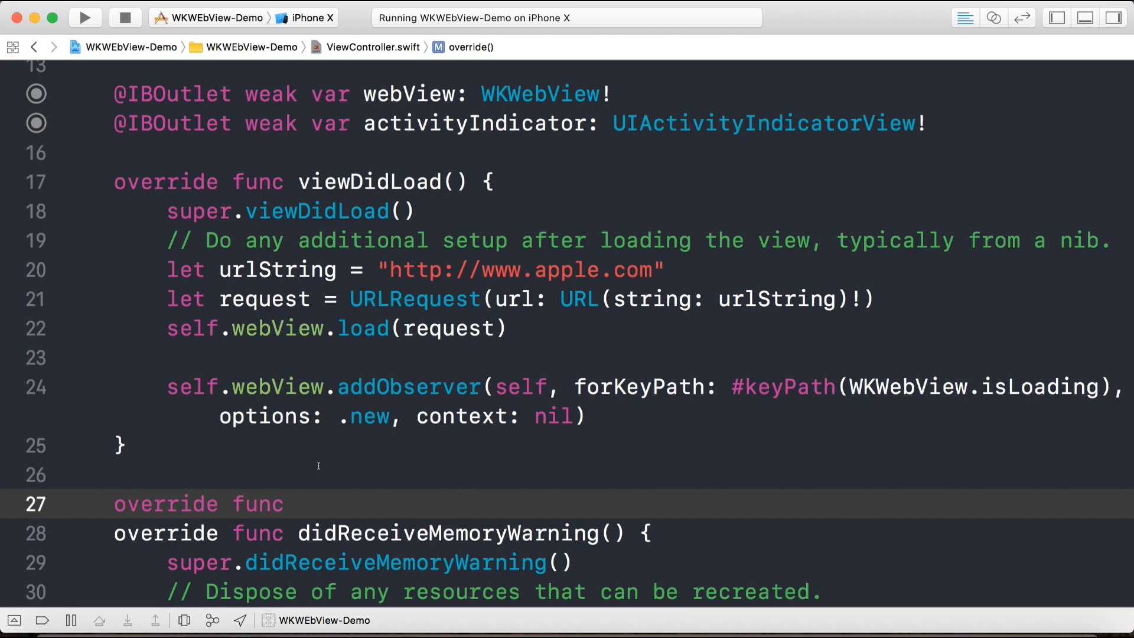
pyautogui.write('obser')
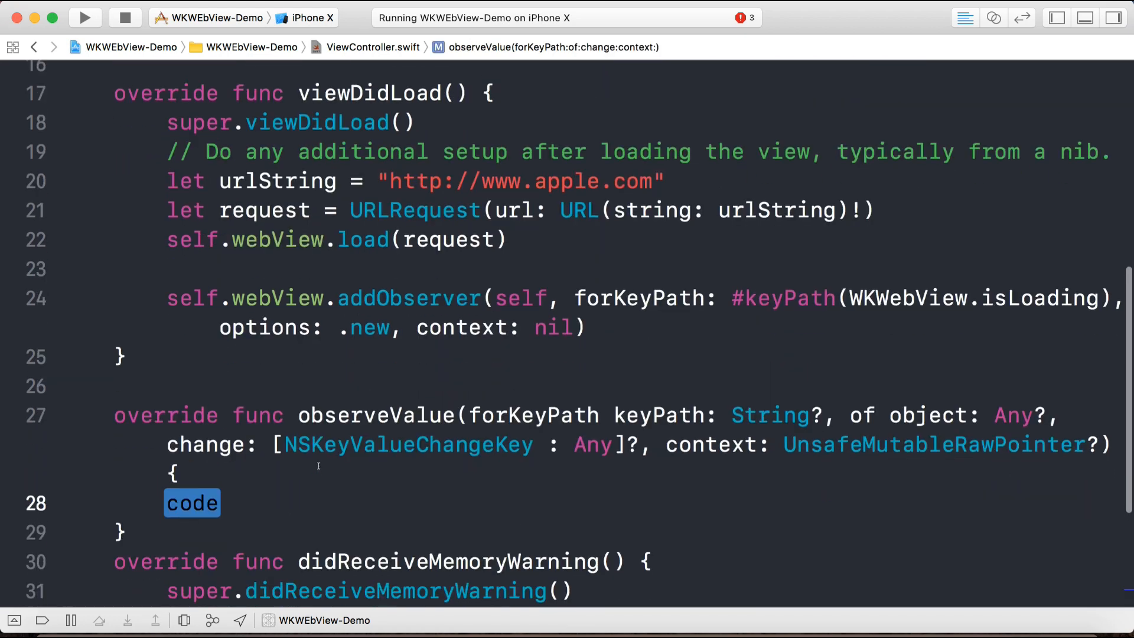
# - Inside it check if keyPath == "loading" and open an if webView.isLoading block
pyautogui.write('if')
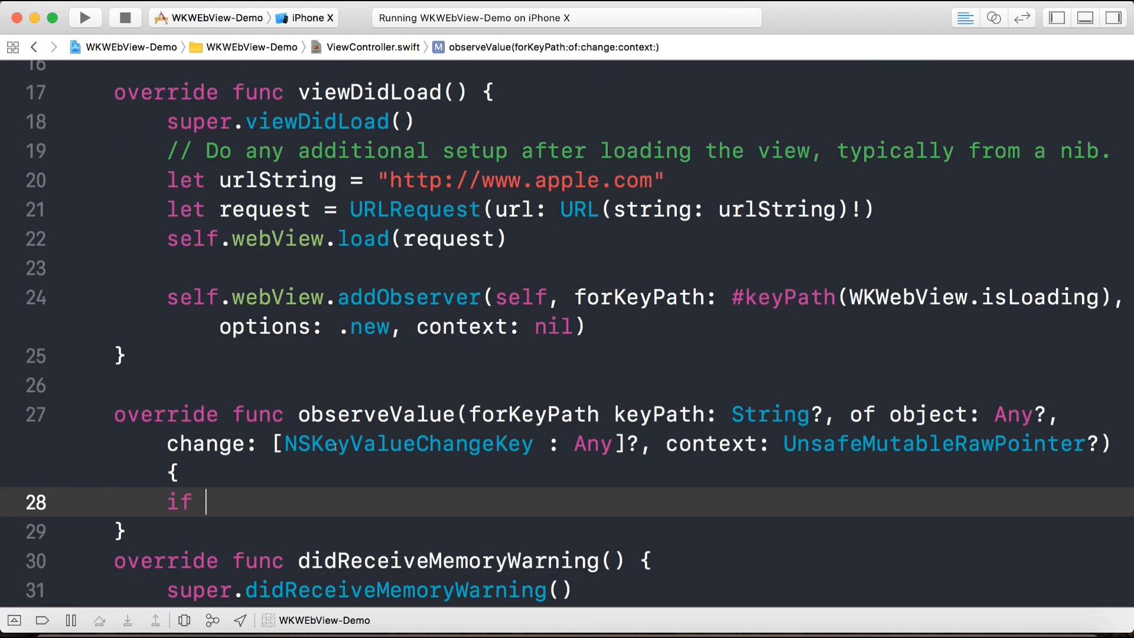
pyautogui.write('keyPath')
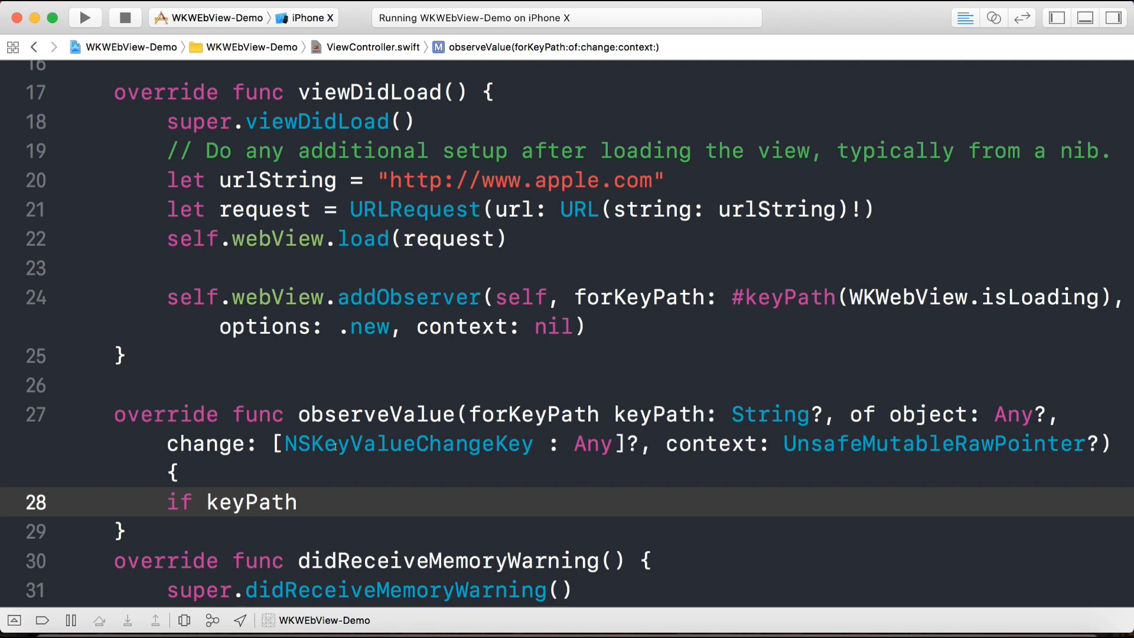
pyautogui.write('== "')
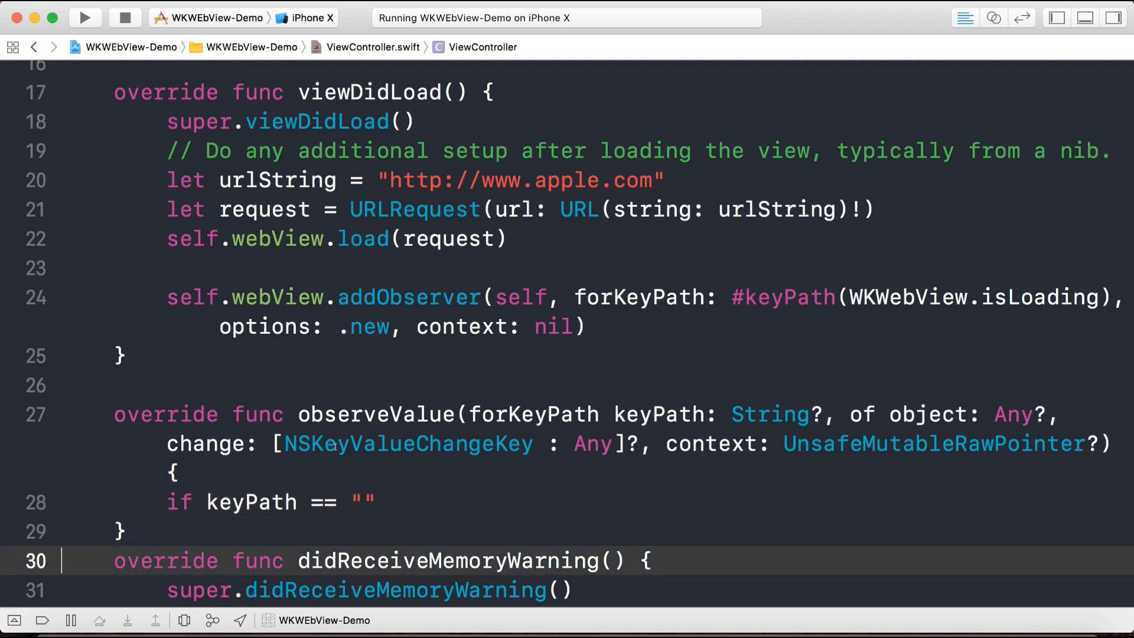
pyautogui.write('1')
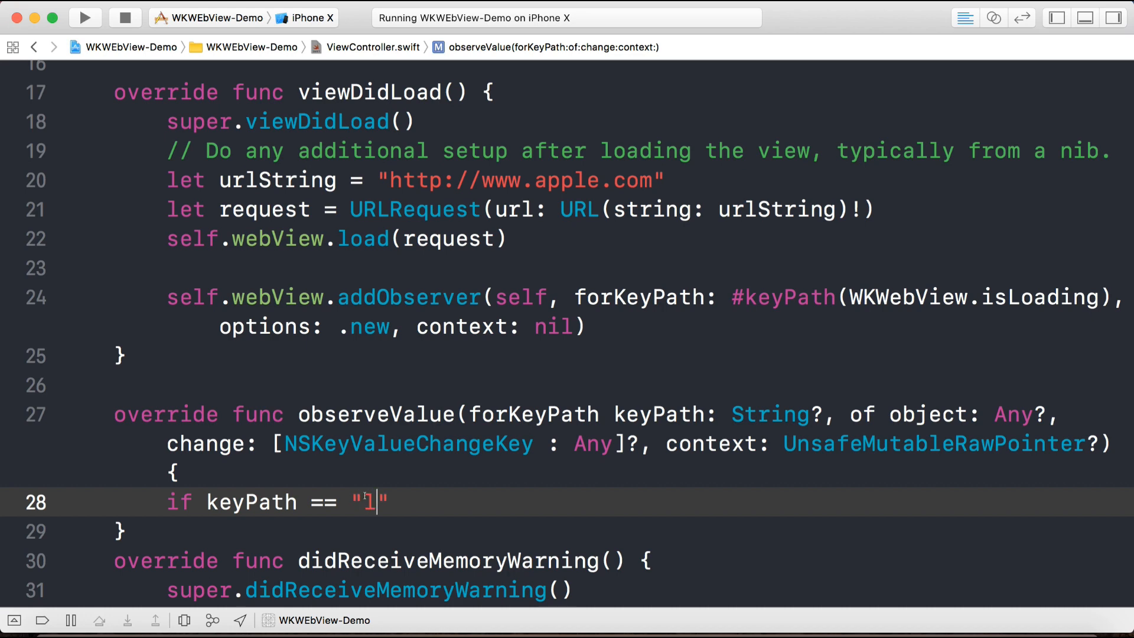
pyautogui.write('oadi')
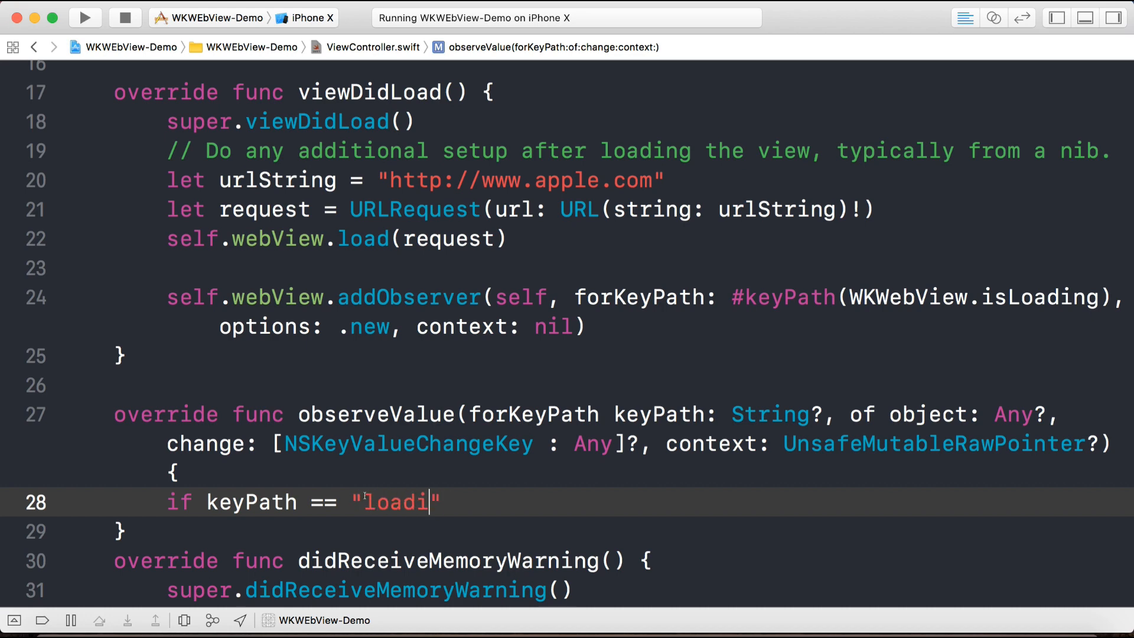
pyautogui.write('ng')
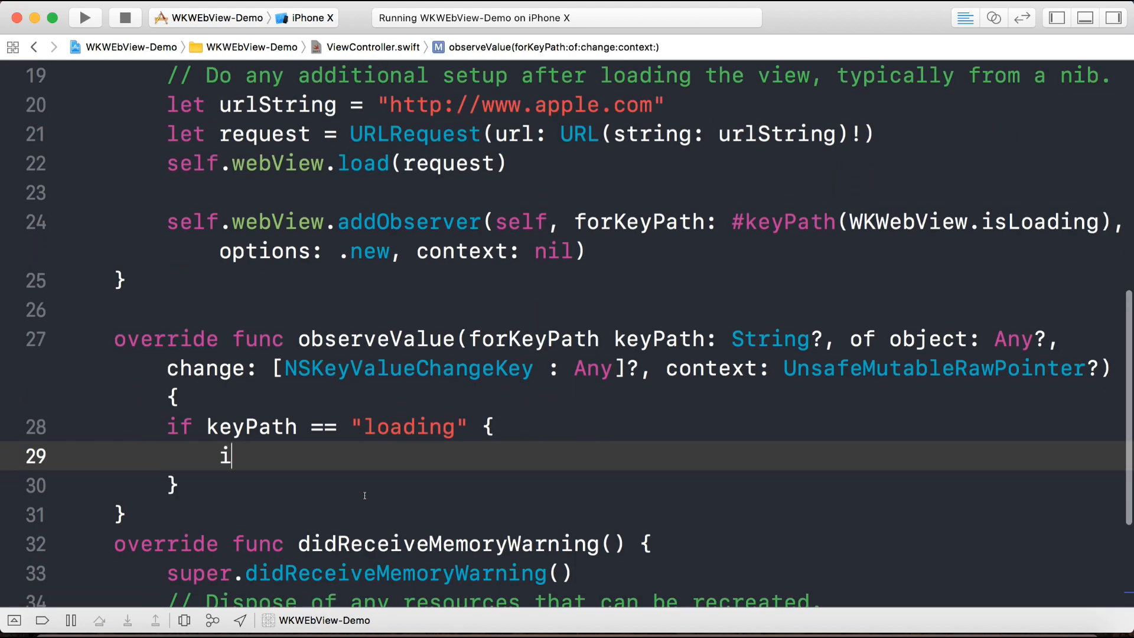
pyautogui.write('f webView.i')
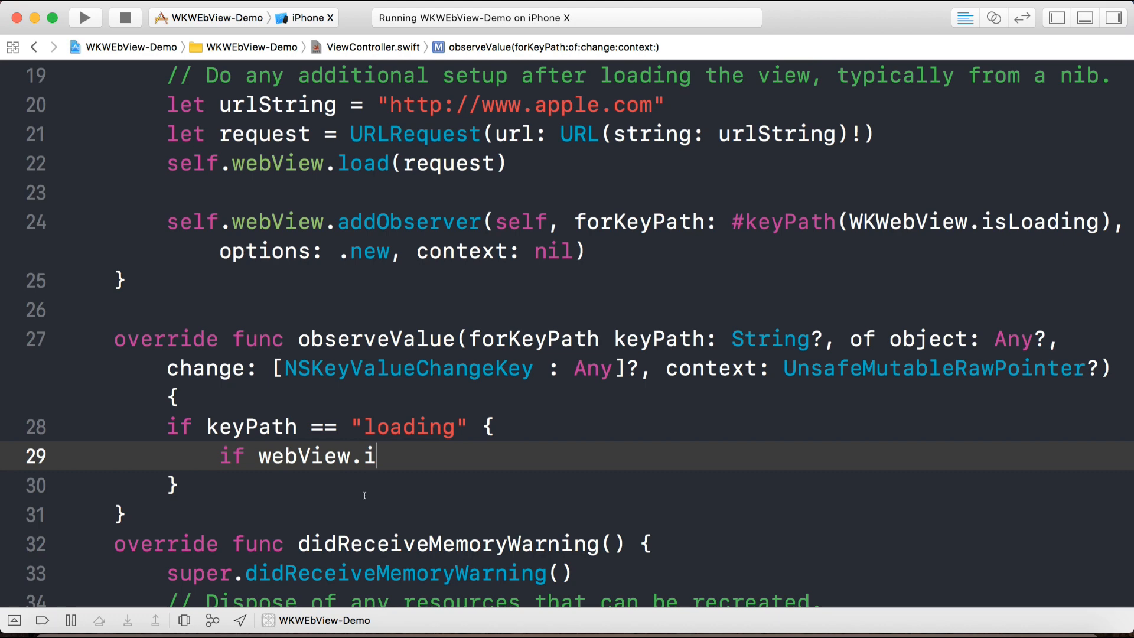
pyautogui.write('sLoading {')
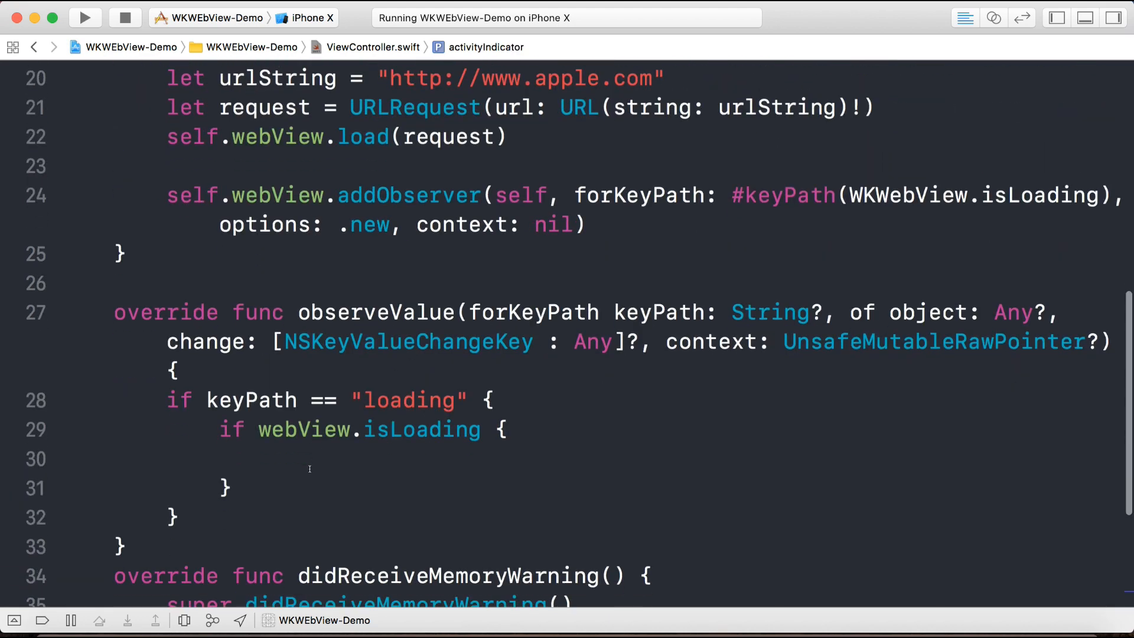
# - In the isLoading block call activityIndicator.startAnimating() and set isHidden = false
pyautogui.click(309, 458)
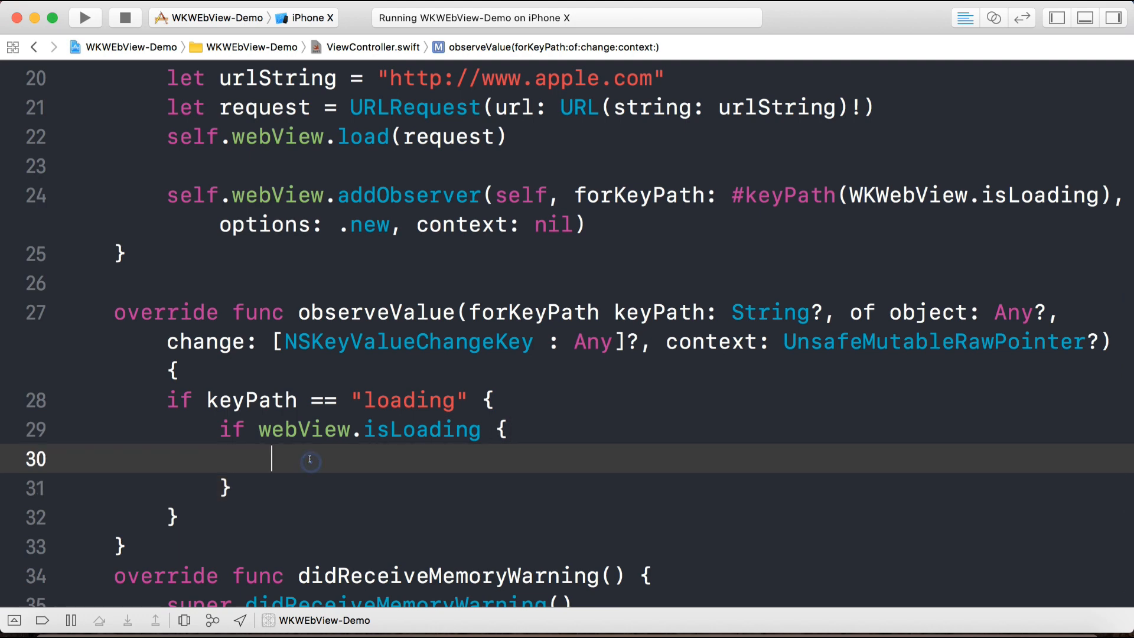
pyautogui.write('activityIndicator.startAnimating(')
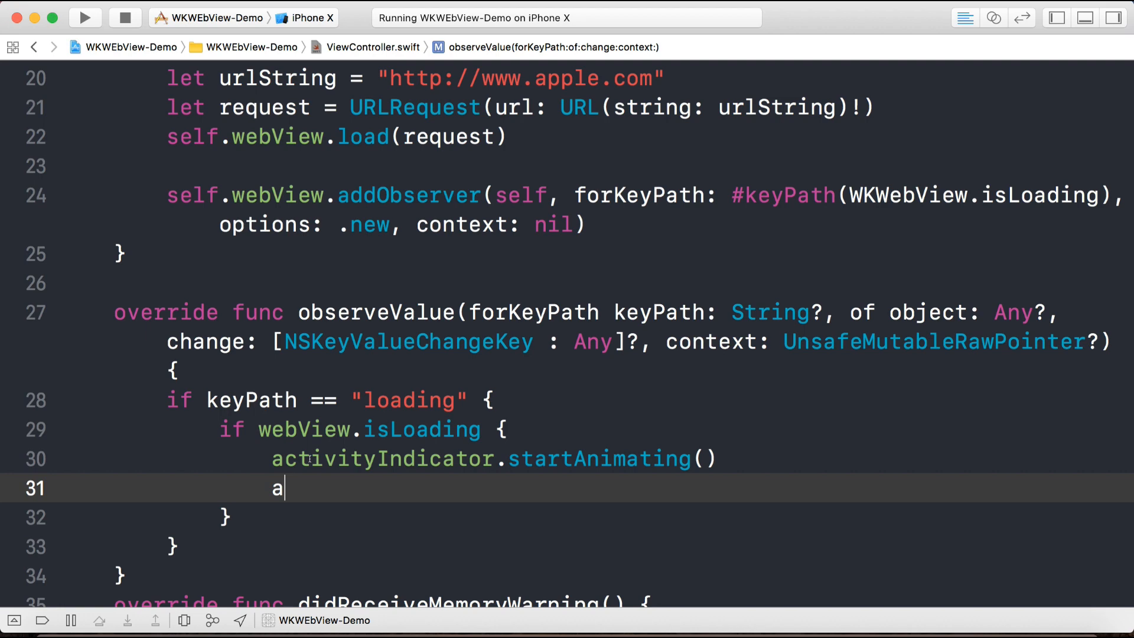
pyautogui.write('ctivityIndicator')
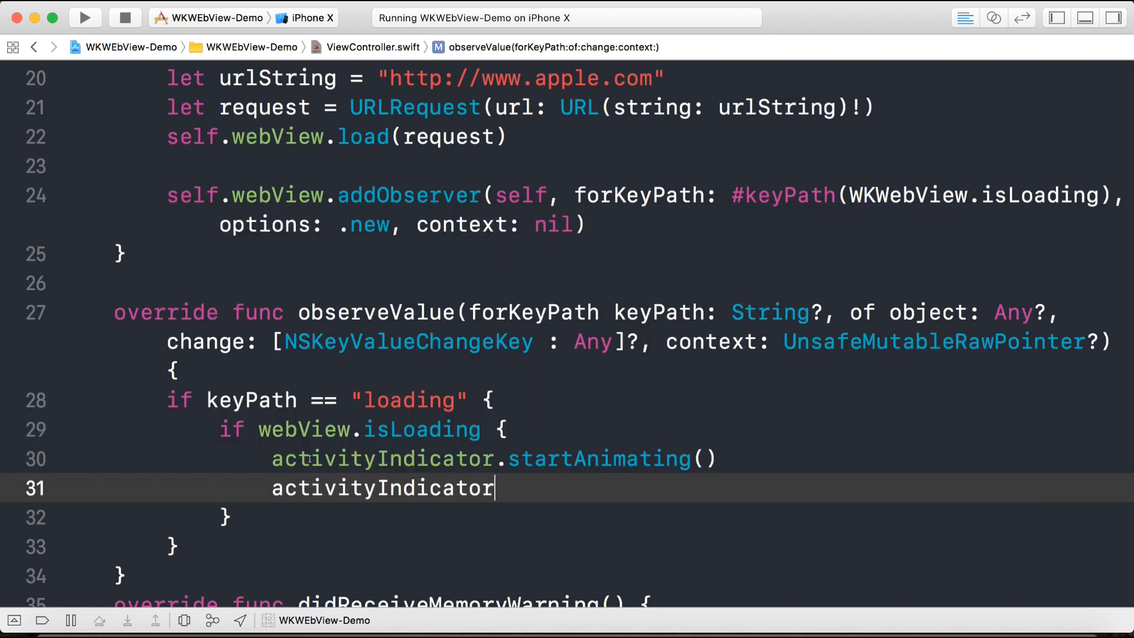
pyautogui.write('.isHidden =')
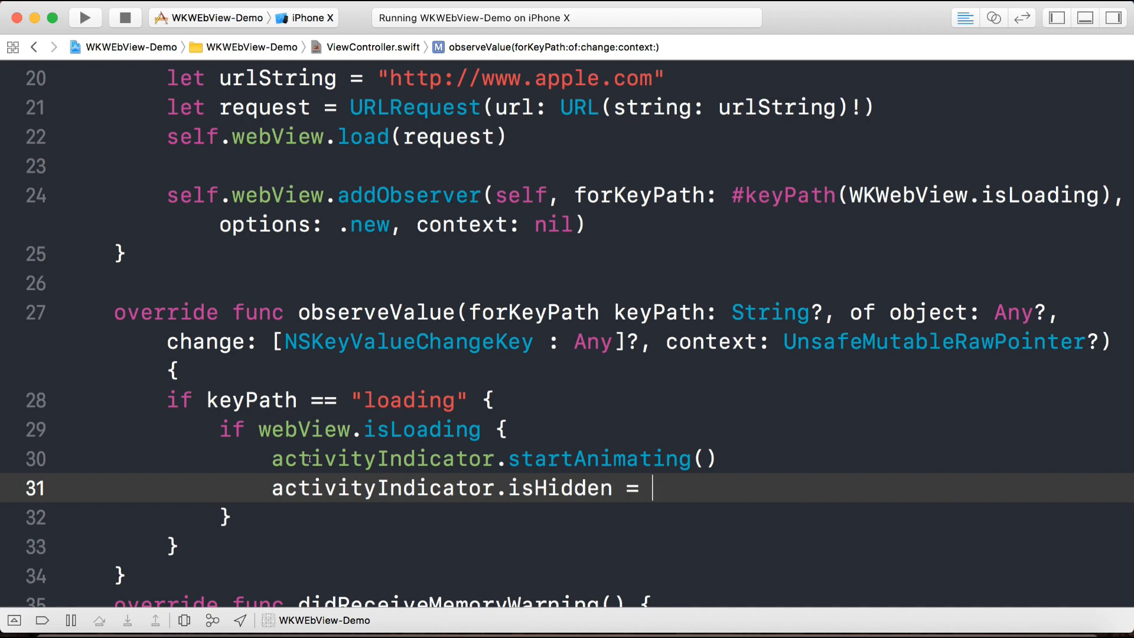
pyautogui.write('false')
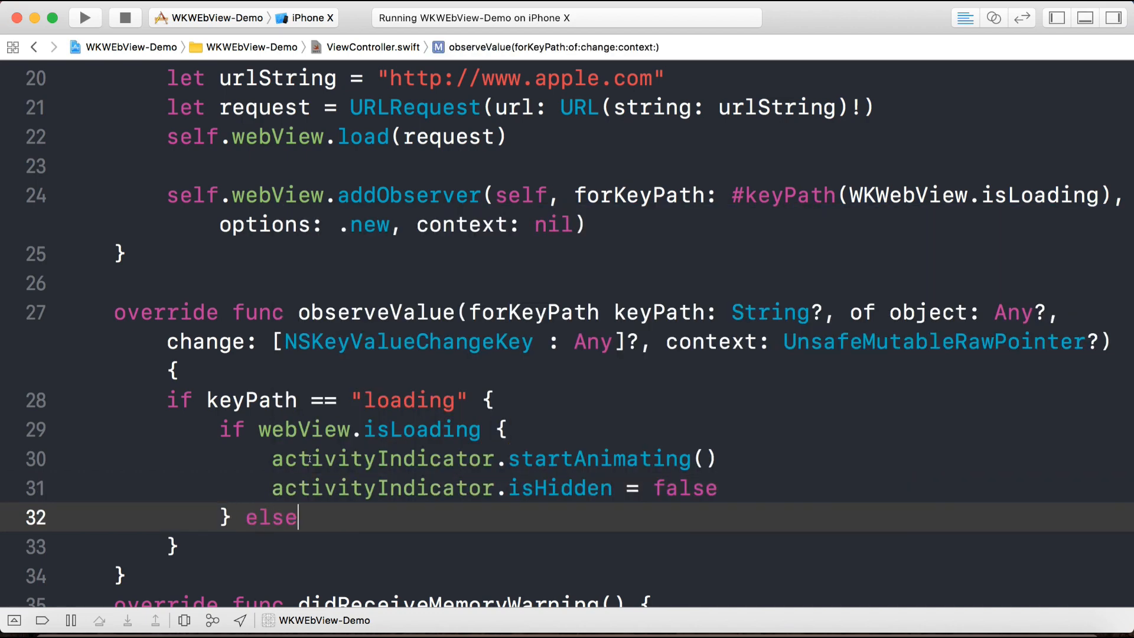
# - Add an else branch calling activityIndicator.stopAnimating()
pyautogui.write('{')
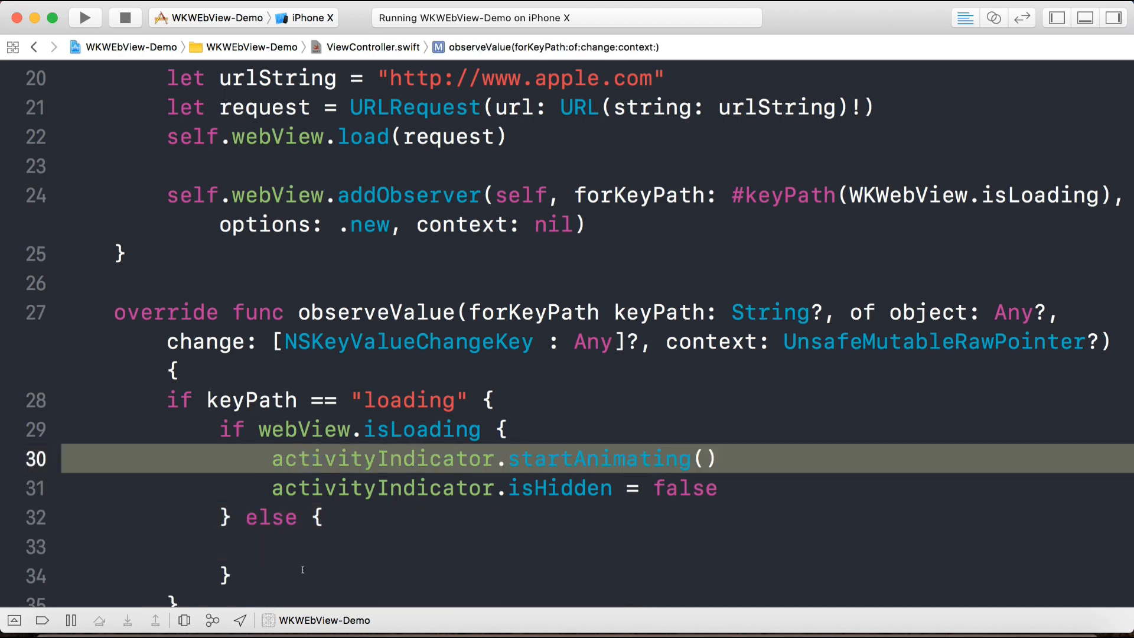
pyautogui.write('activityIndicator.startAnimating()')
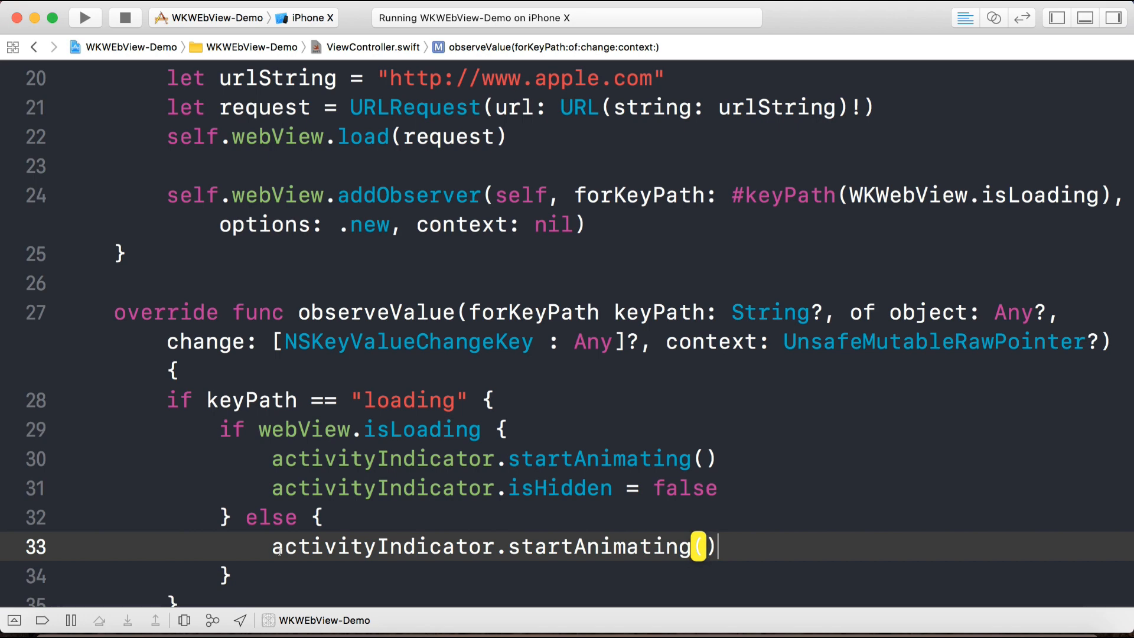
pyautogui.press('Backspace')
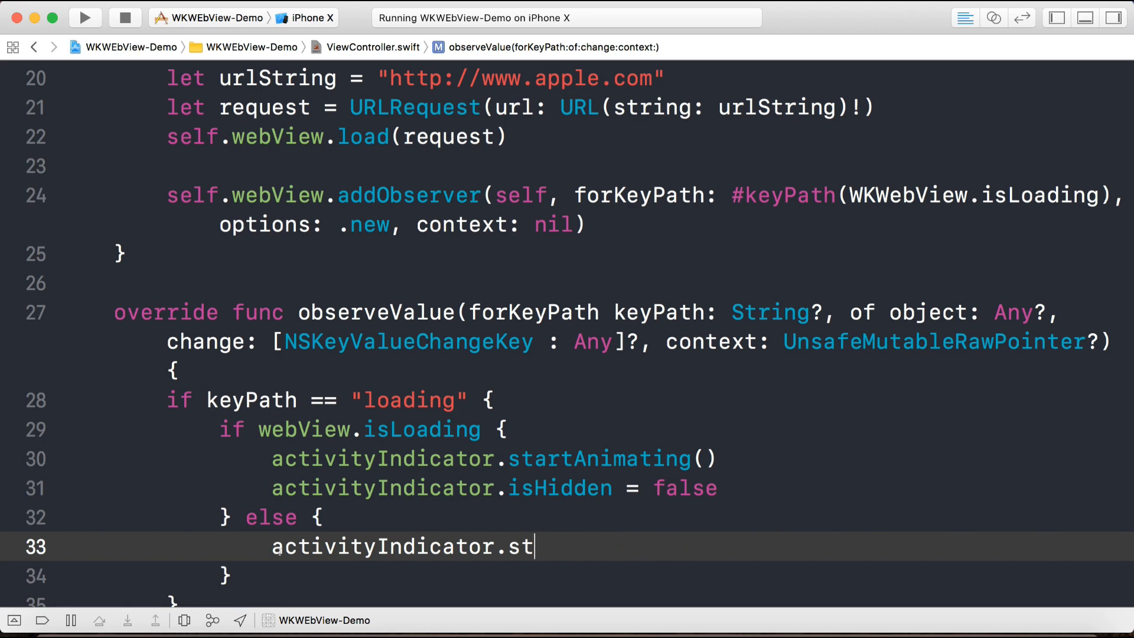
pyautogui.write('opAnimating(')
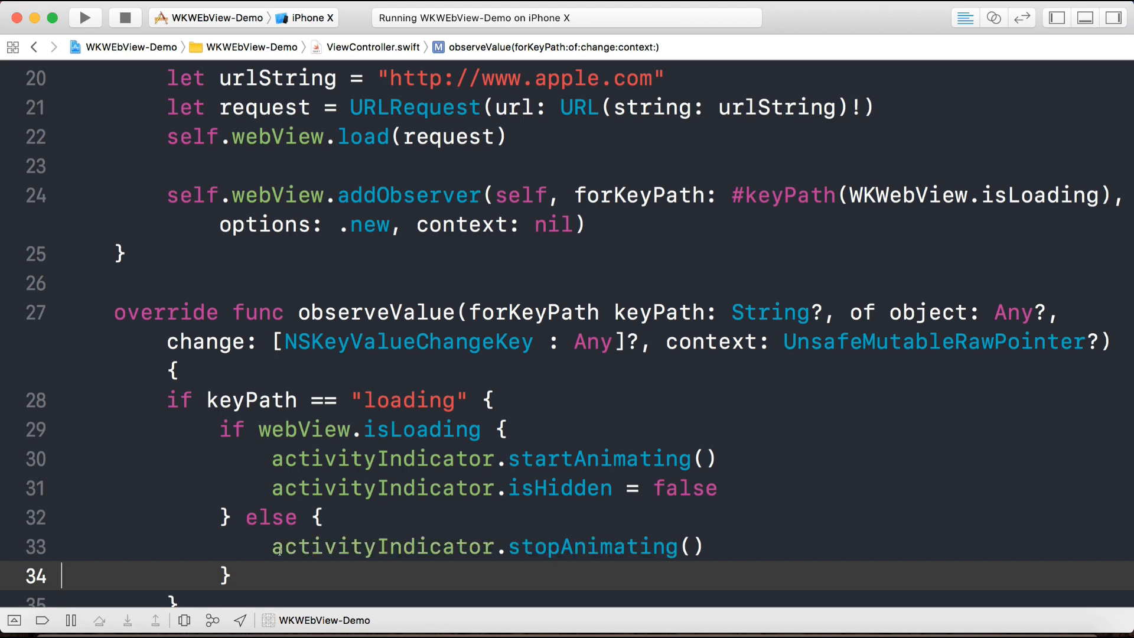
pyautogui.rightClick(422, 429)
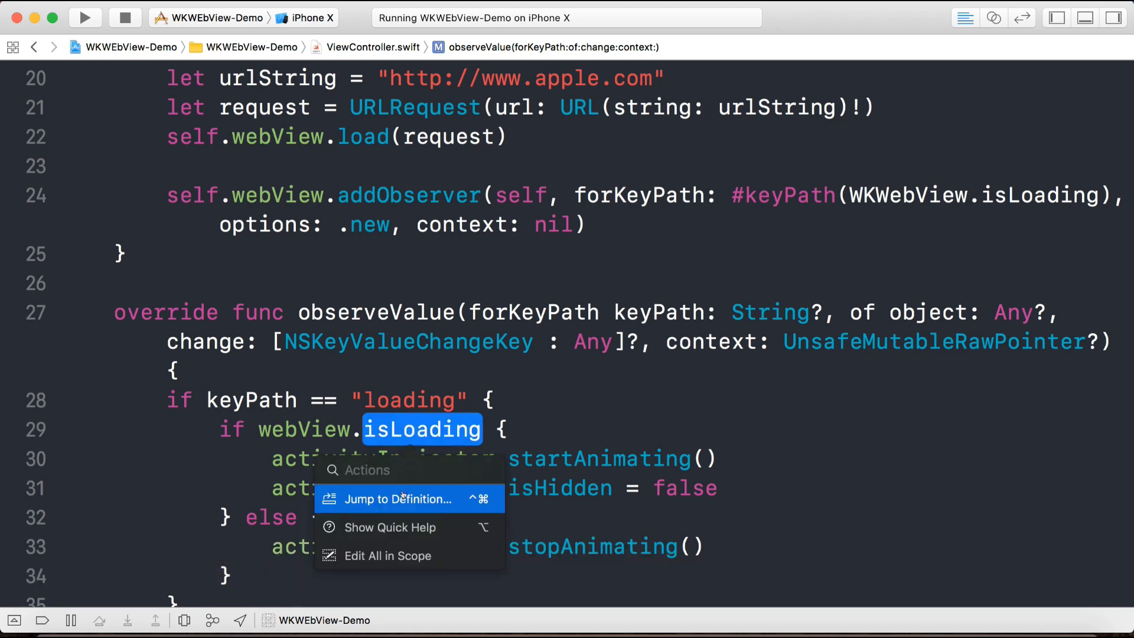
pyautogui.click(394, 498)
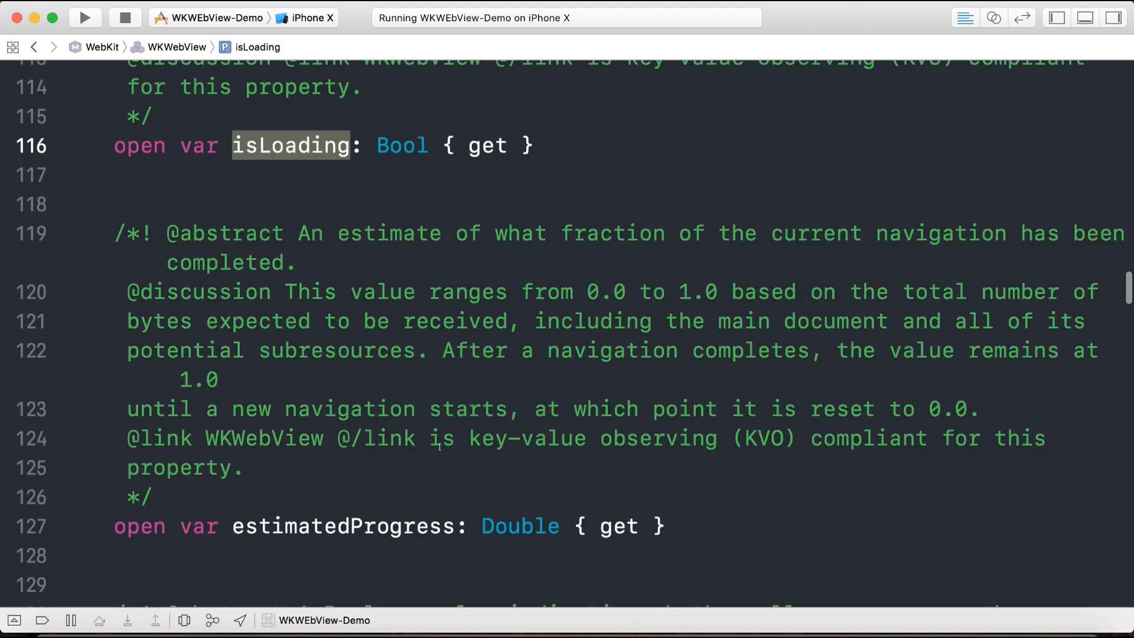
pyautogui.doubleClick(488, 145)
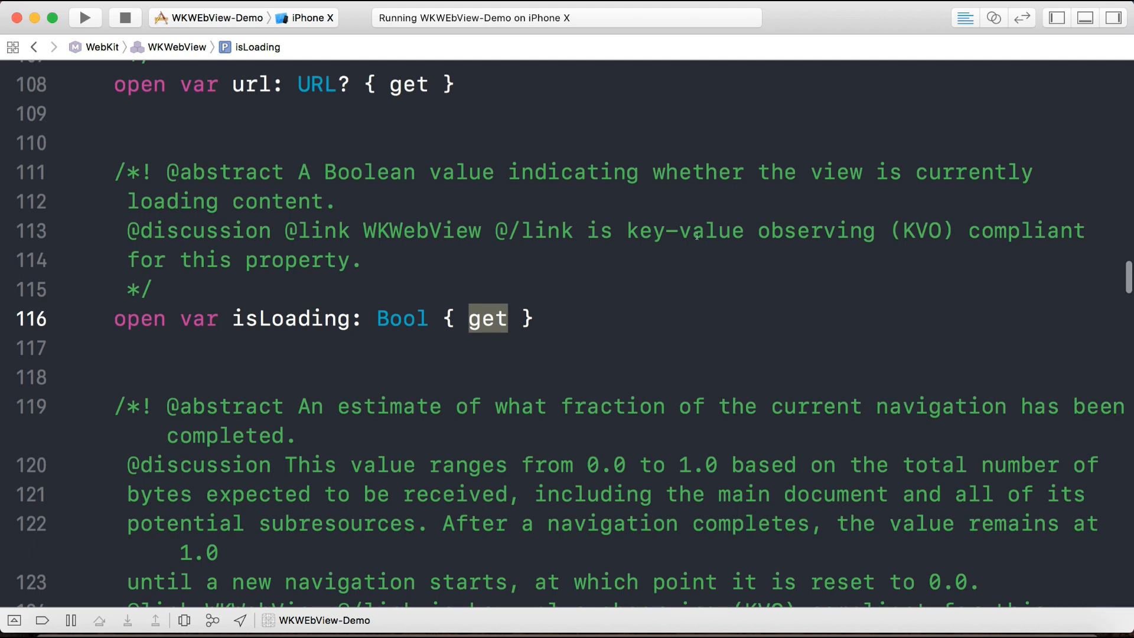
pyautogui.moveTo(821, 231)
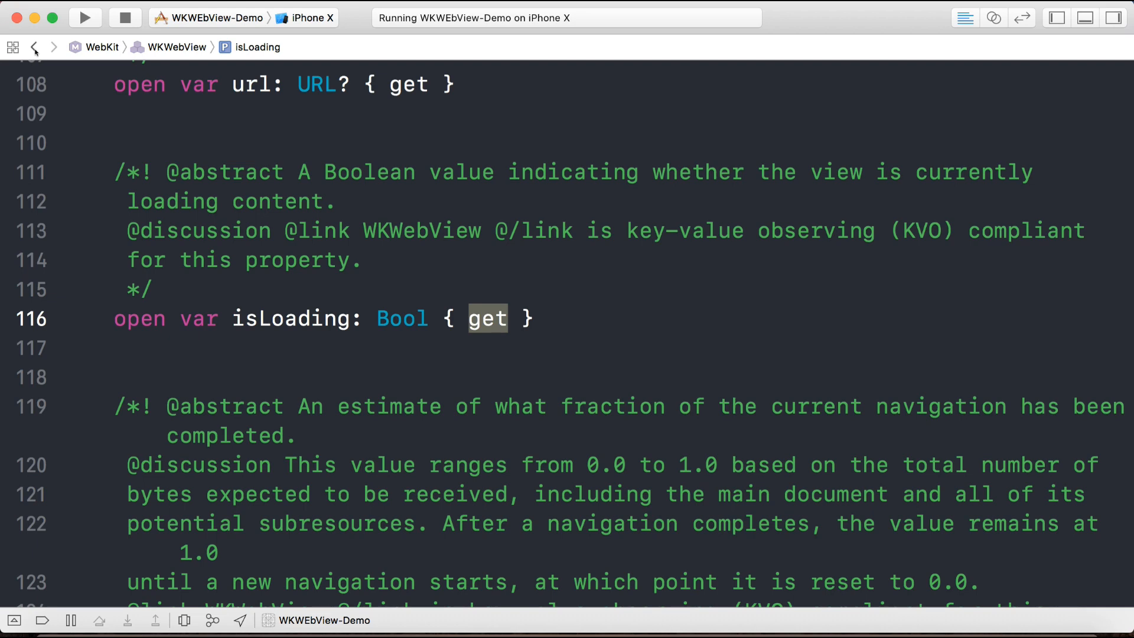
pyautogui.moveTo(34, 47)
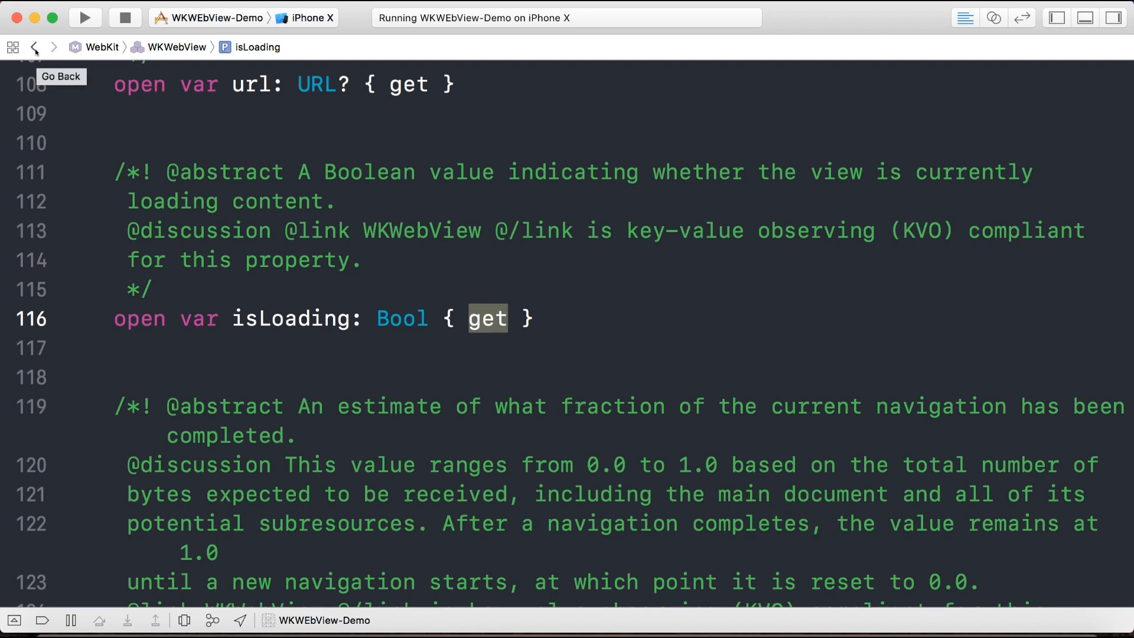
pyautogui.click(34, 47)
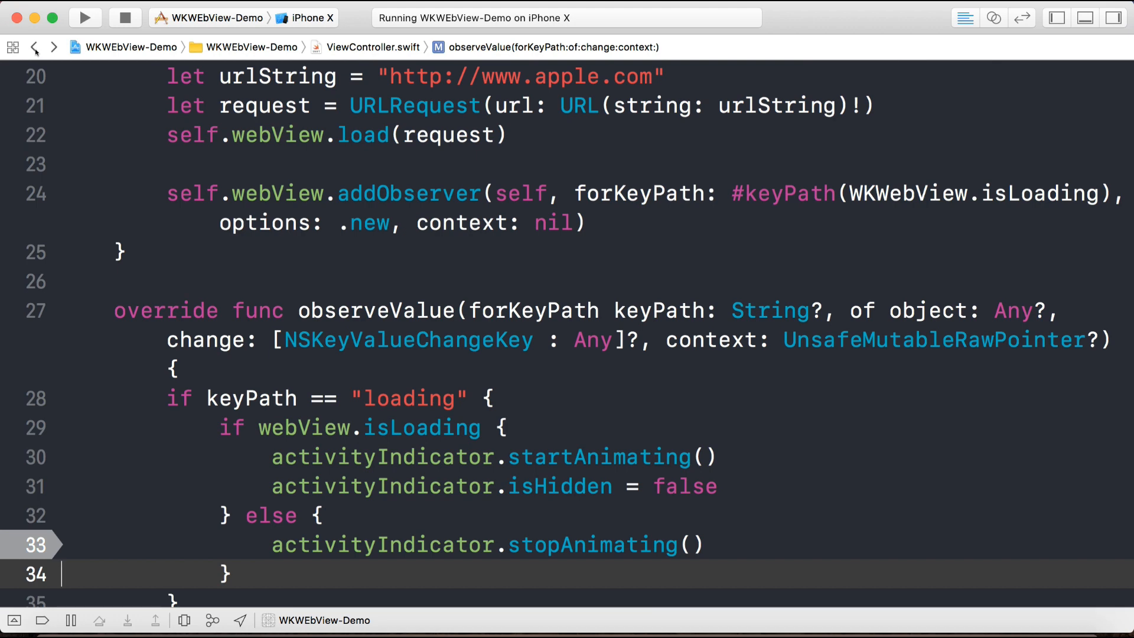
pyautogui.moveTo(675, 356)
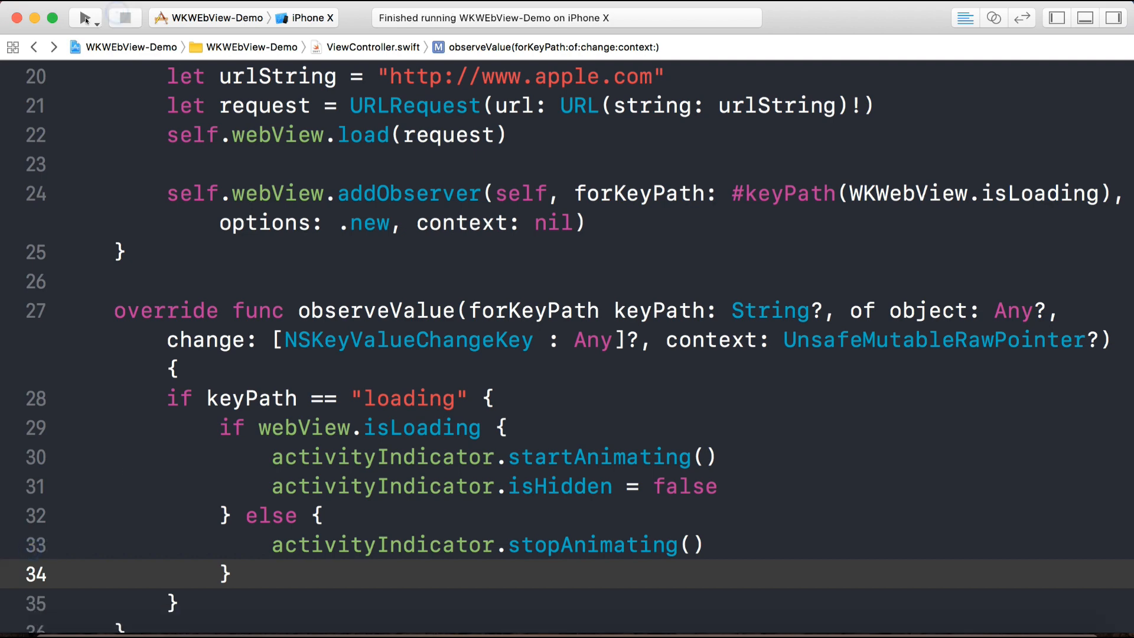
# - Run WKWebView-Demo in the iPhone X simulator and scroll the loaded apple.com home page
pyautogui.click(84, 18)
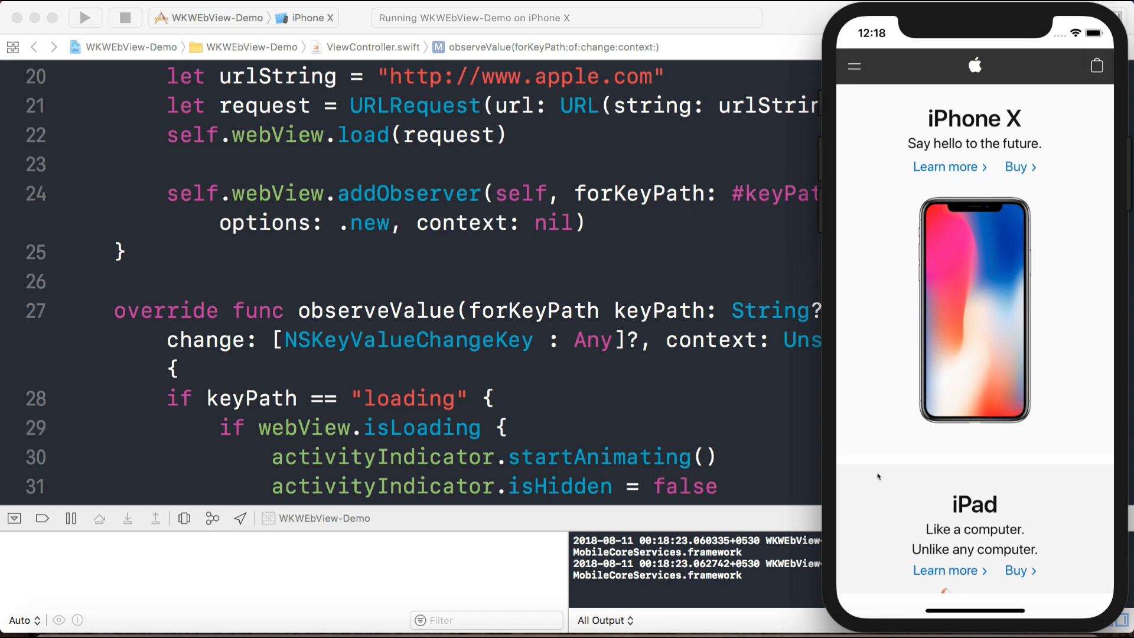
pyautogui.scroll(-3)
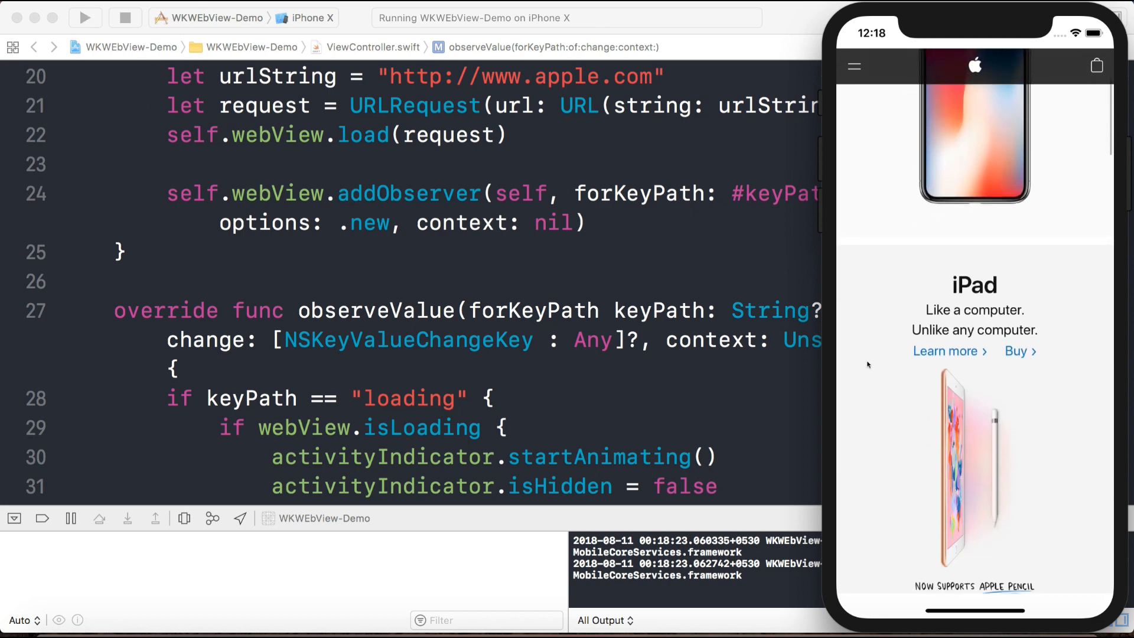
pyautogui.scroll(-3)
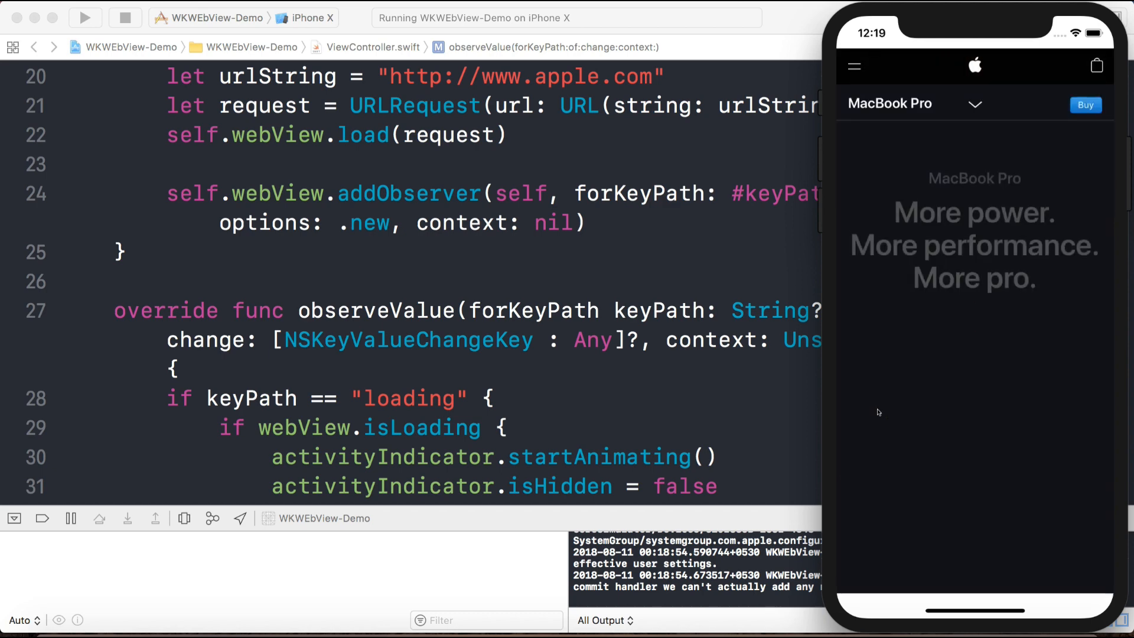
# - Scroll the MacBook Pro page in the simulator's web view down to its feature list
pyautogui.scroll(-3)
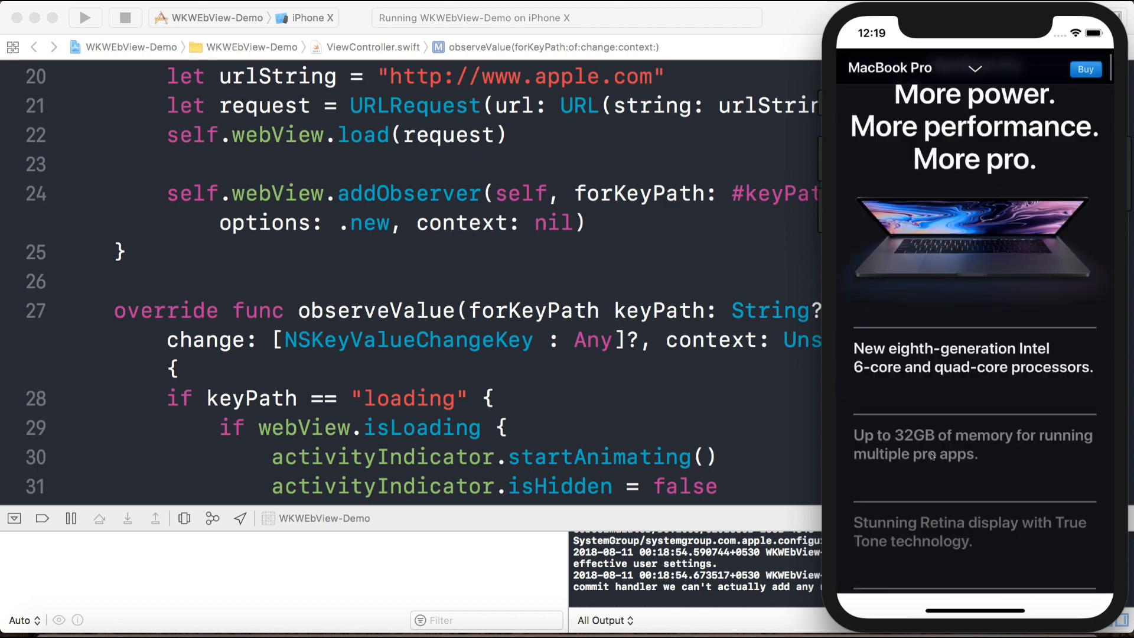
pyautogui.scroll(-3)
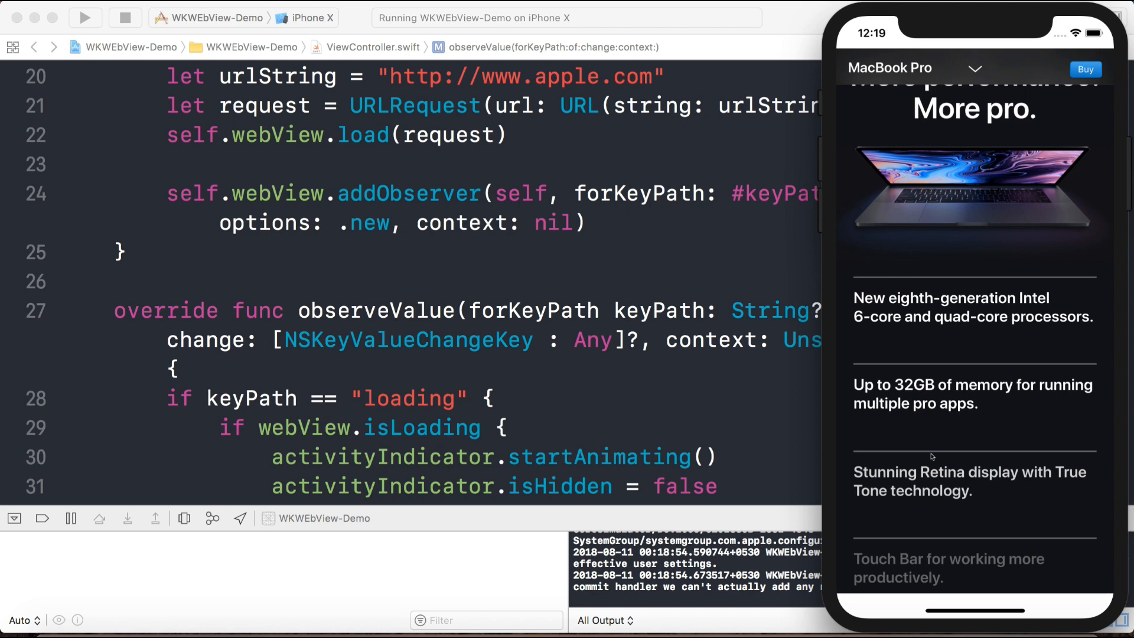
pyautogui.moveTo(932, 456)
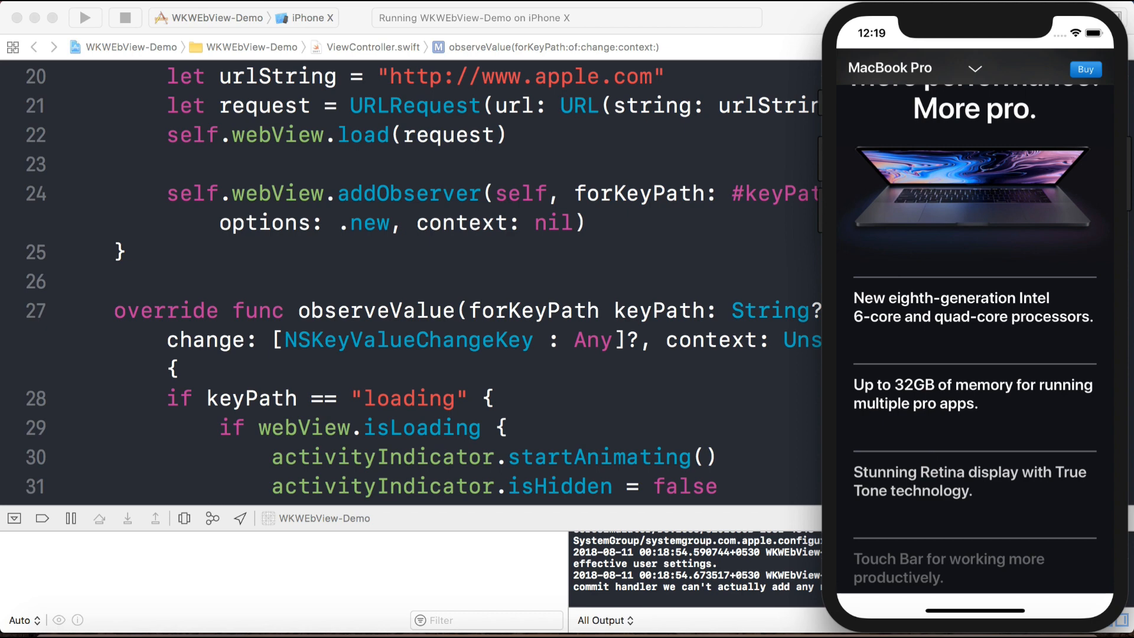